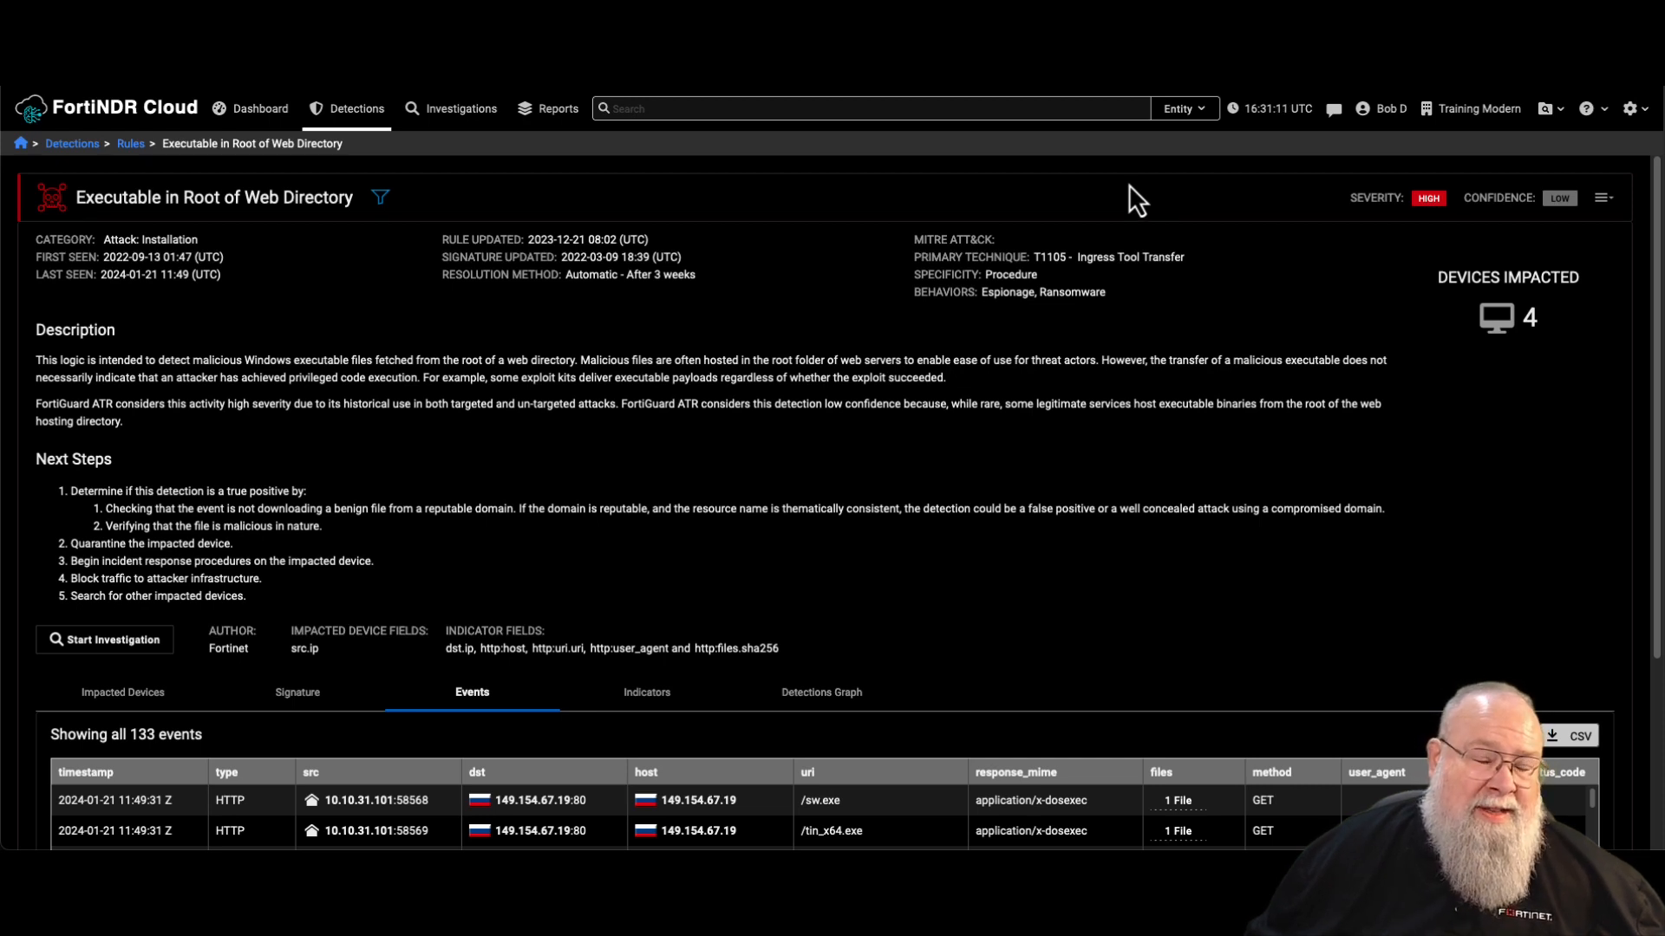
mouse_move(1168, 223)
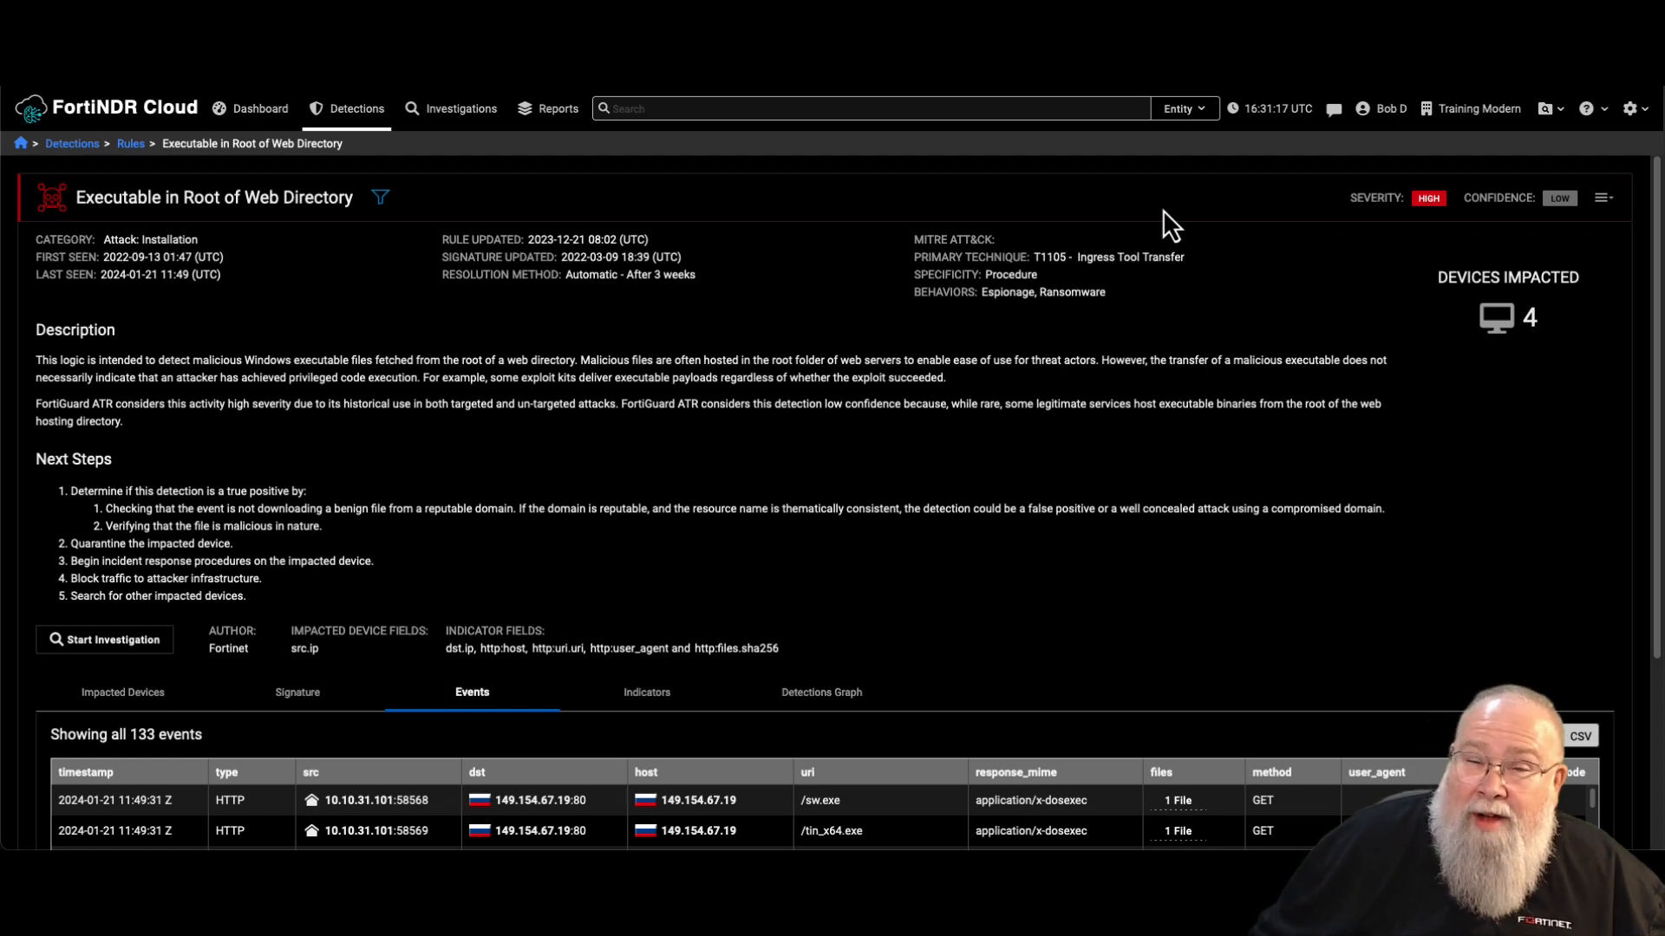
- Scroll the detection's events list to reveal the pscp, plink and zip download rows
scroll(down, 3)
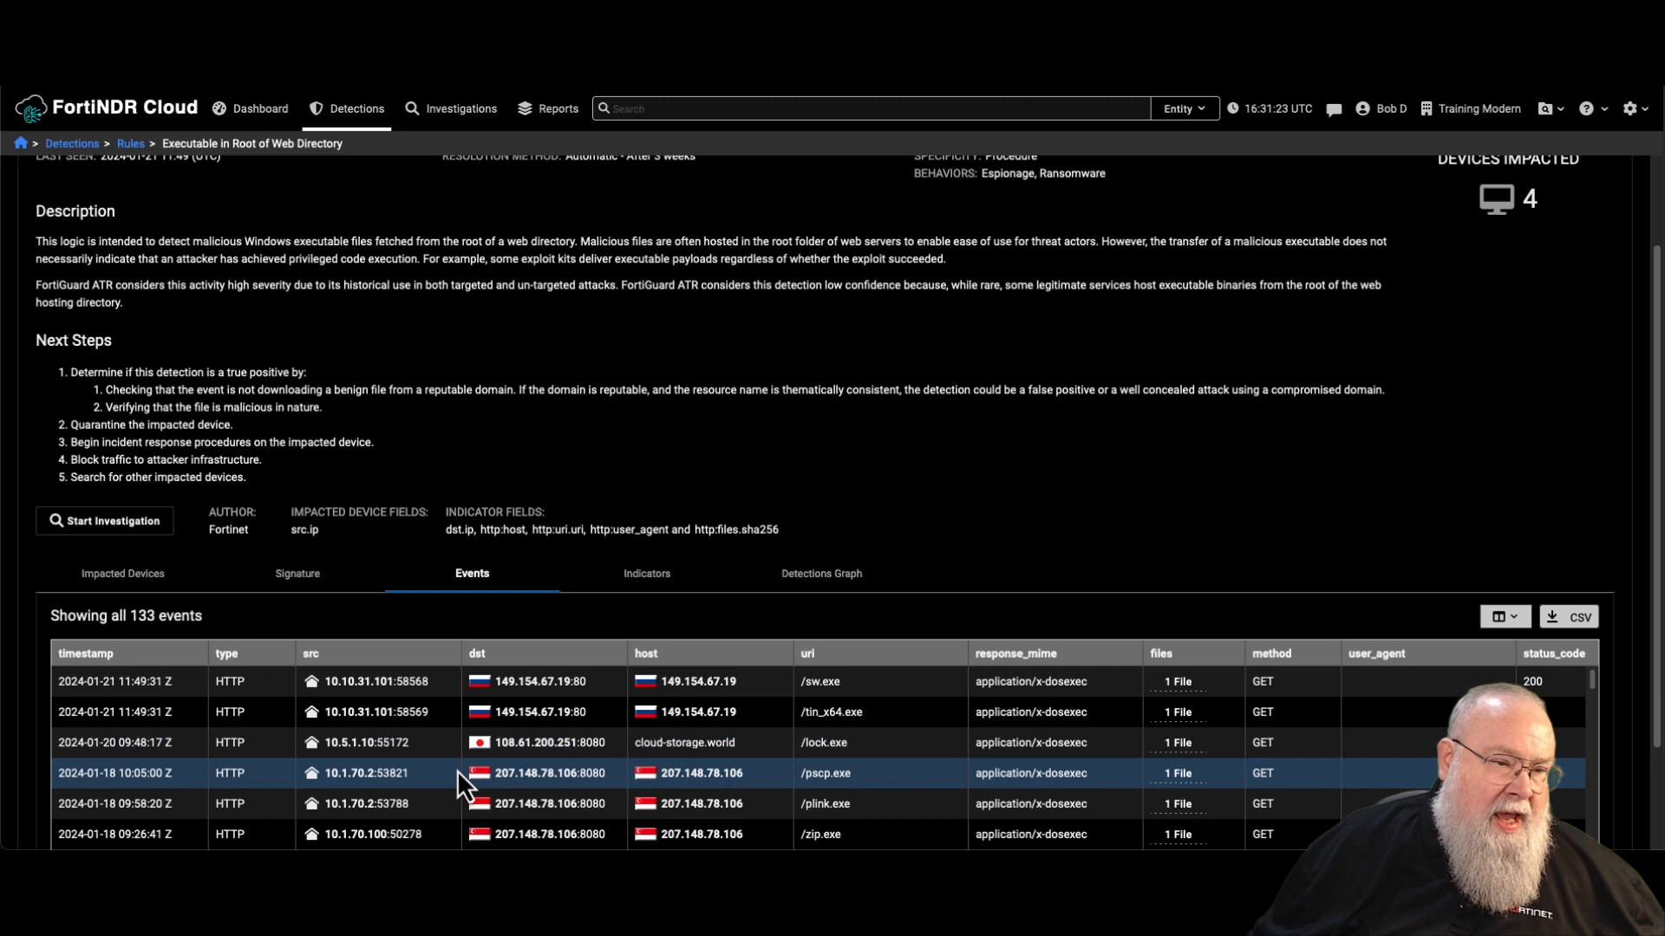
scroll(down, 3)
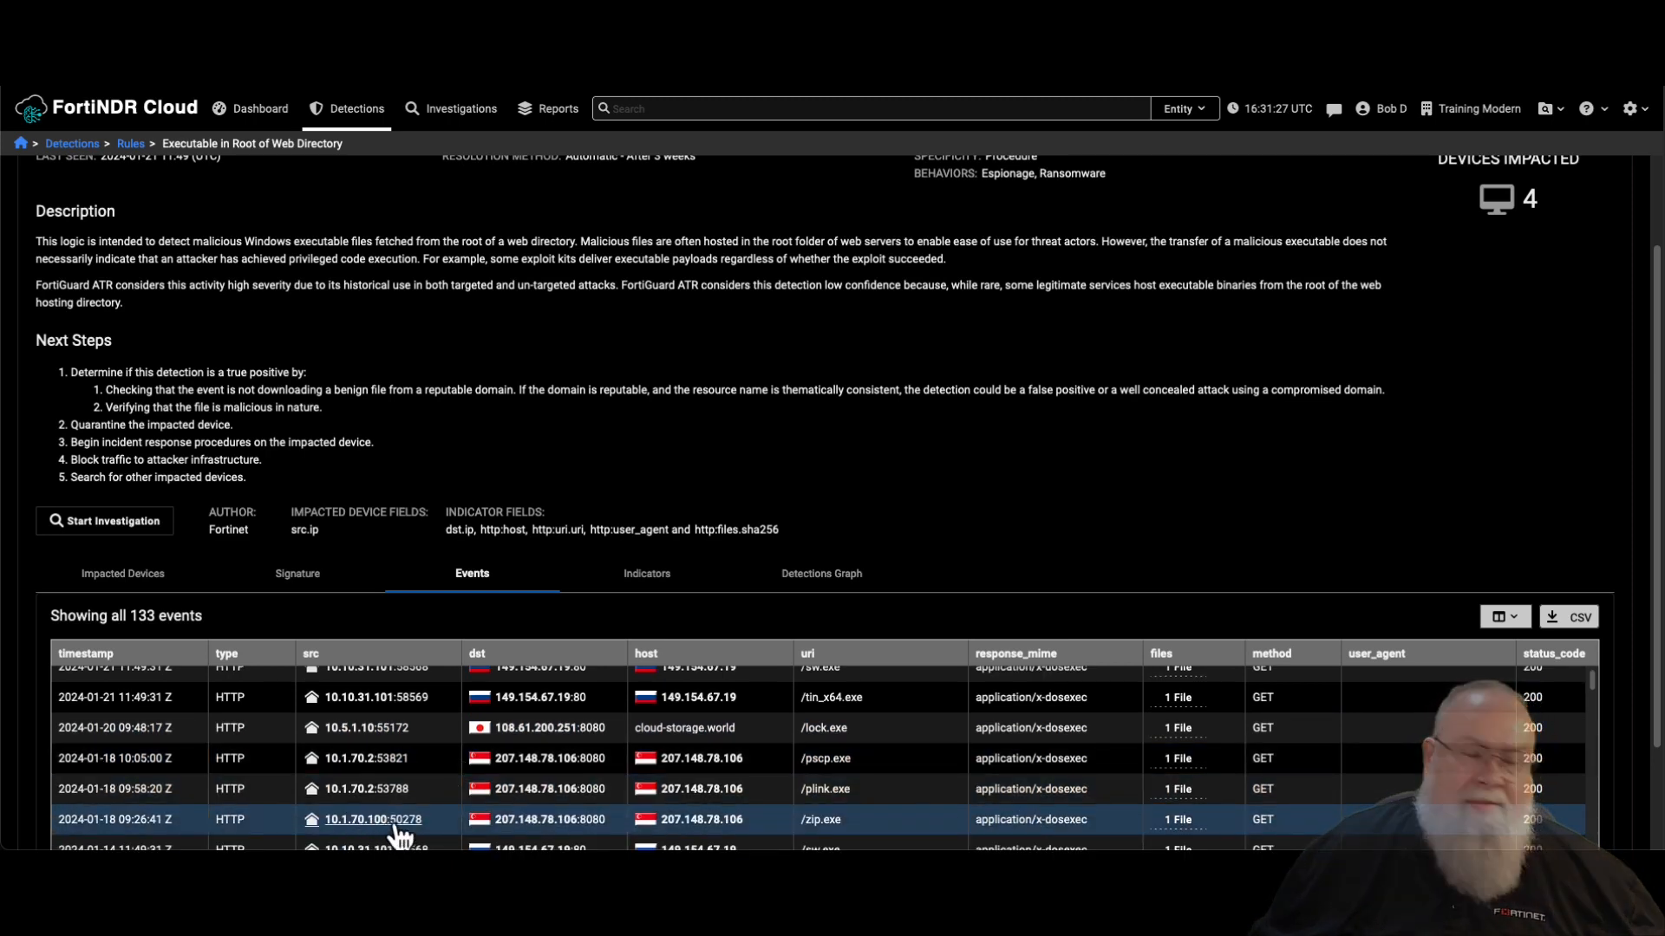
- Open the Entity panel summary for source IP 10.1.70.100 from the events table
click(372, 819)
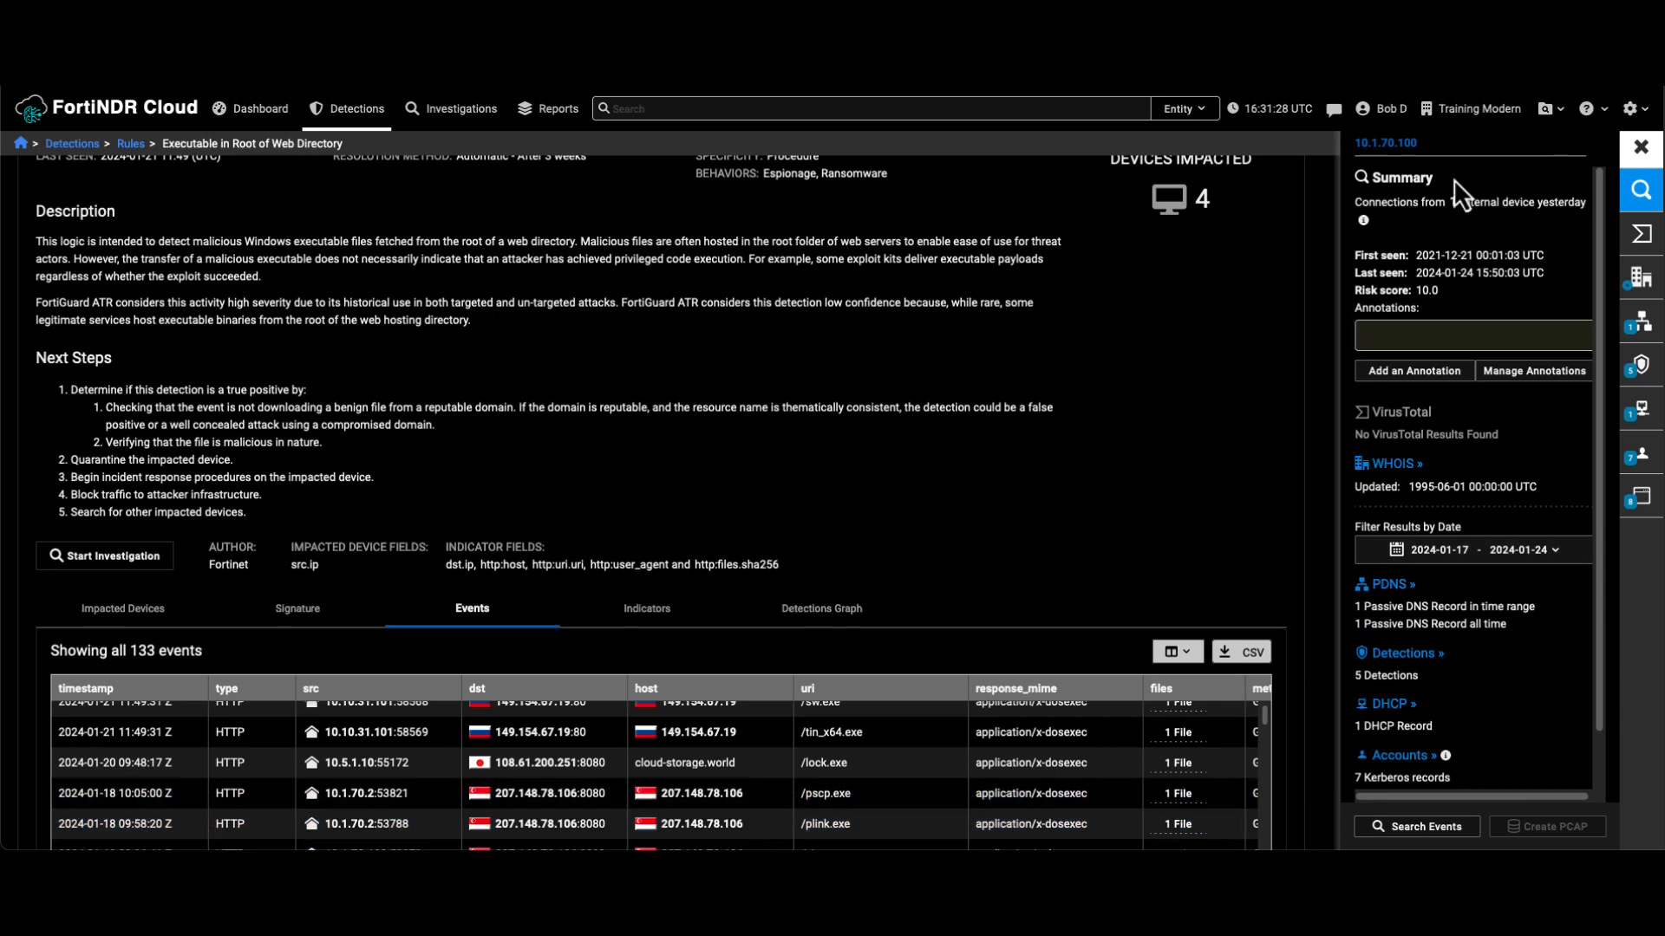
mouse_move(1565, 435)
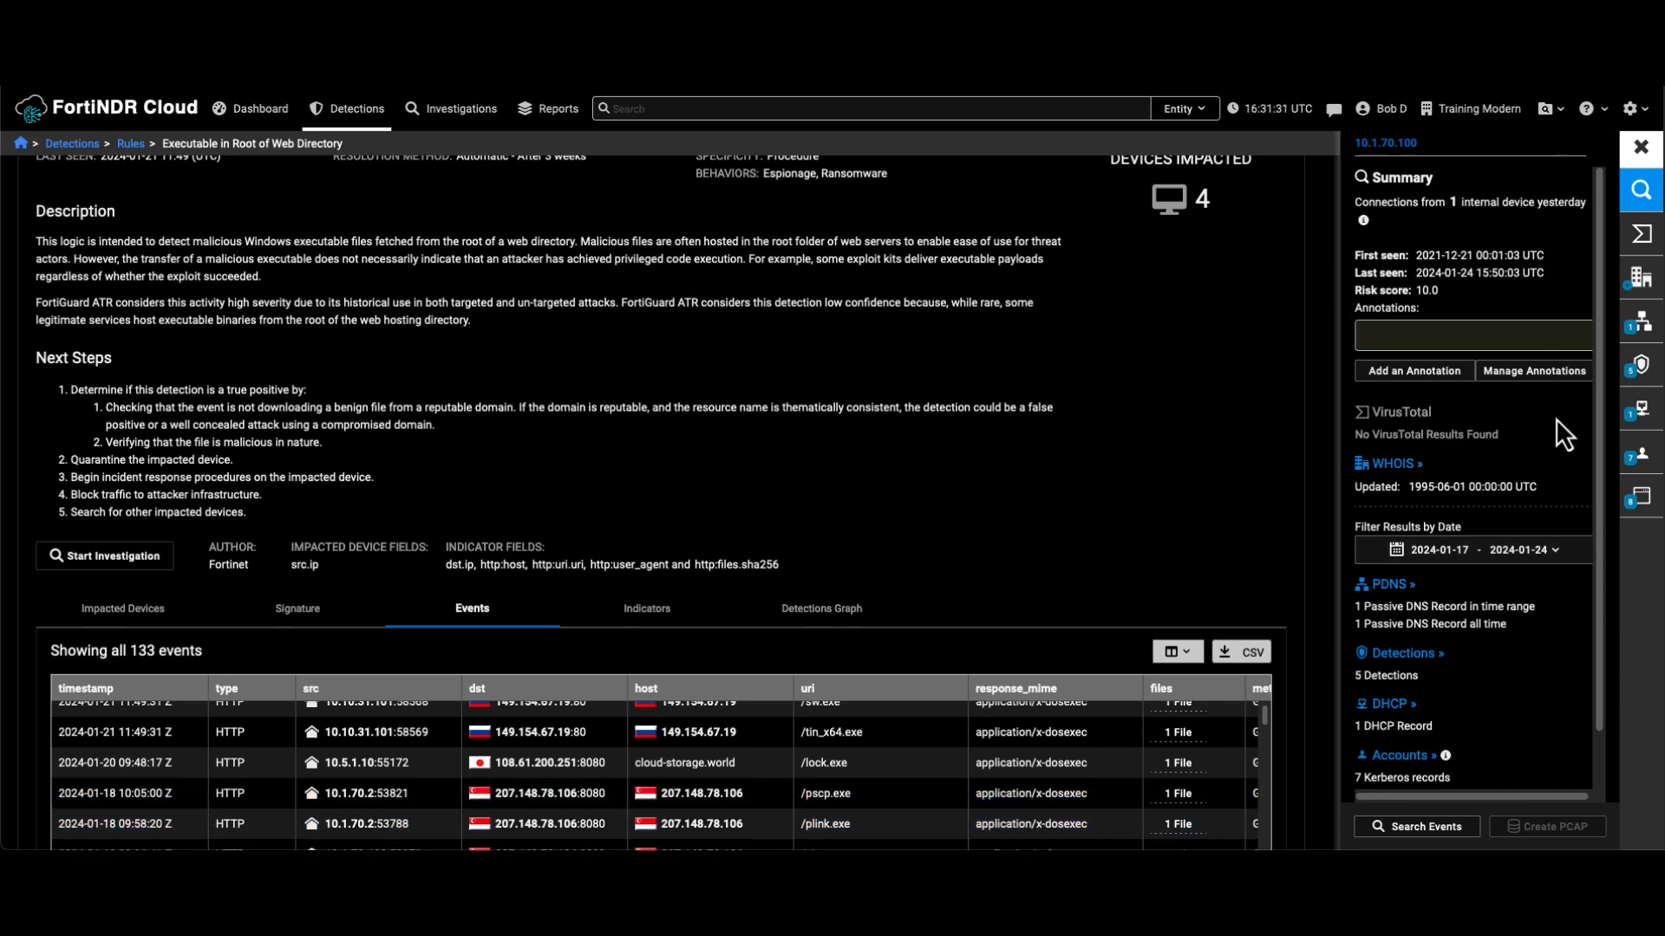
mouse_move(1561, 380)
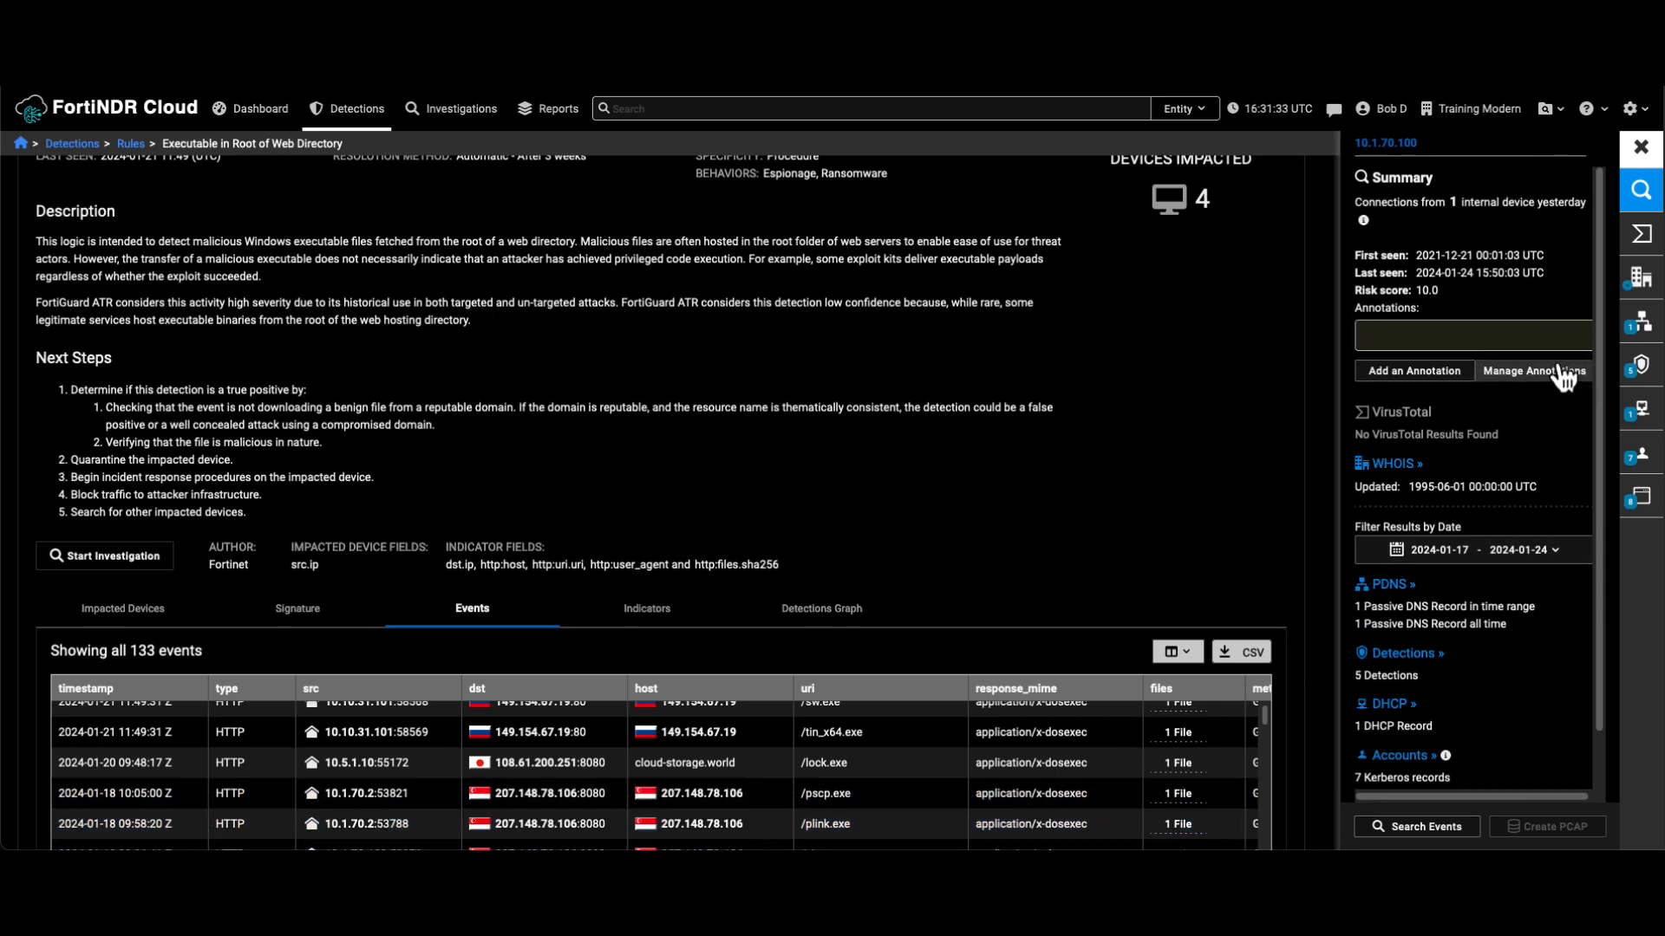
mouse_move(1488, 574)
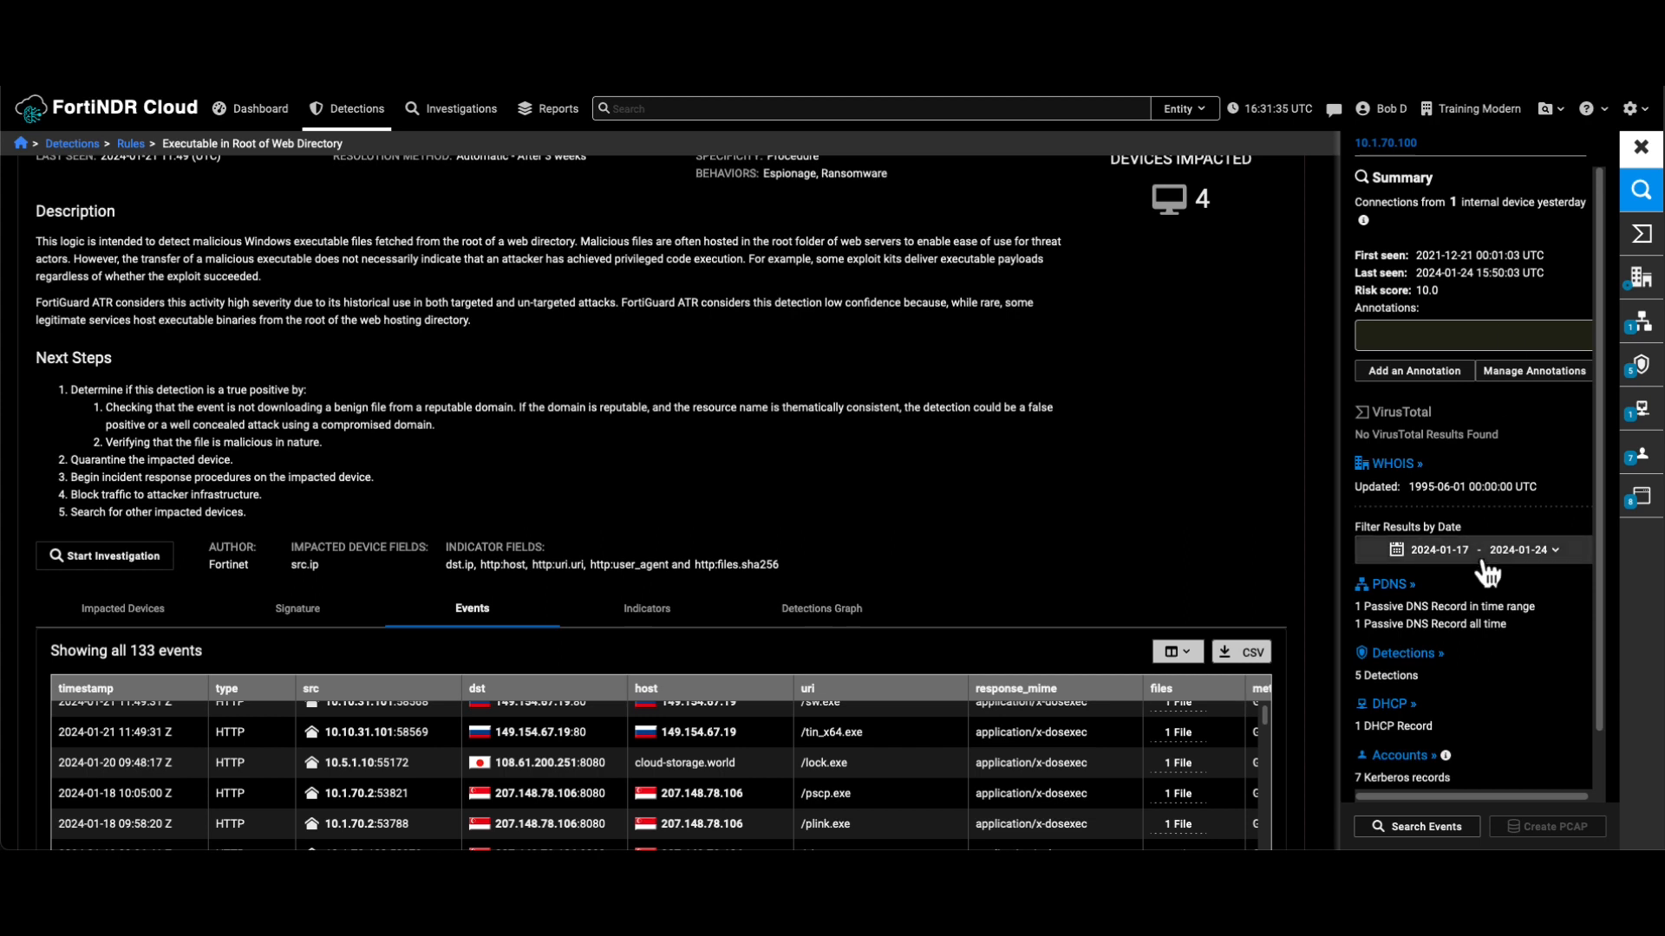
mouse_move(1580, 528)
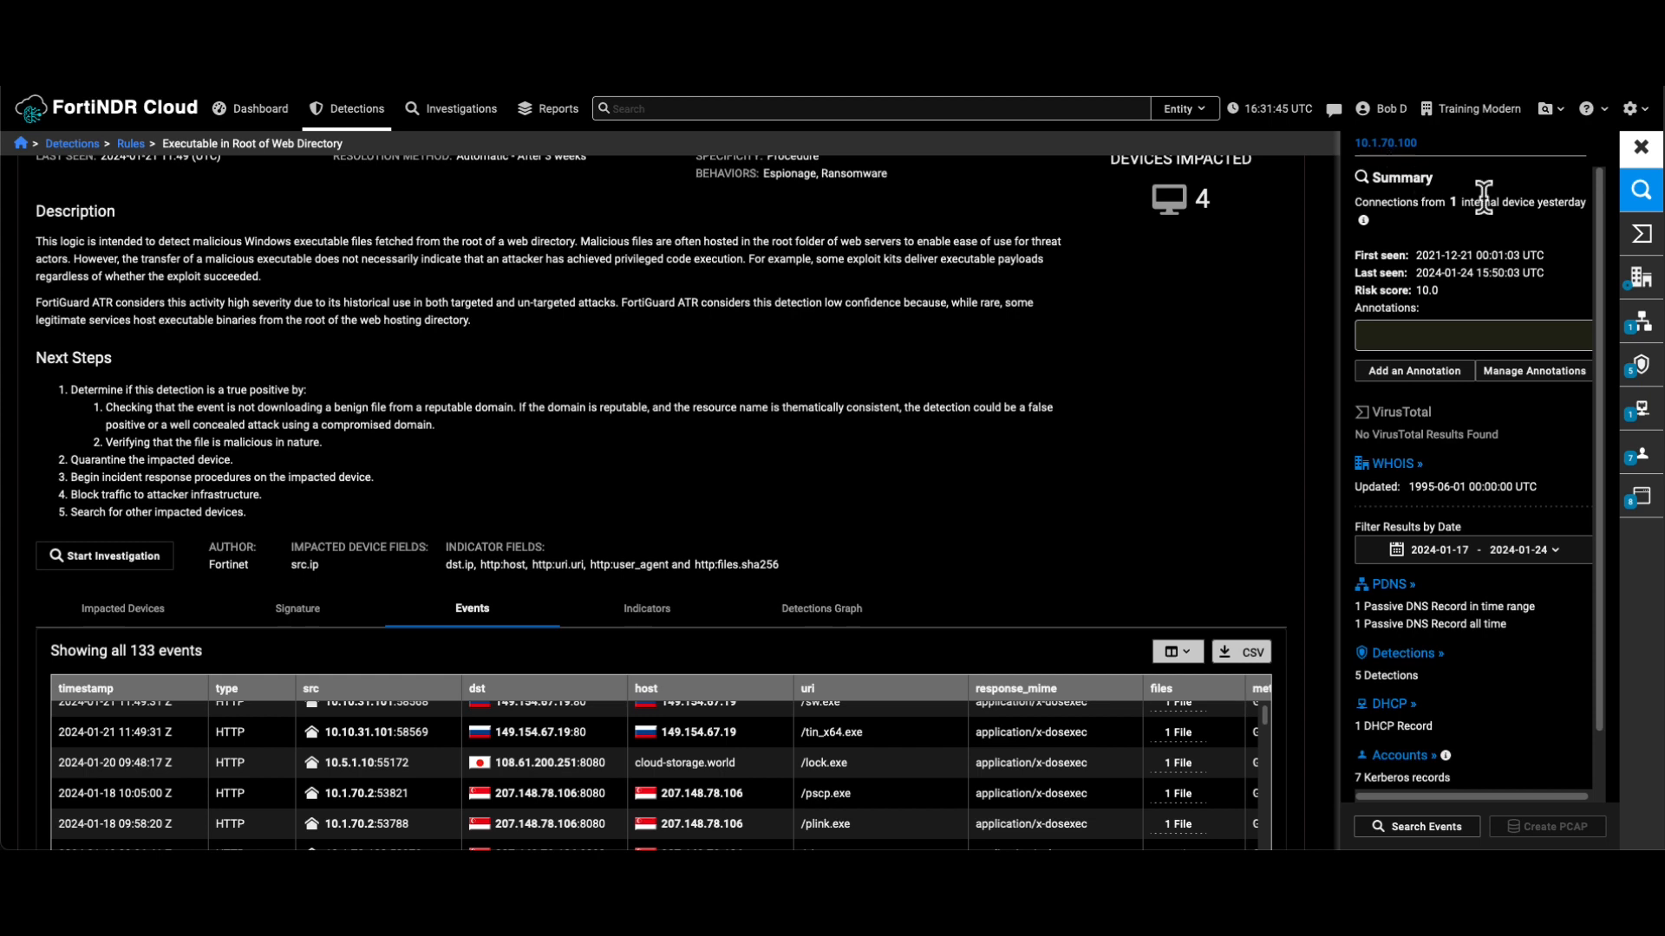
mouse_move(1640, 278)
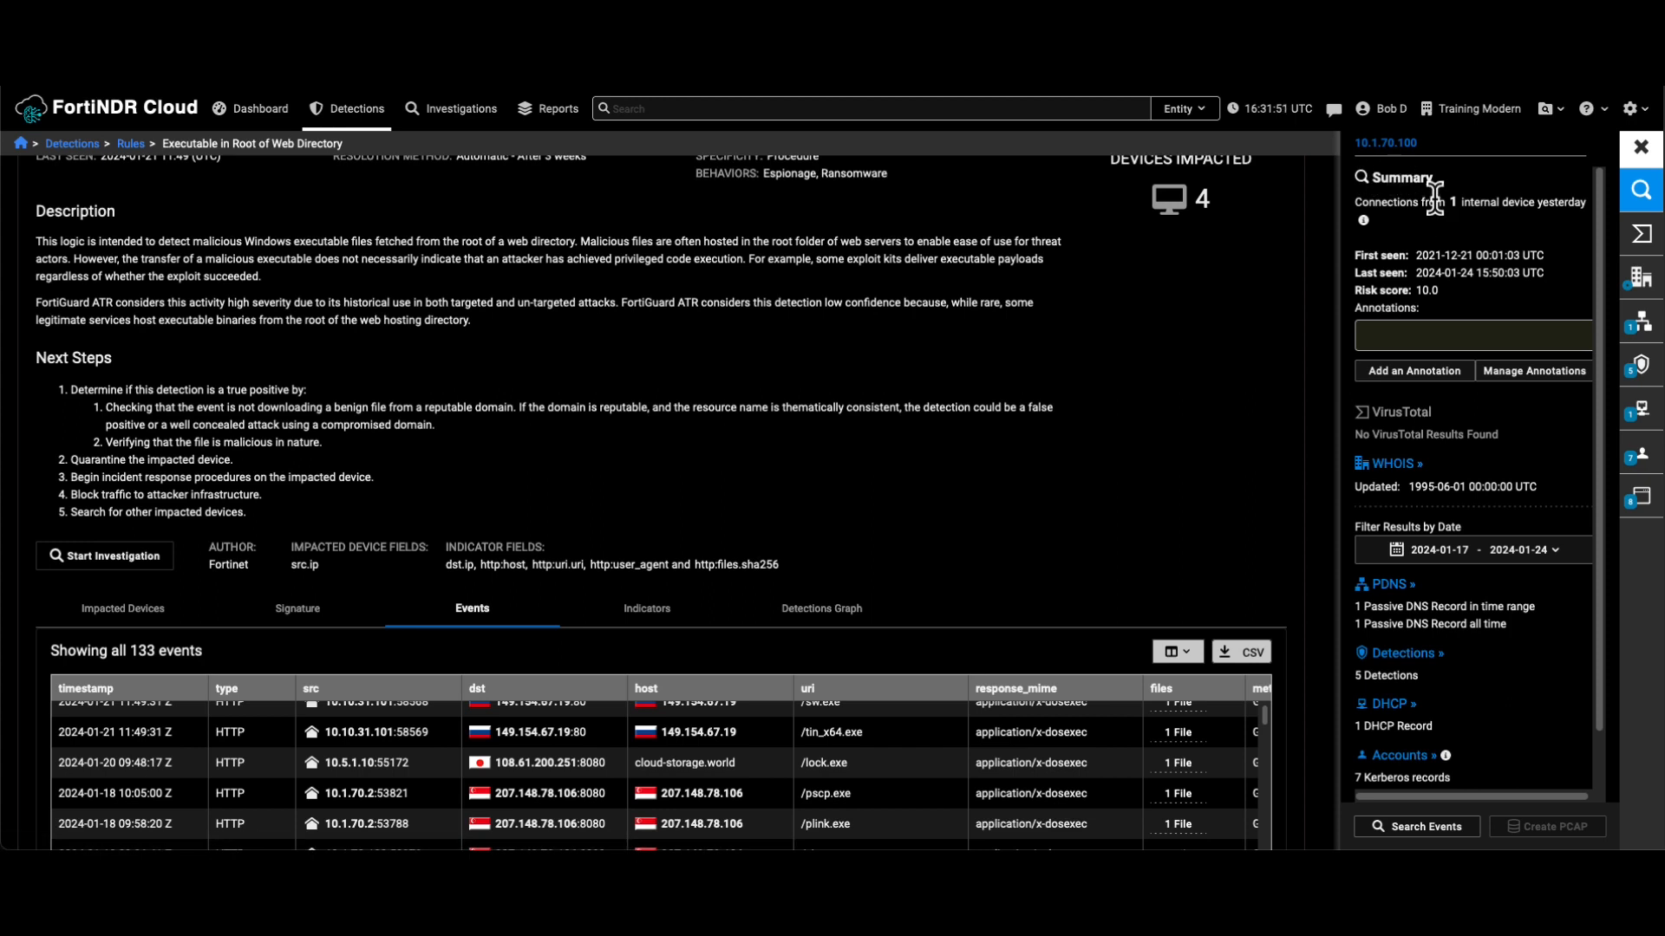
mouse_move(1640, 323)
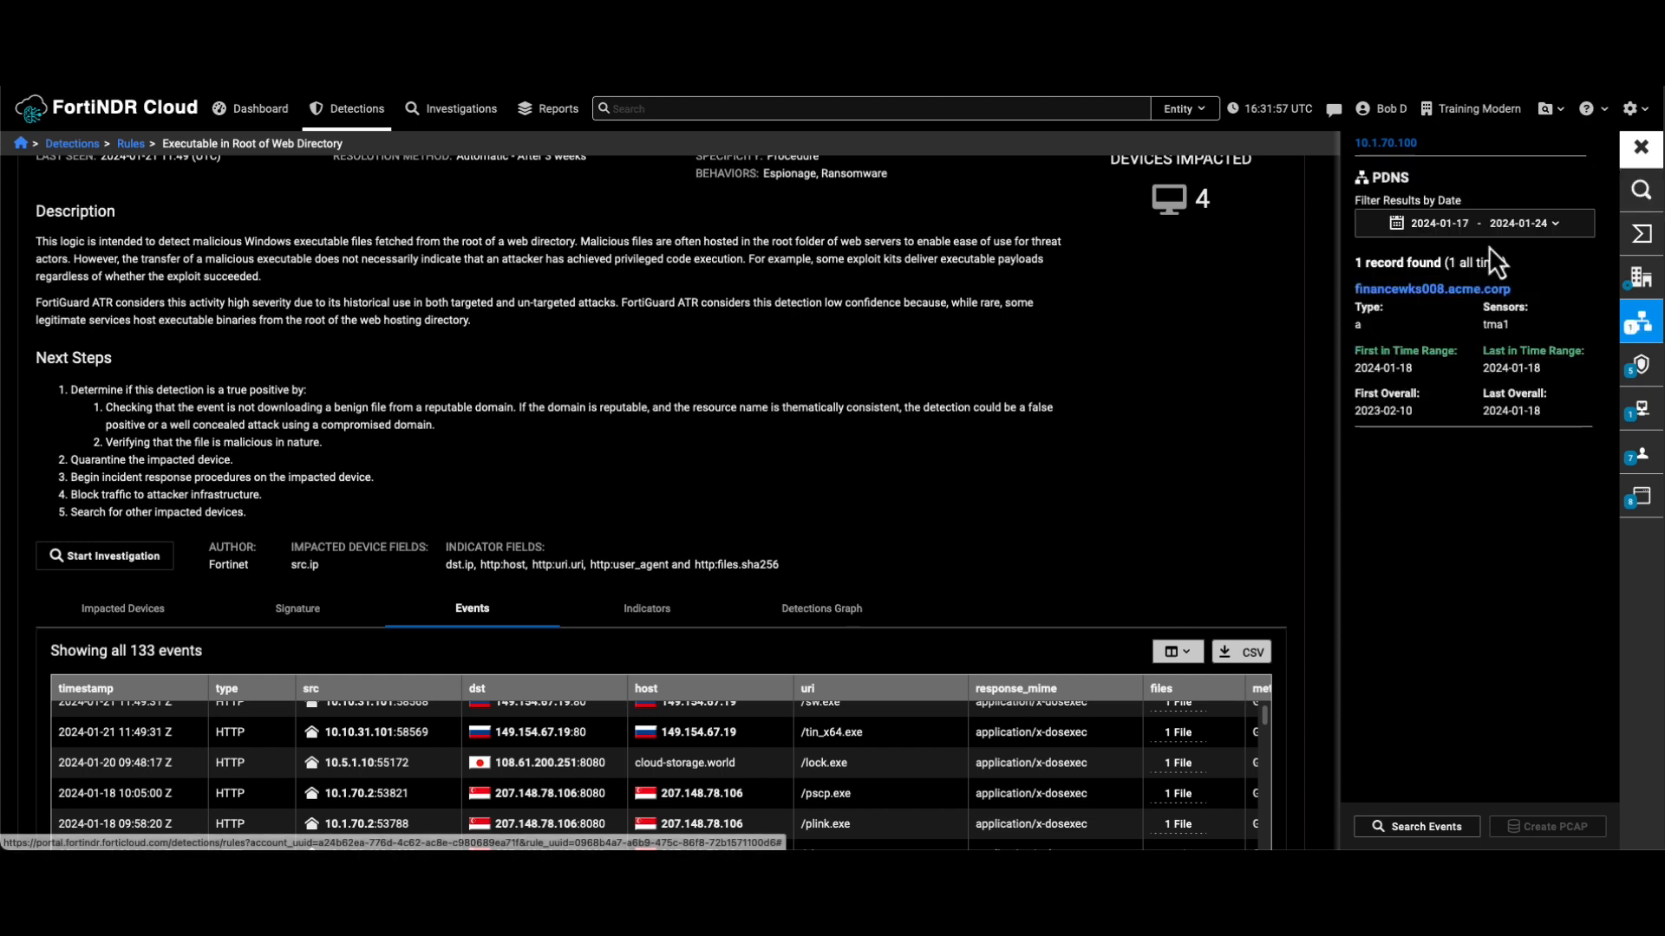
mouse_move(1495, 260)
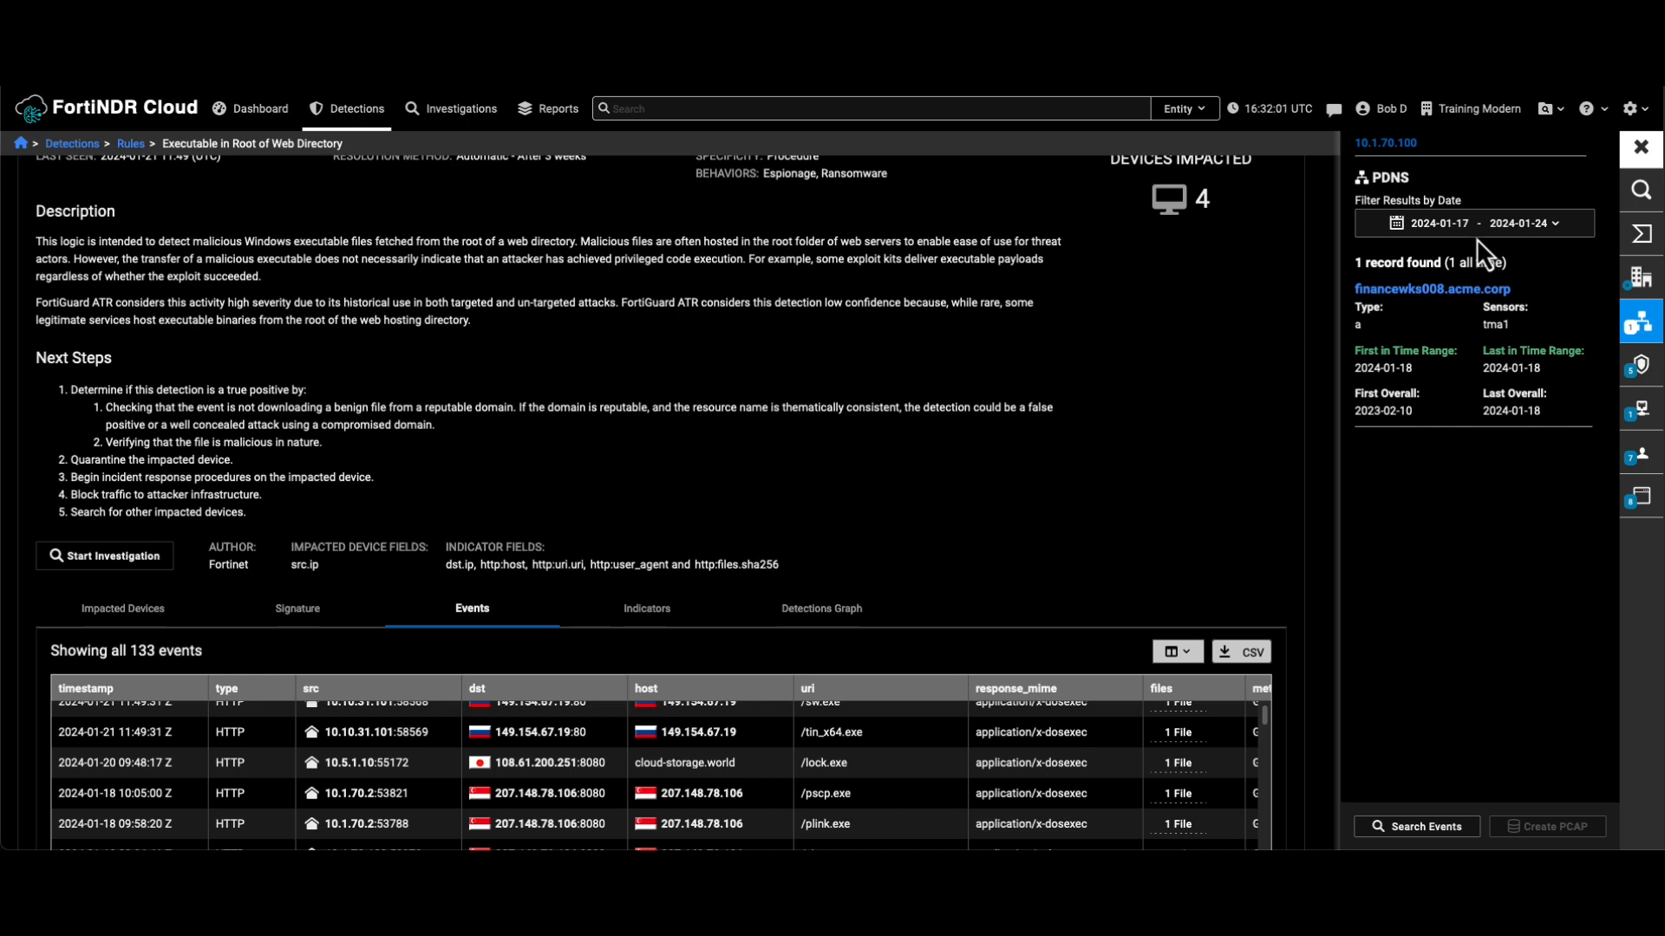
mouse_move(1406, 160)
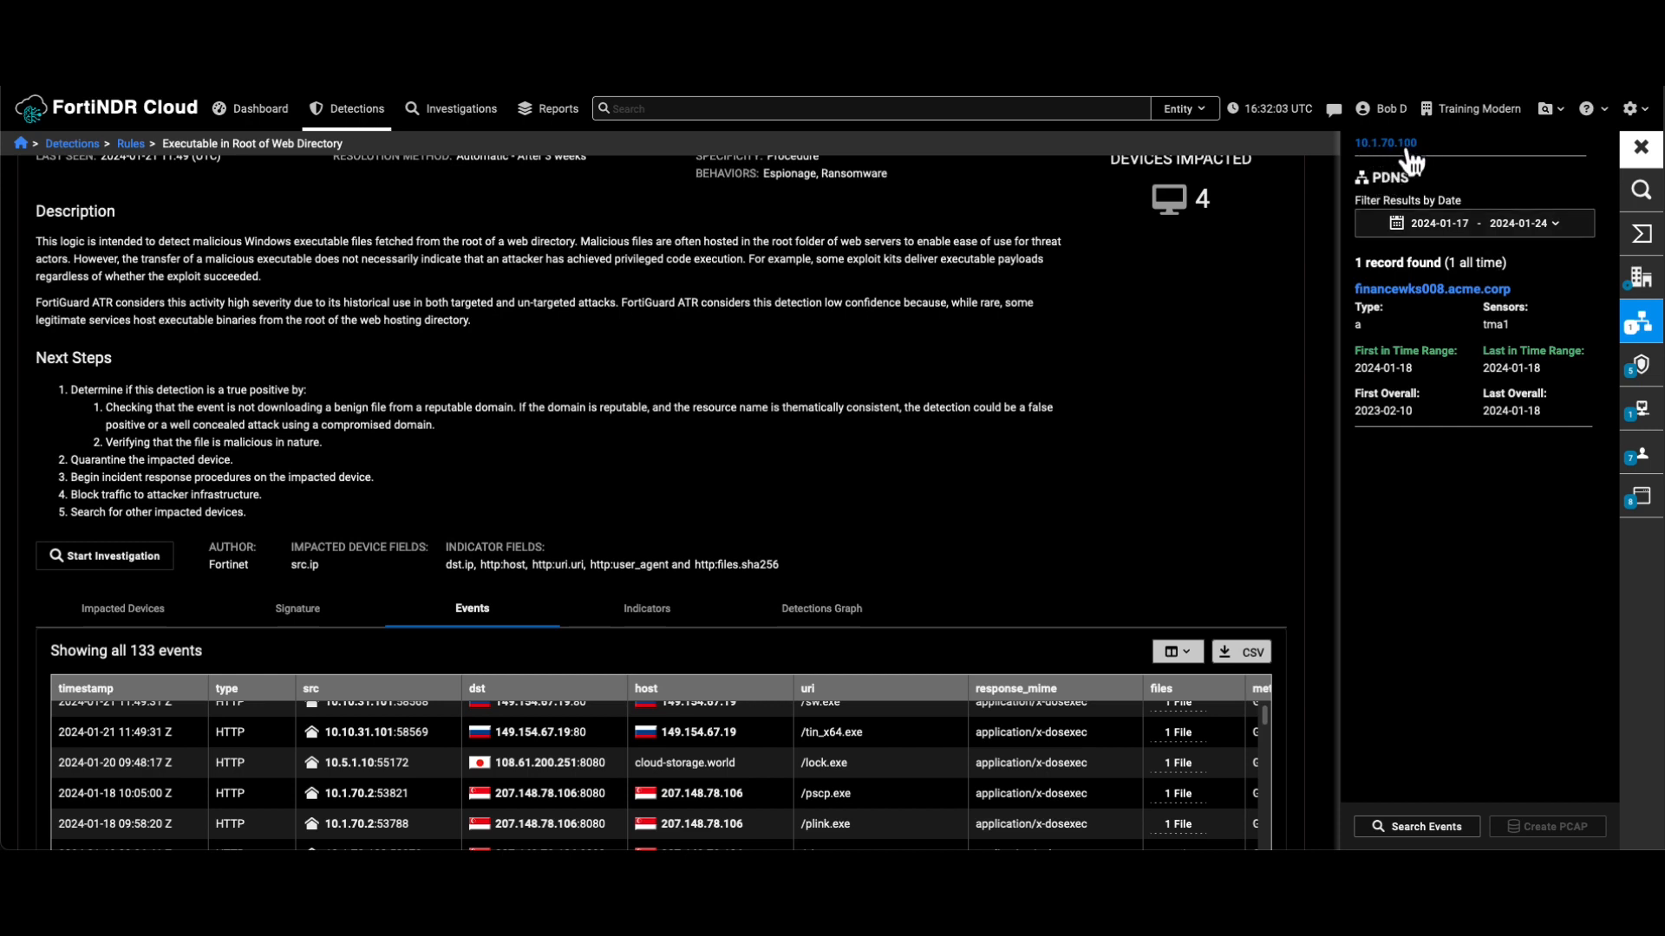
mouse_move(1398, 327)
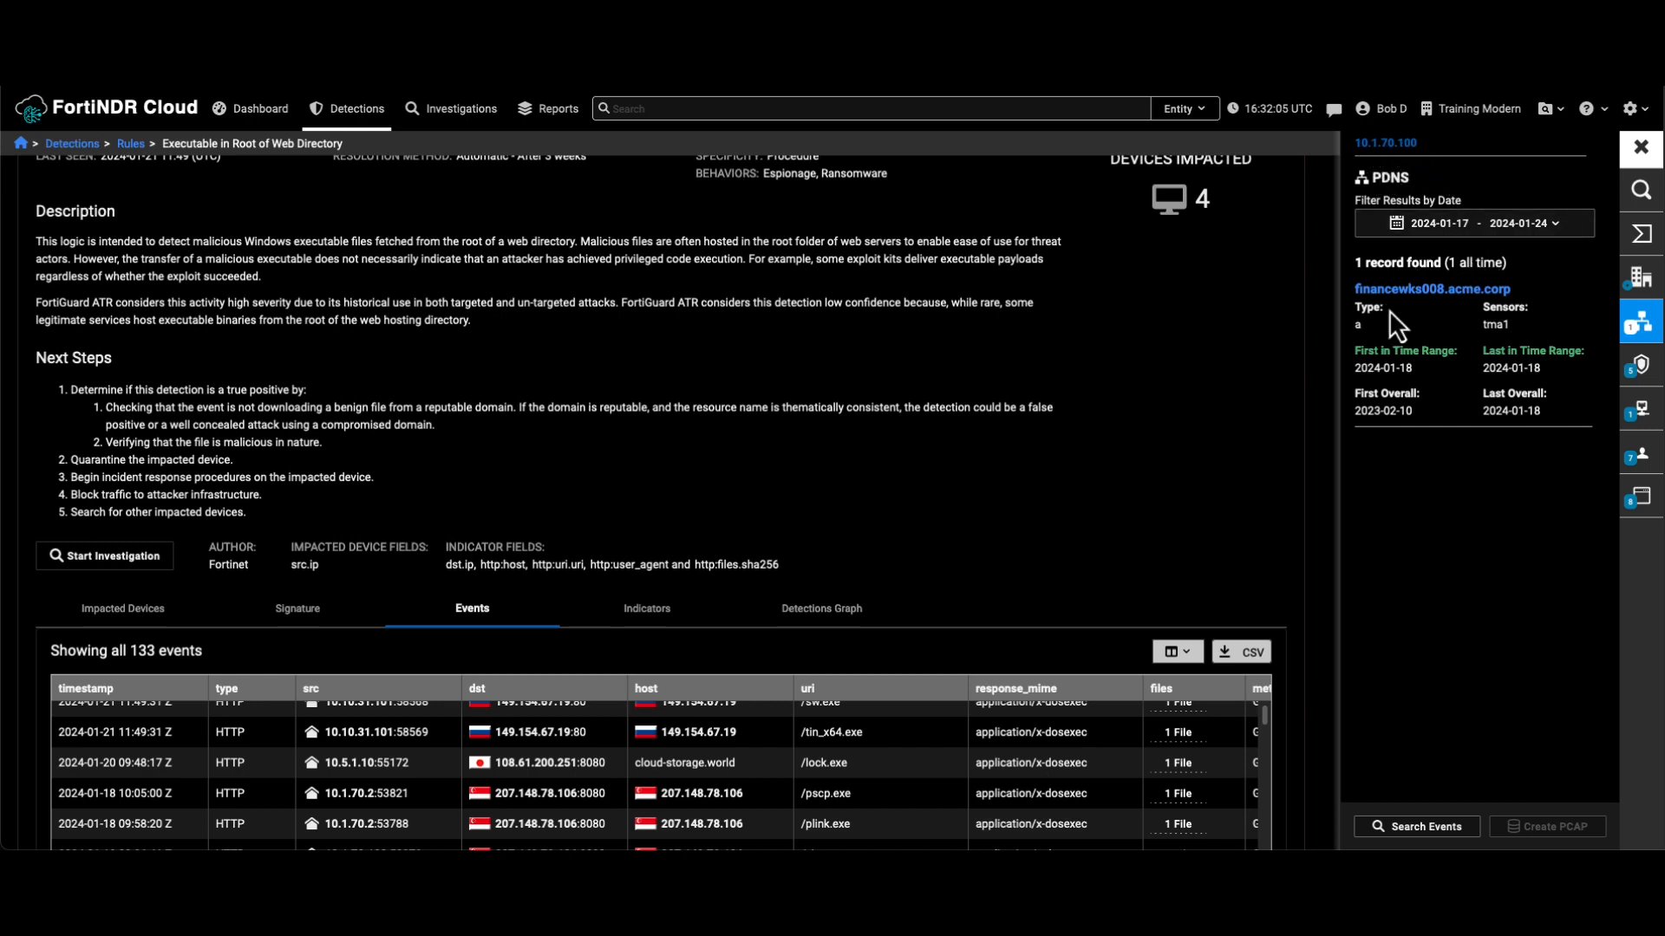
mouse_move(1485, 313)
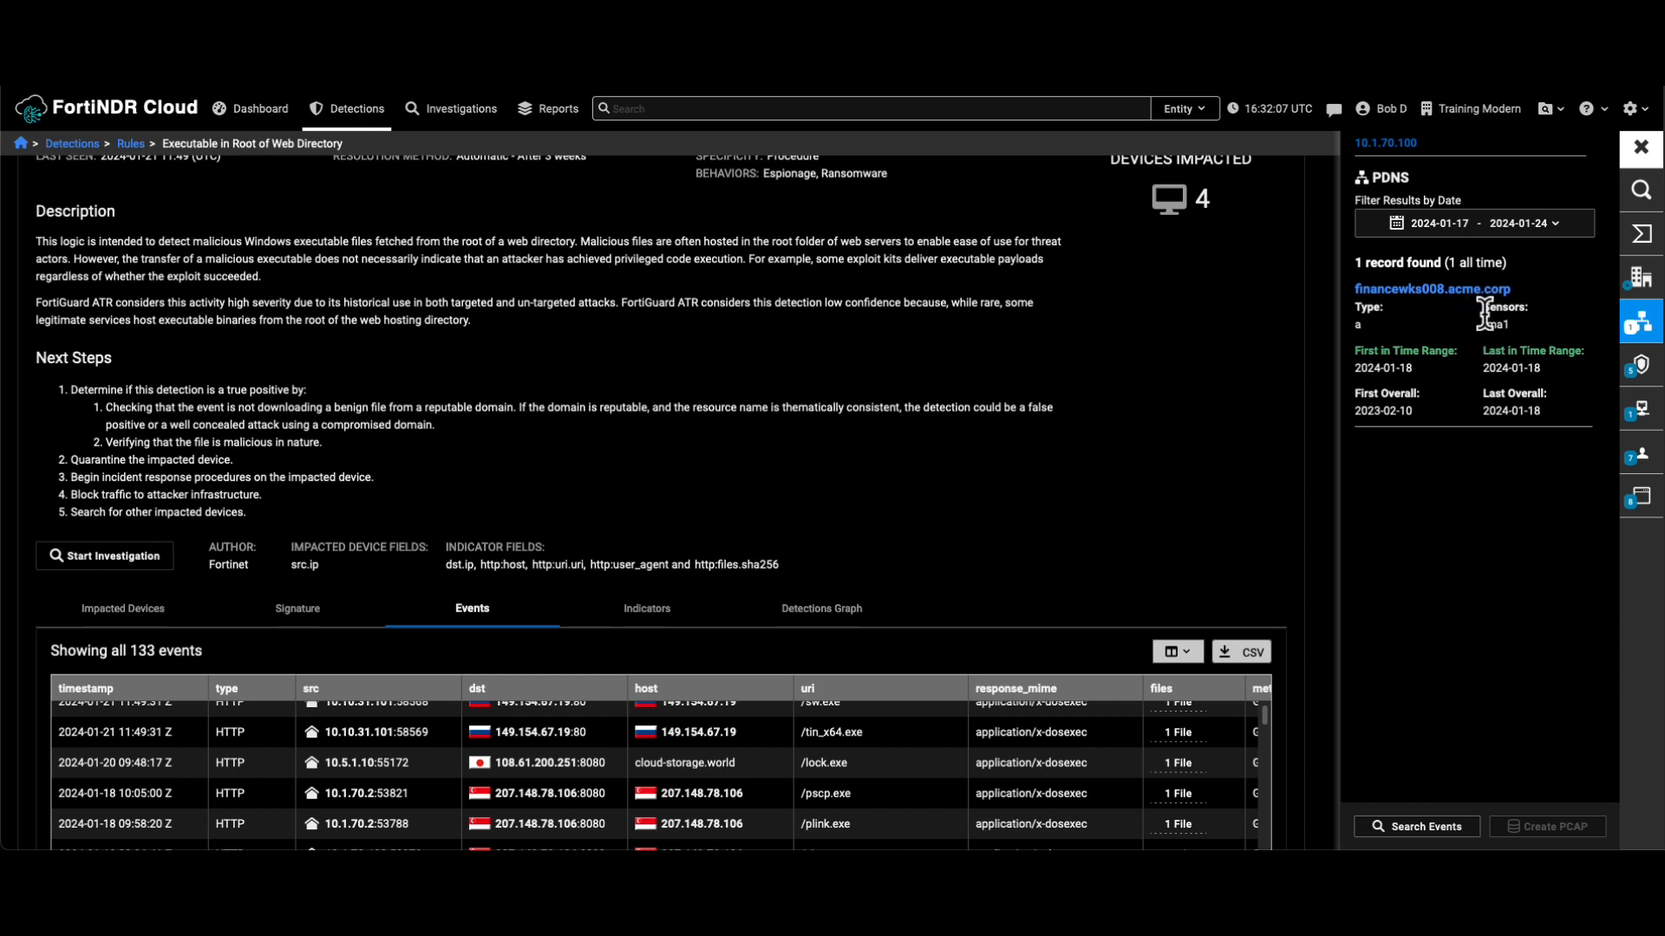
mouse_move(1641, 366)
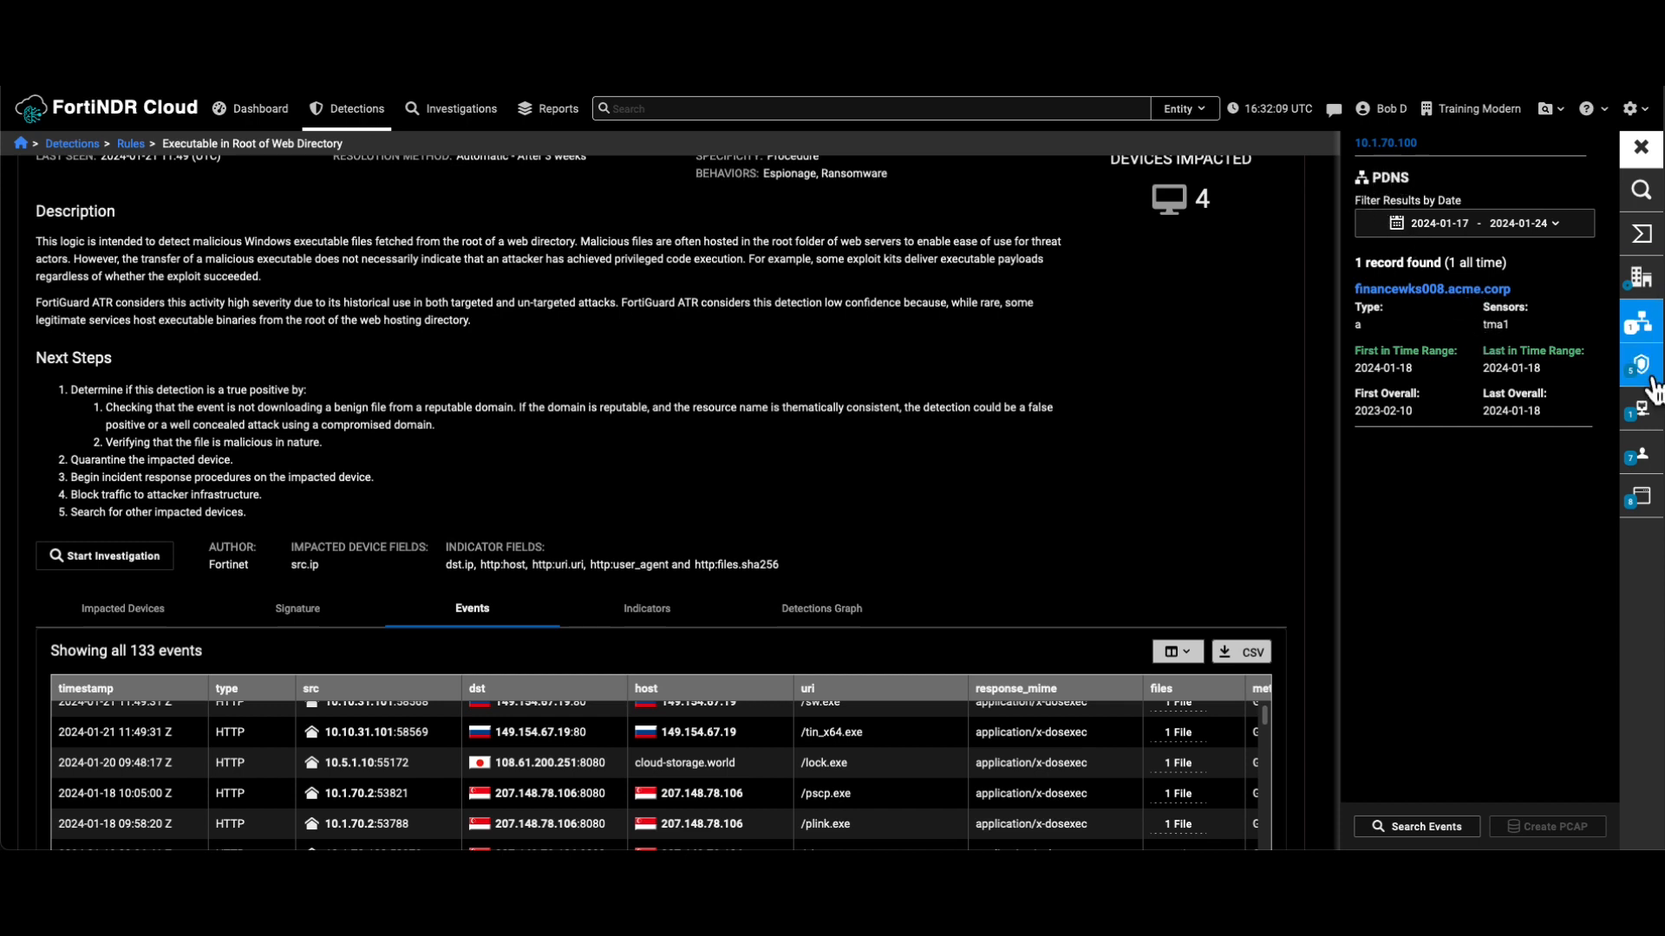
- Show the Detections view for 10.1.70.100, including HTA download and SimpleHTTPServer detections
click(1640, 365)
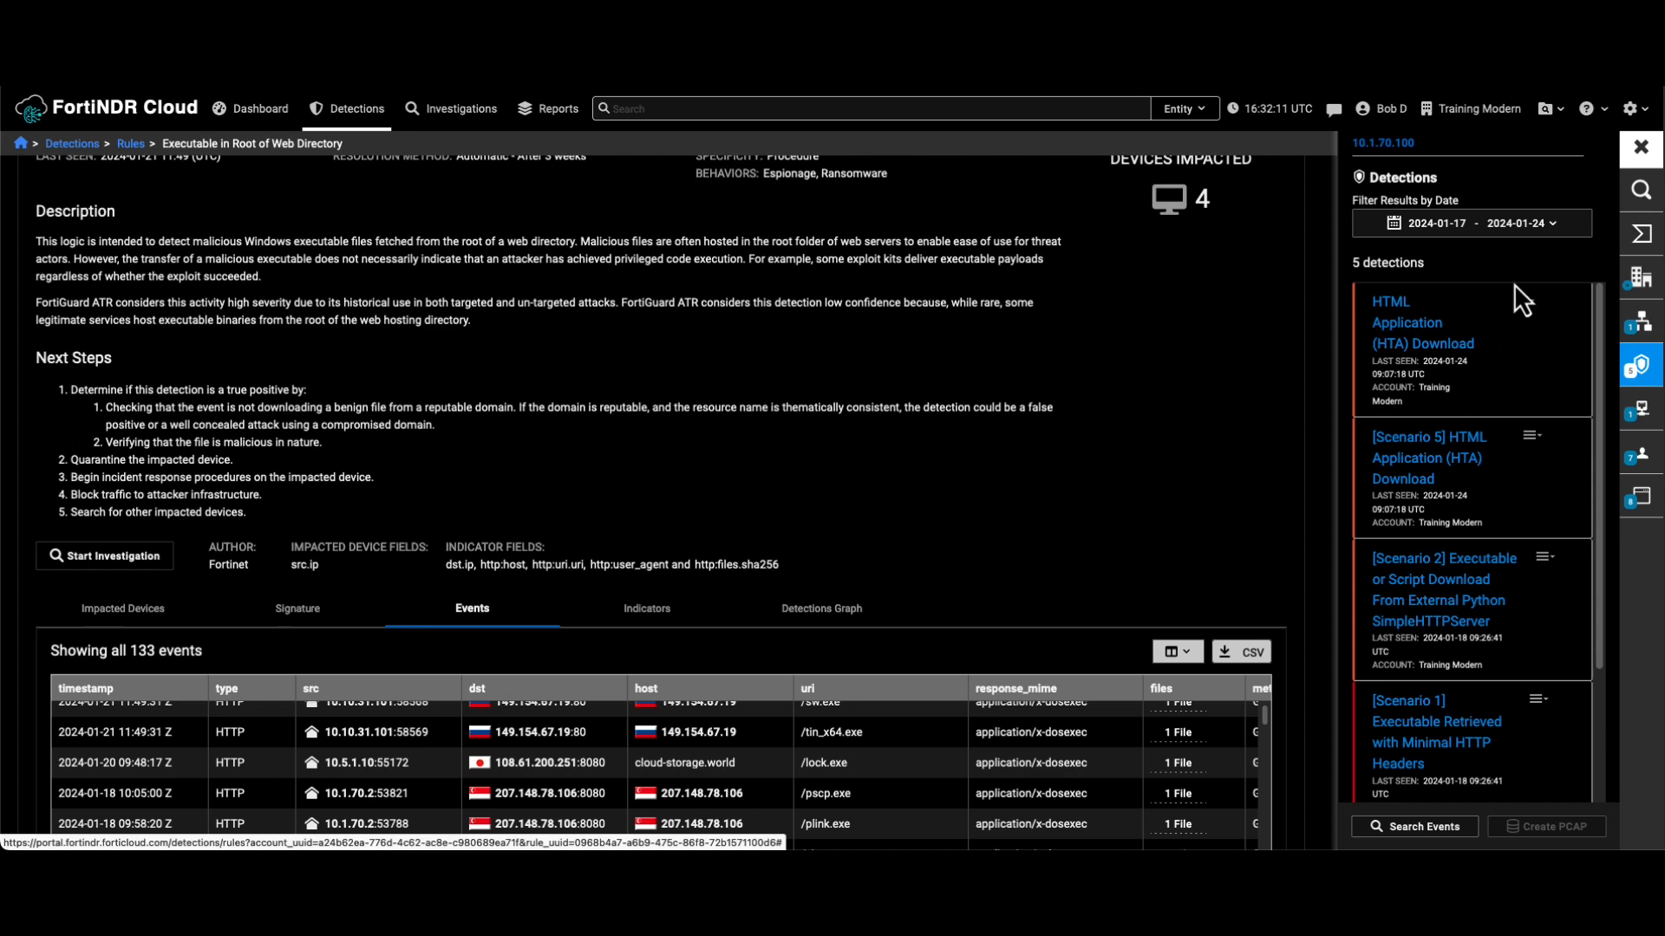
mouse_move(1413, 164)
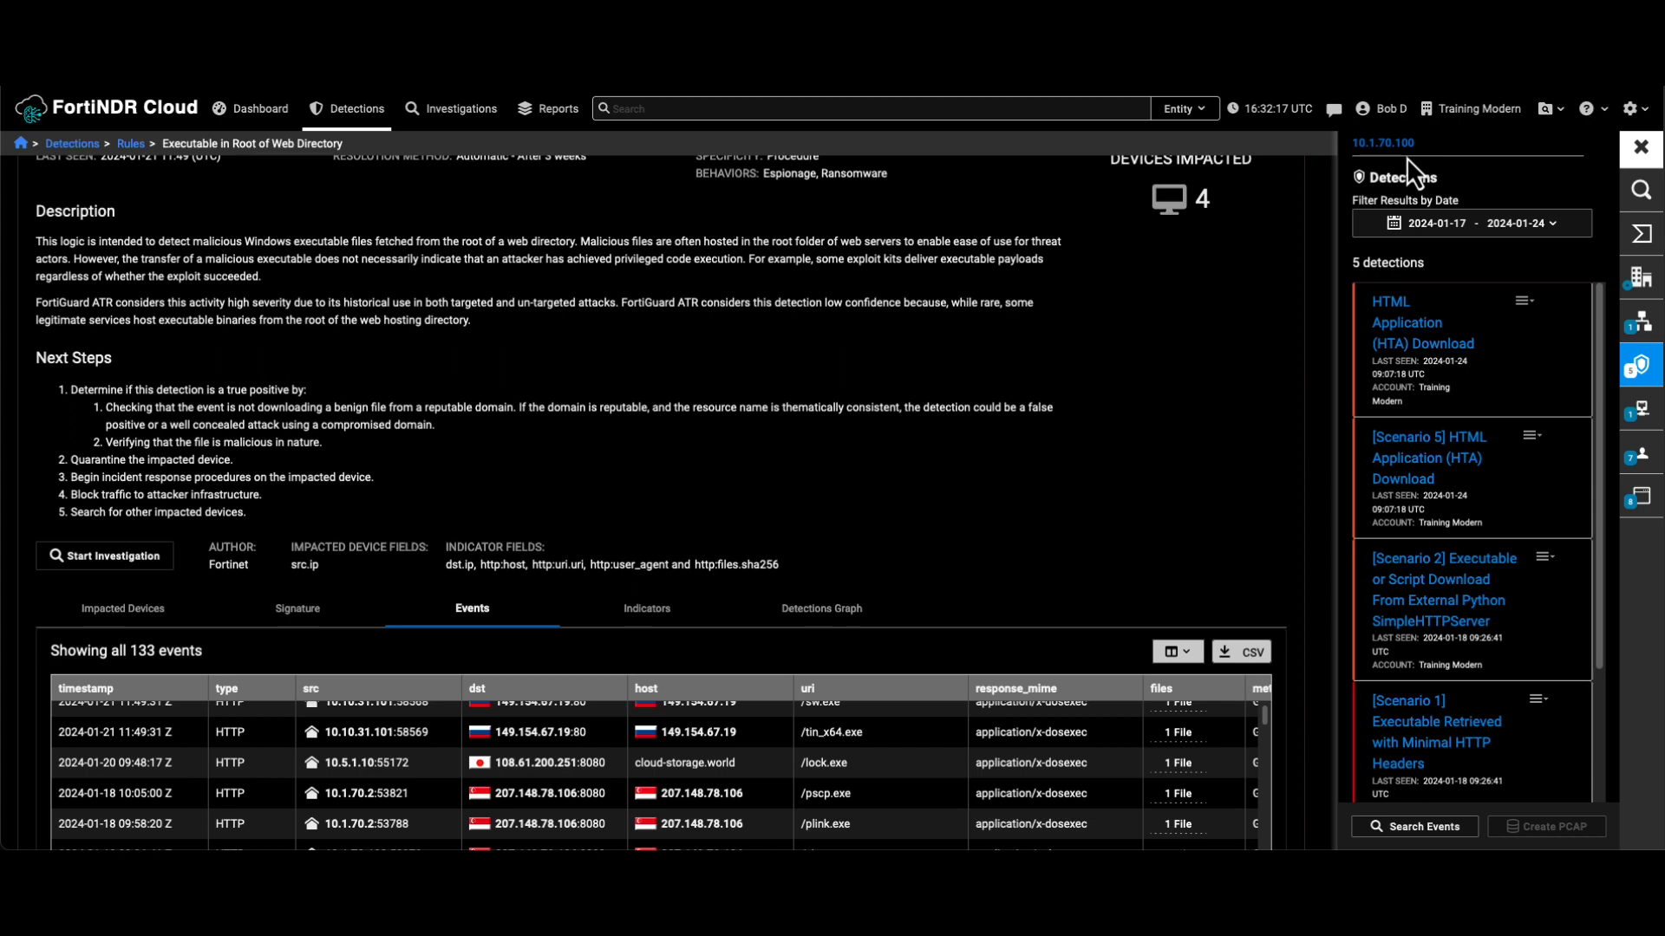
- Show the DHCP lease for 10.1.70.100, naming FinanceWks008 from 2021-12-21
click(1639, 408)
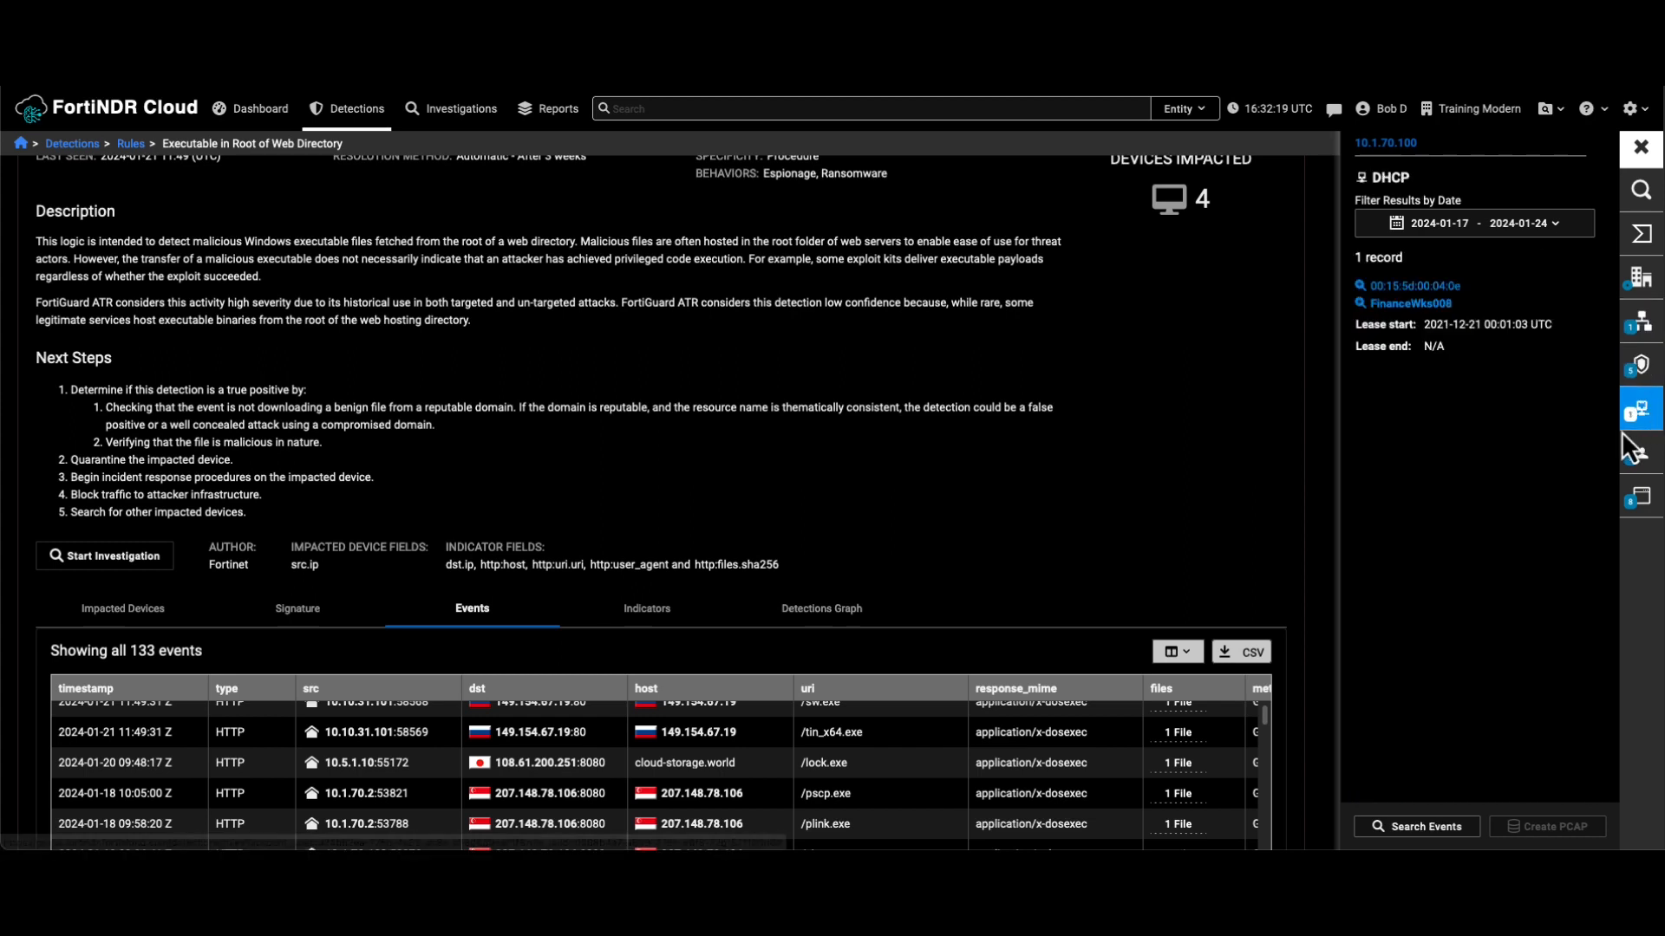
mouse_move(1484, 313)
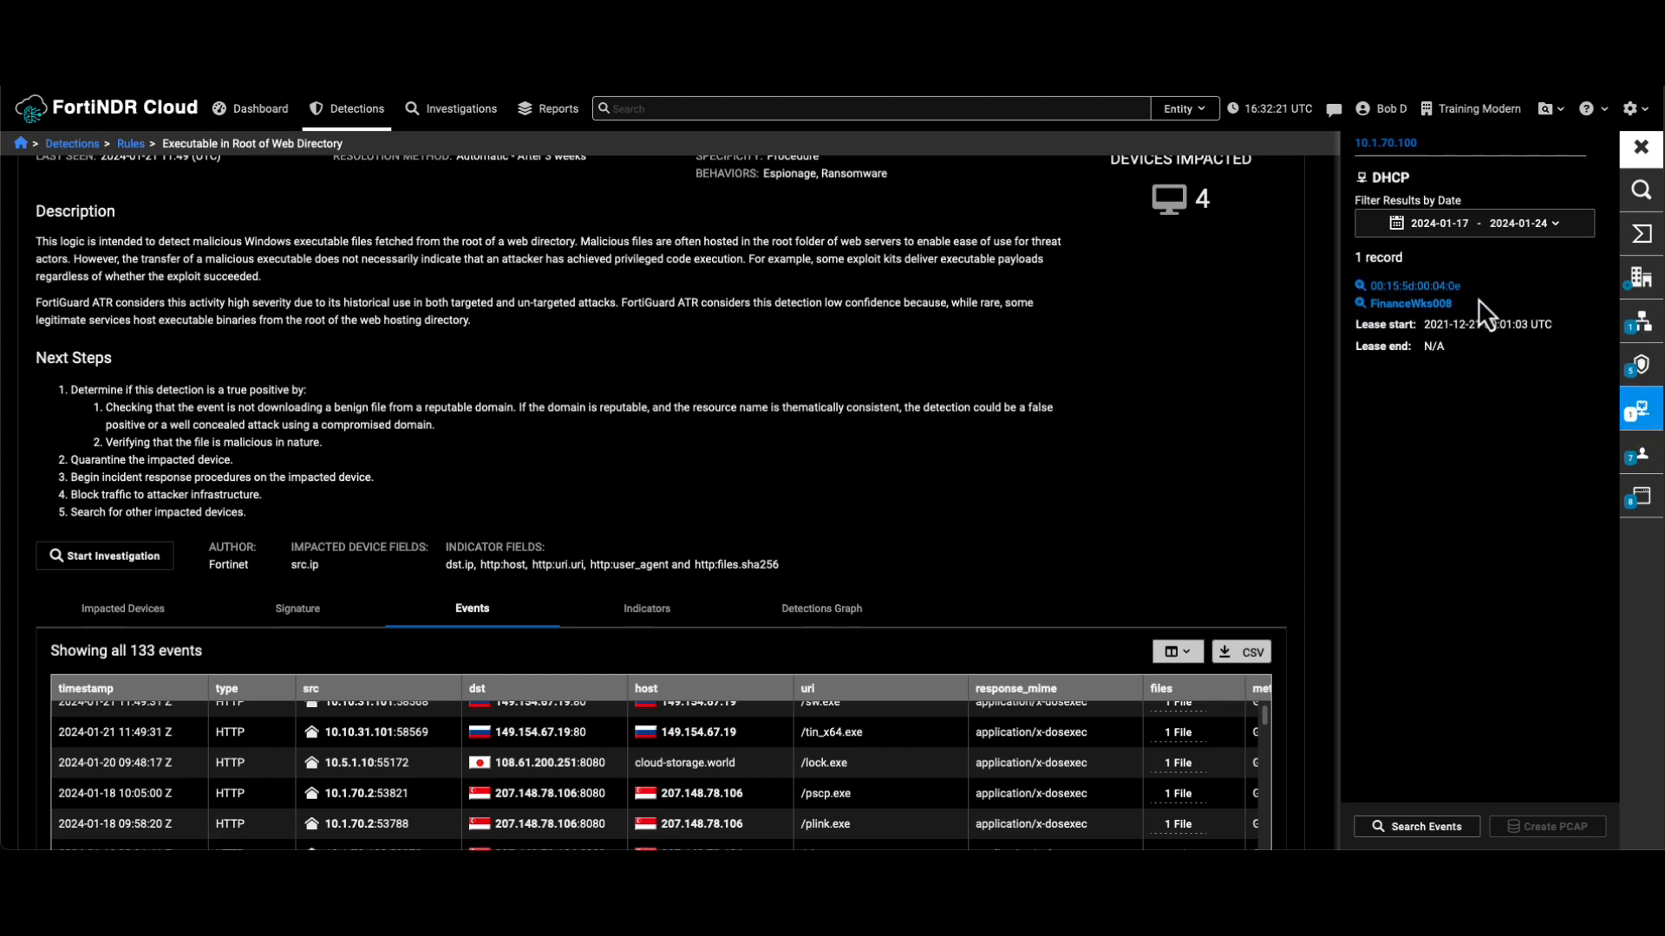
mouse_move(1433, 331)
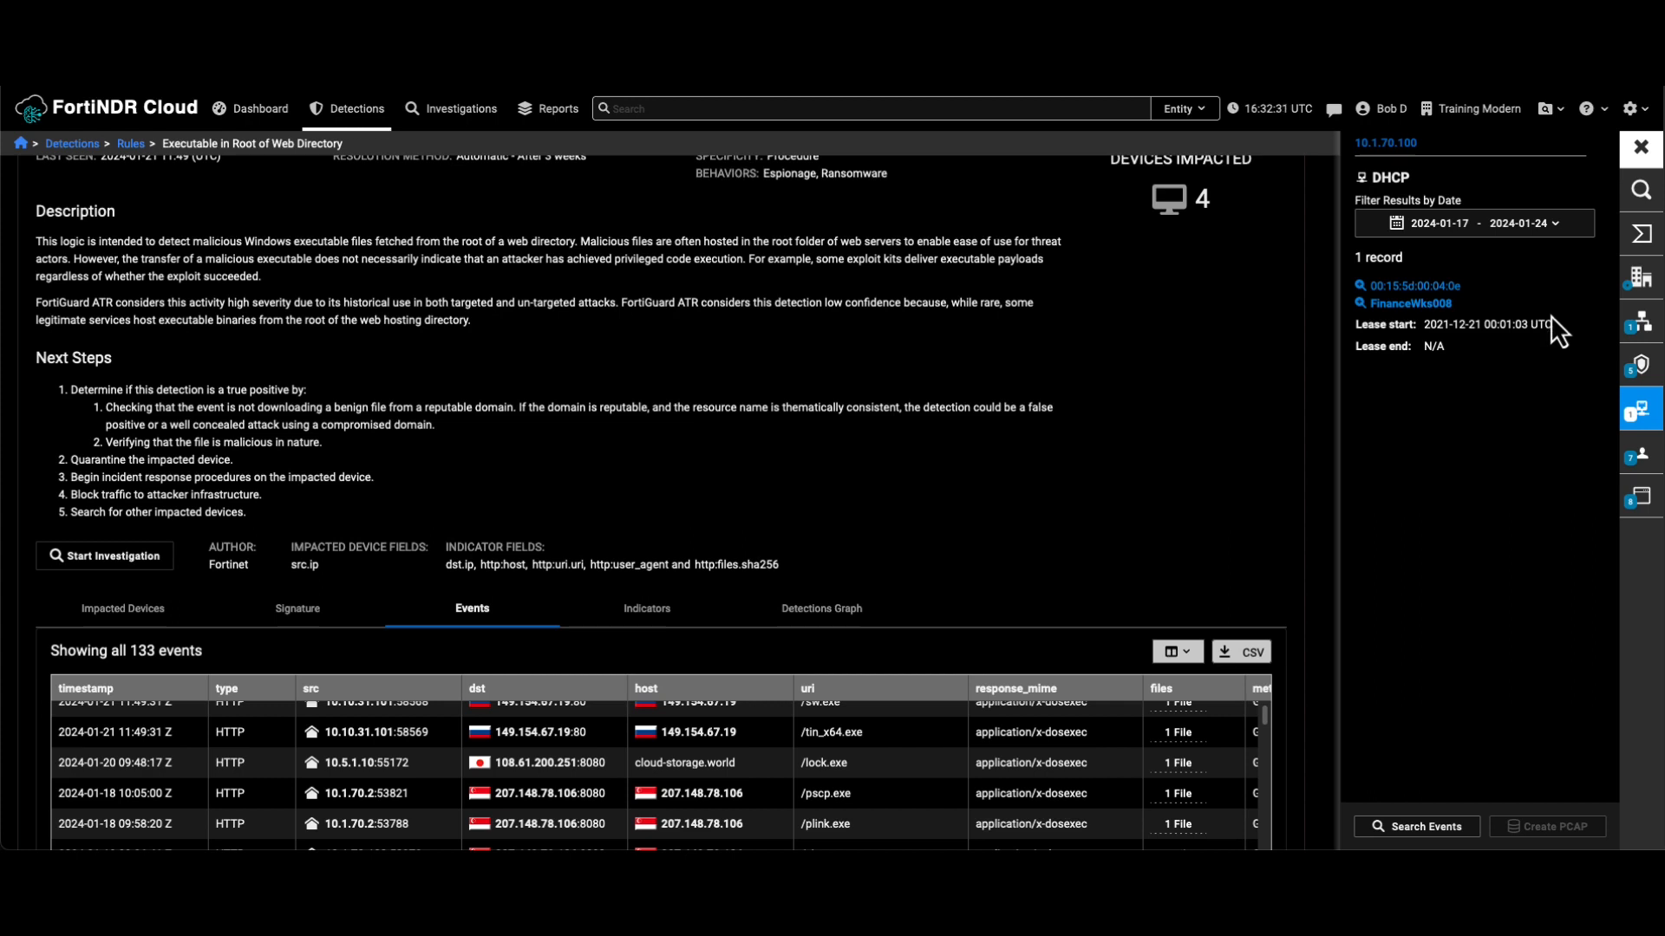
- View the seven Kerberos account records for 10.1.70.100, including FINANCEWKS008$ and jane.doe
click(1637, 450)
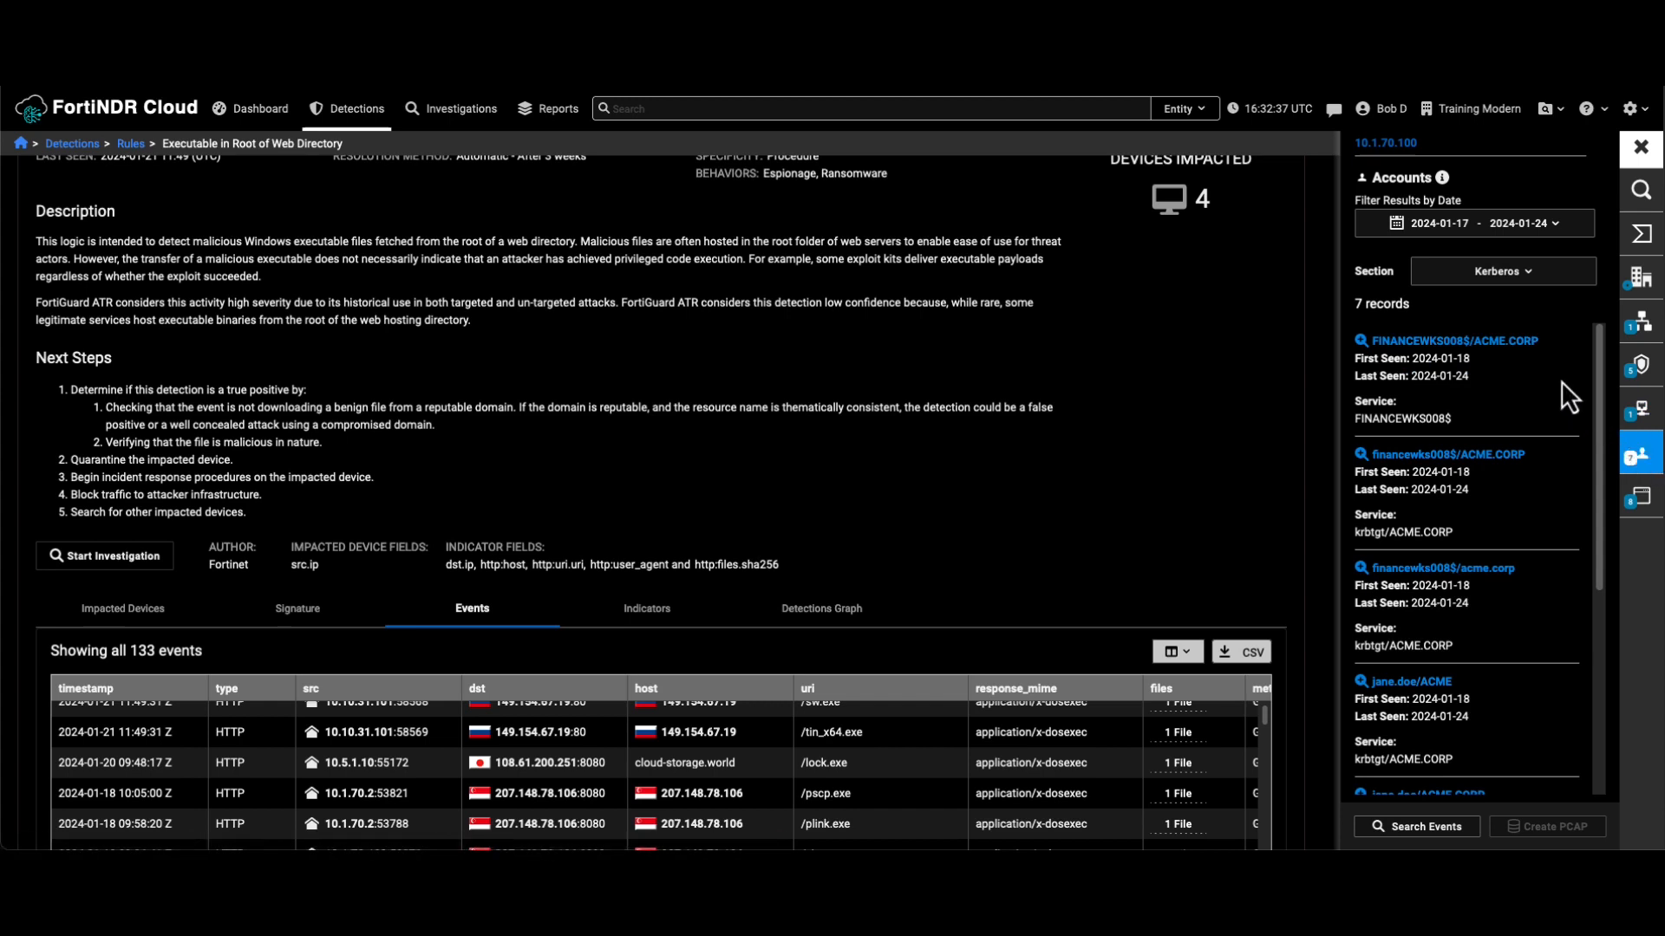
mouse_move(1519, 373)
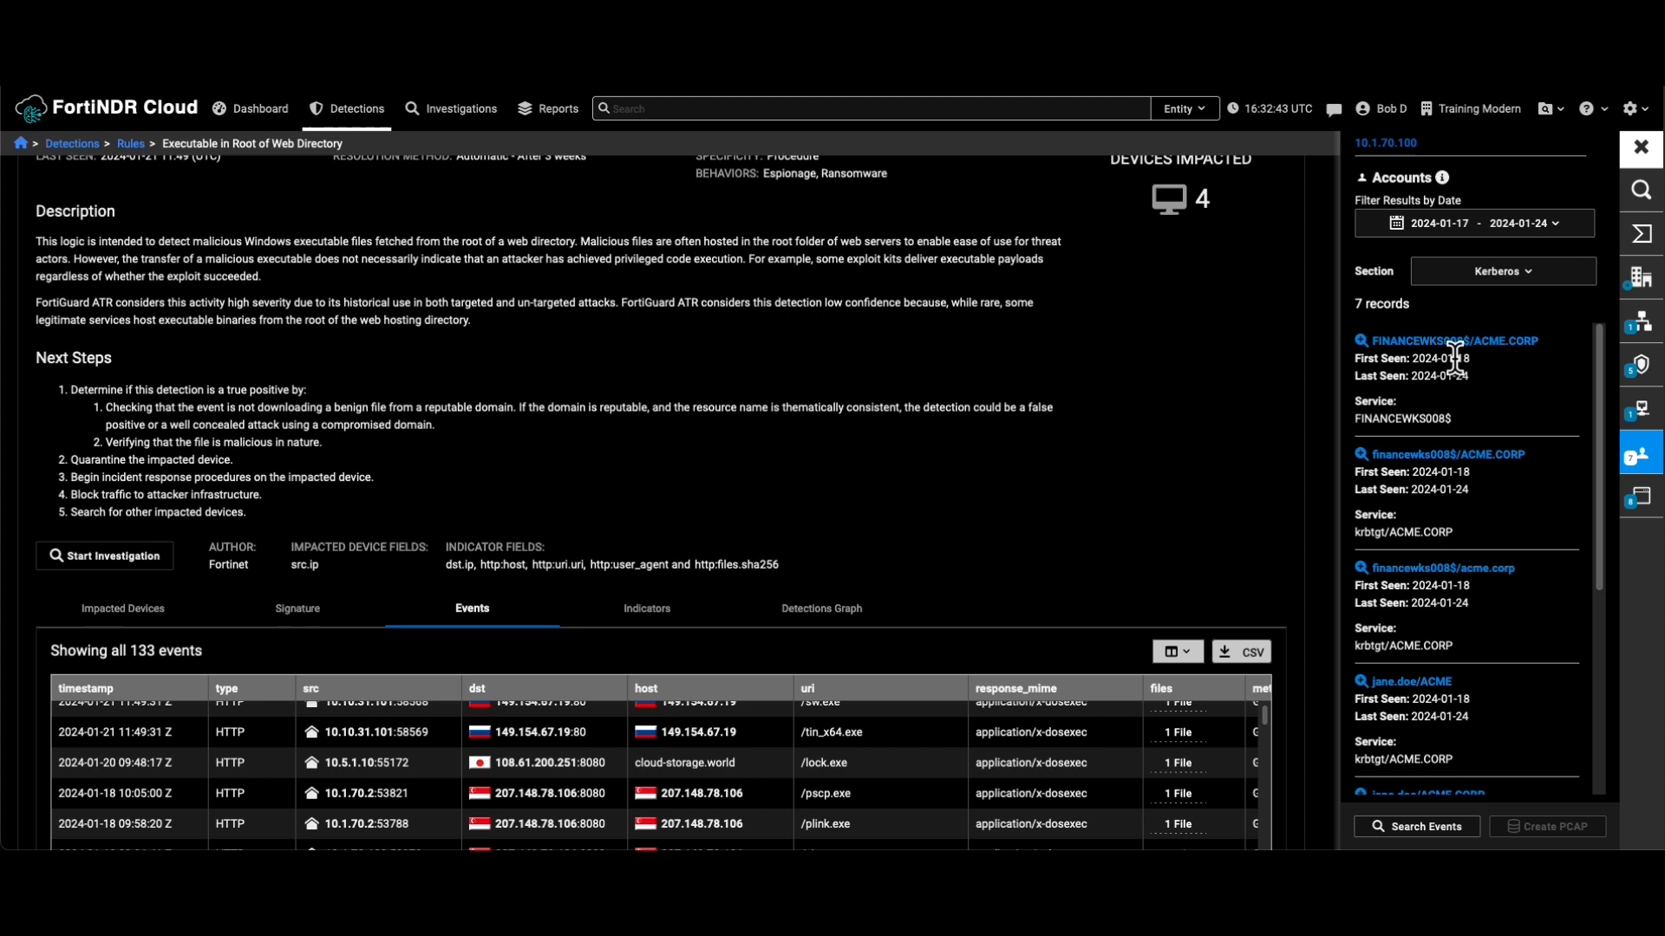
scroll(down, 3)
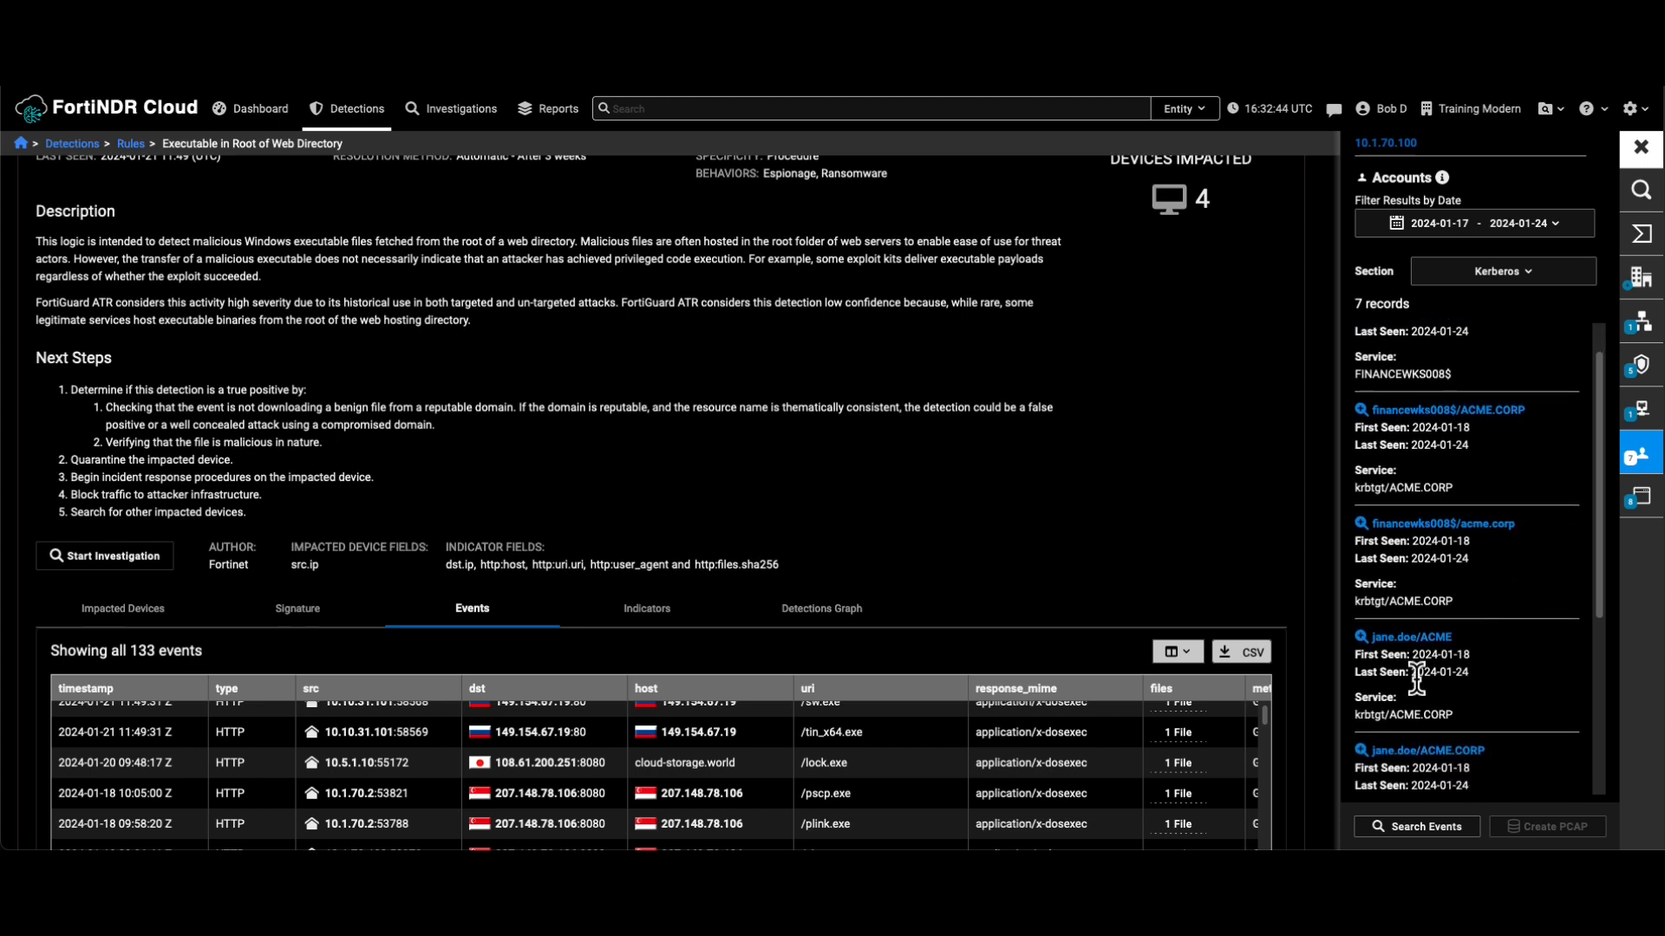
mouse_move(1423, 165)
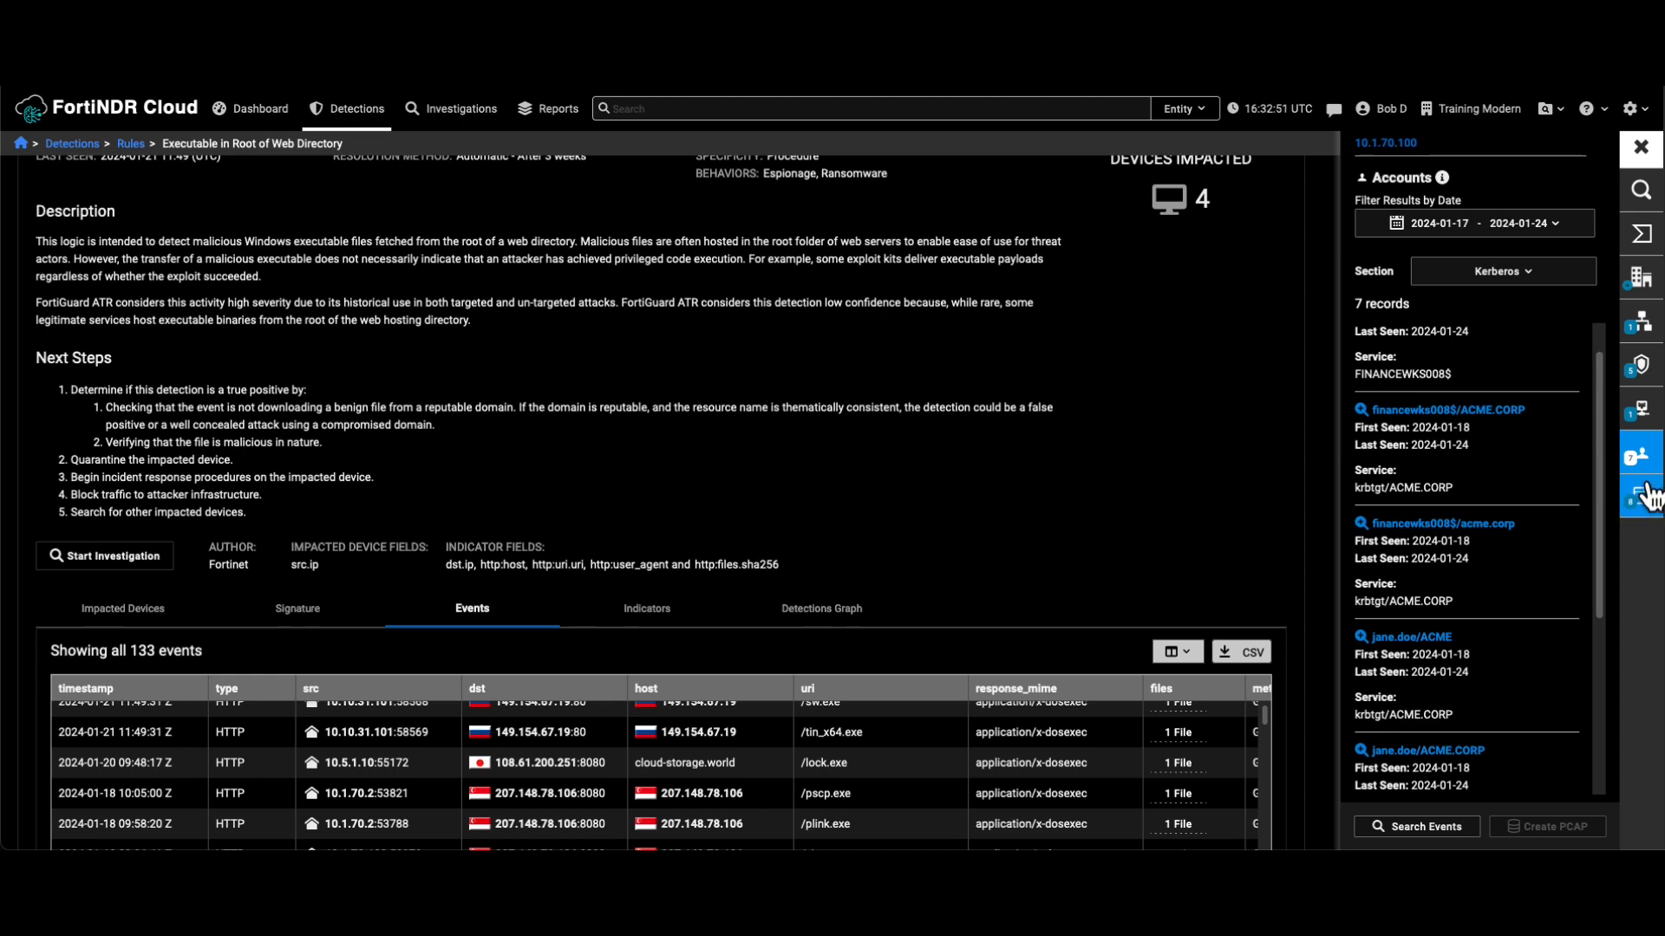
- List the eight software records for 10.1.70.100, including MSIE 11.0, Microsoft-CryptoAPI and BITS
click(1641, 496)
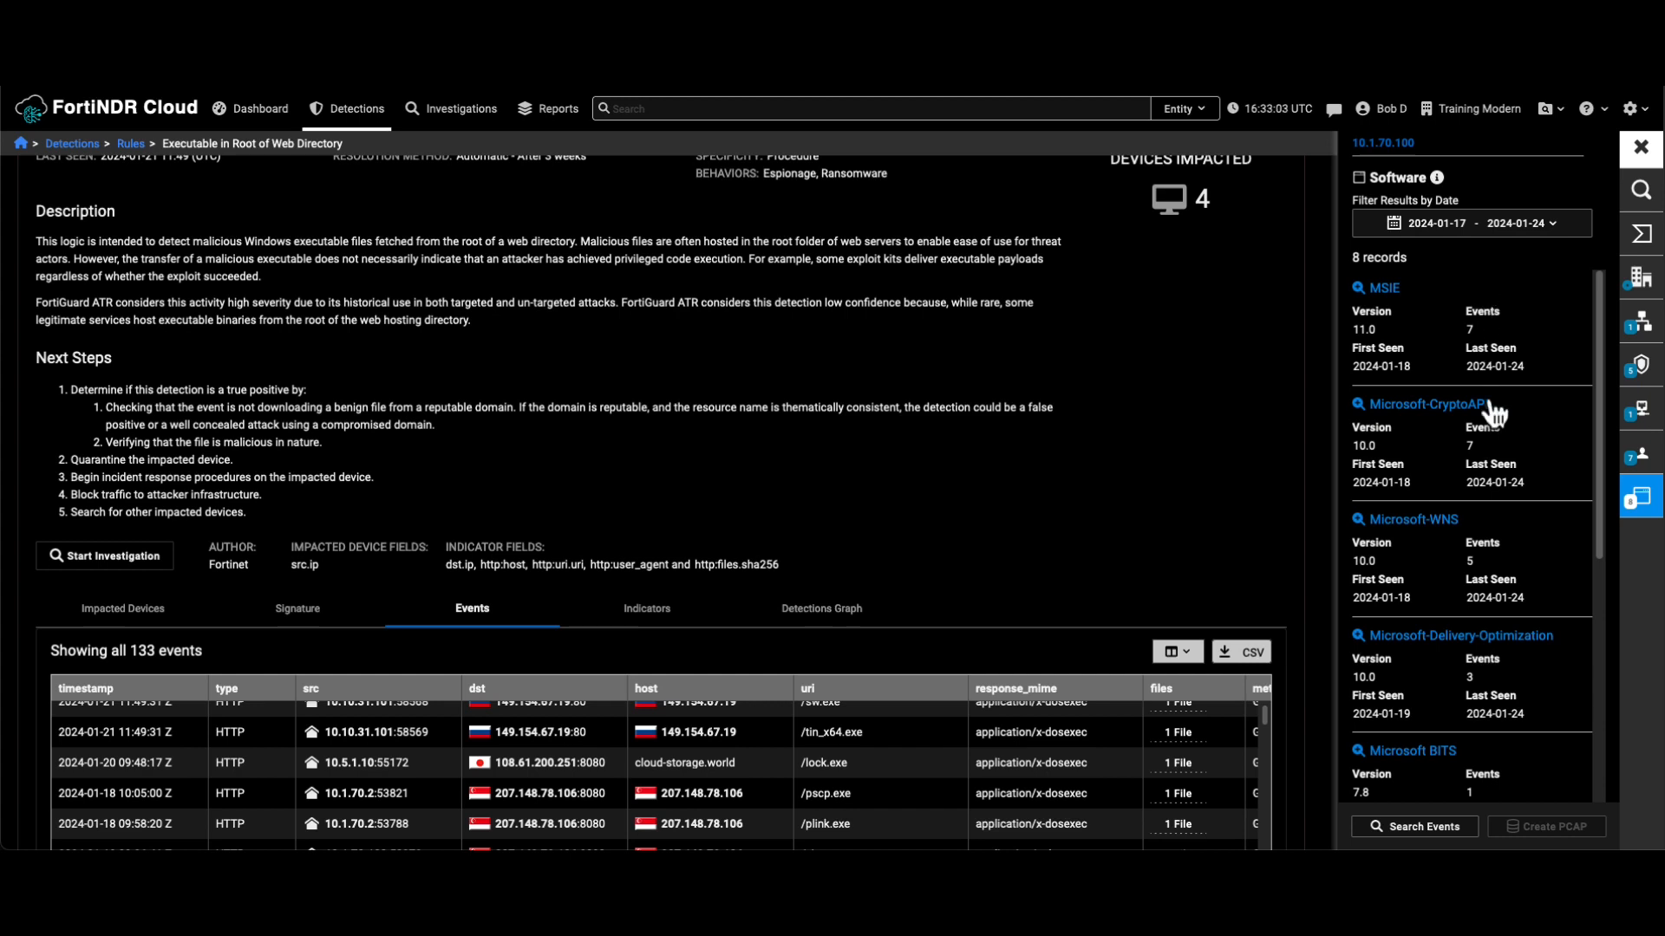
mouse_move(1394, 170)
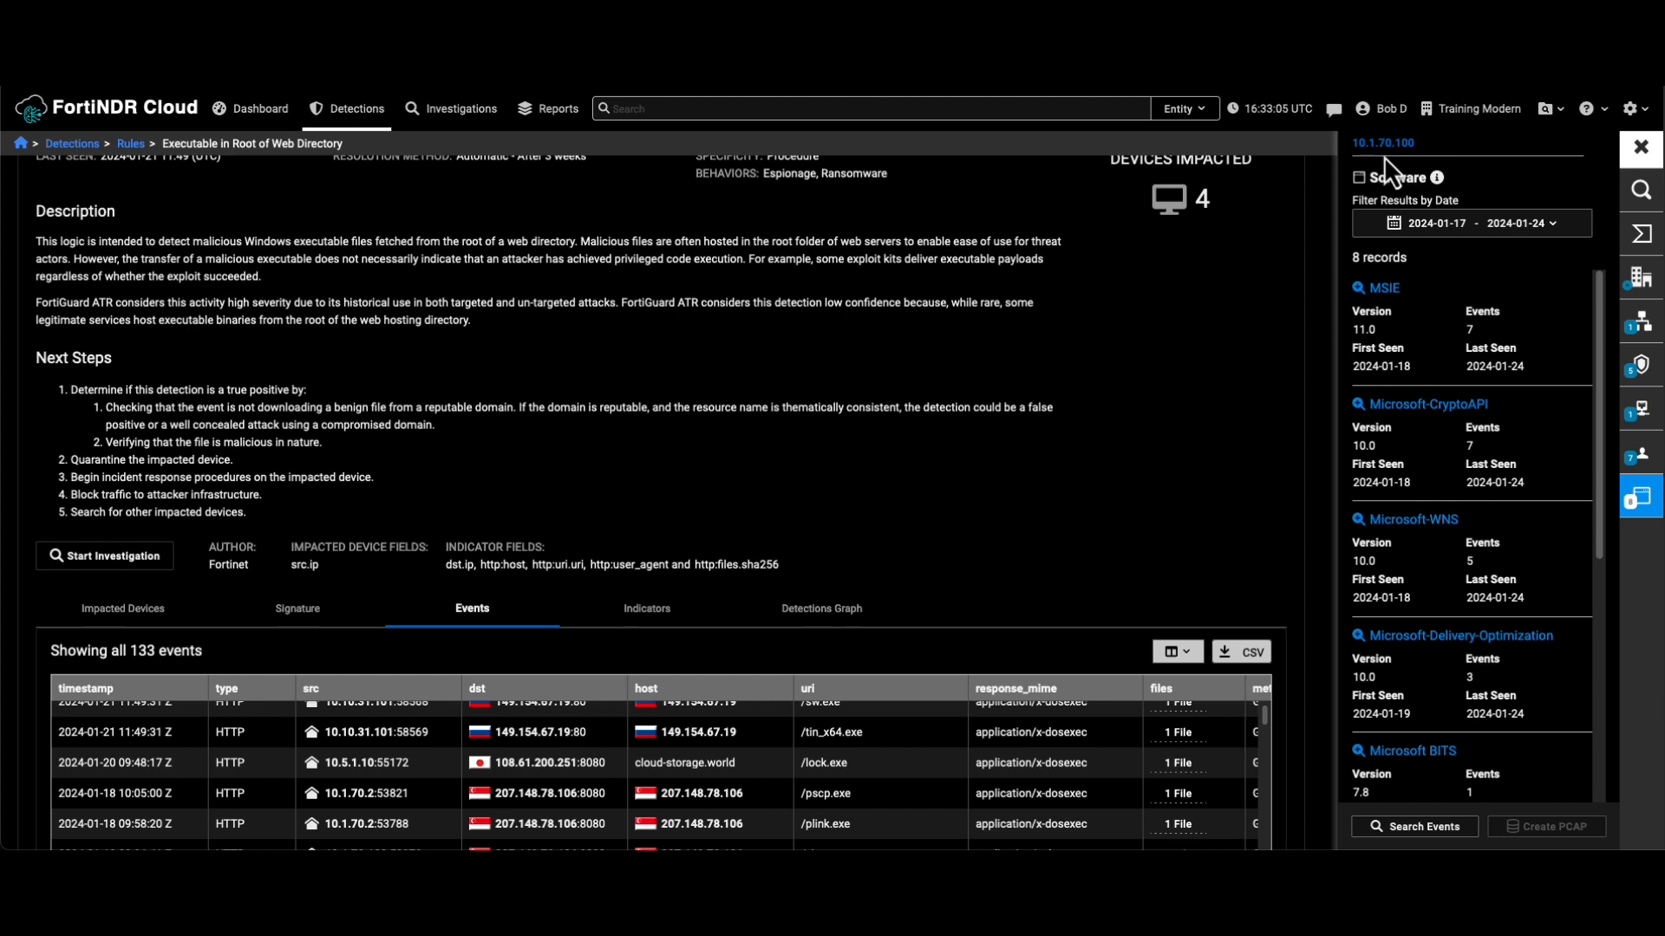
mouse_move(1465, 703)
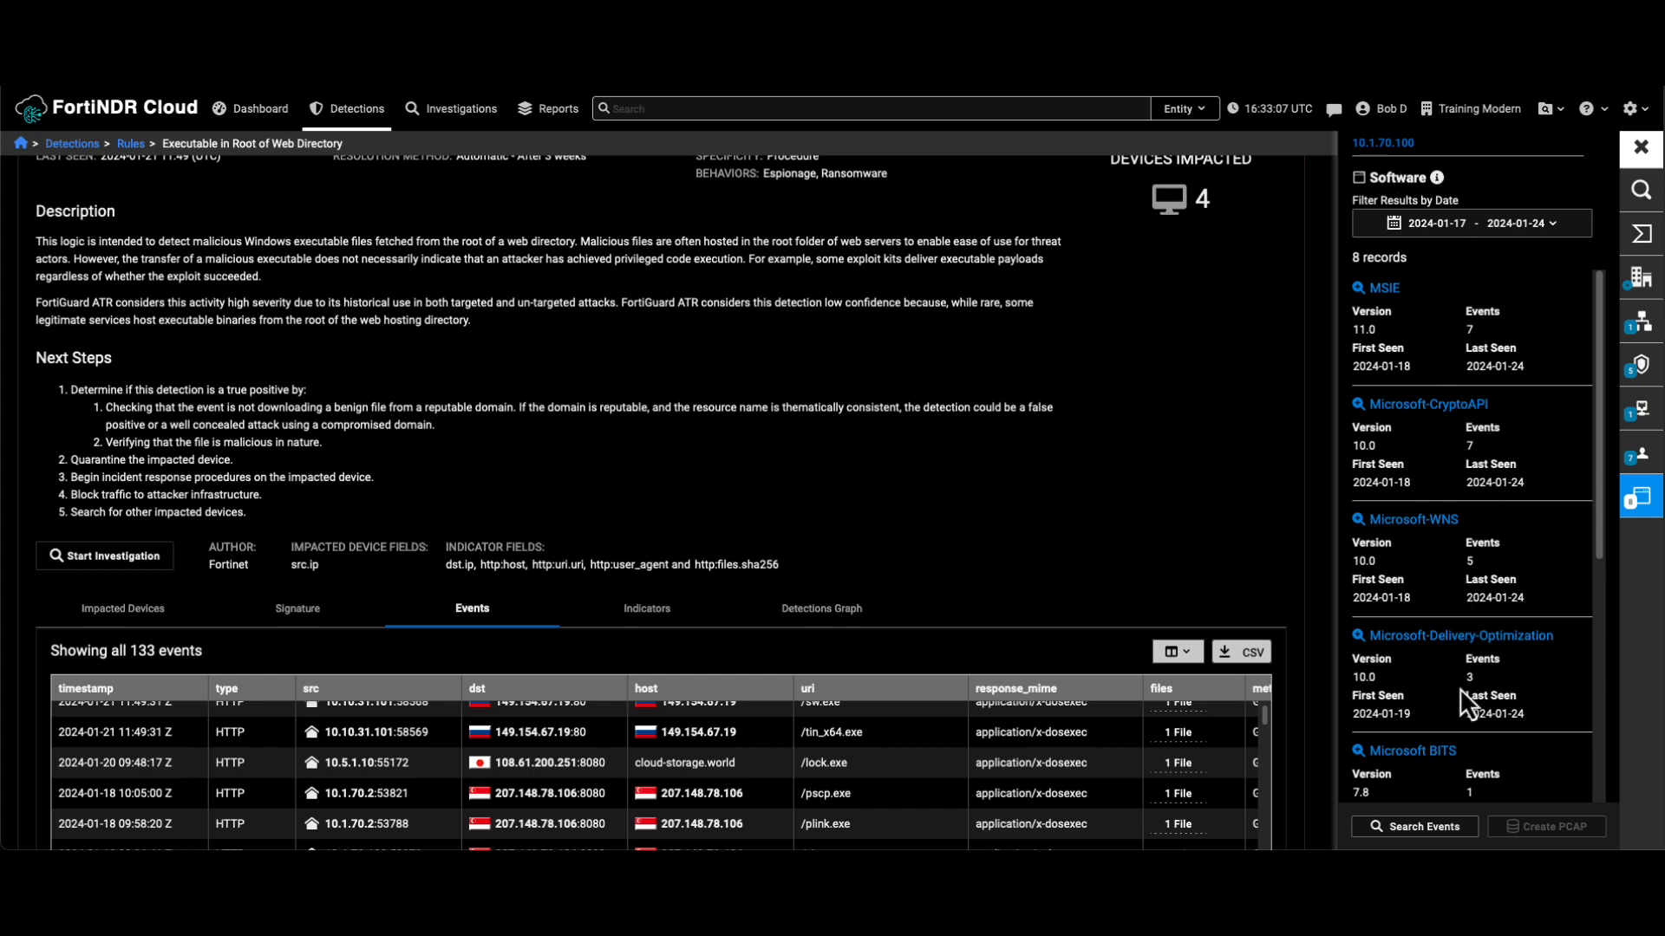
scroll(down, 3)
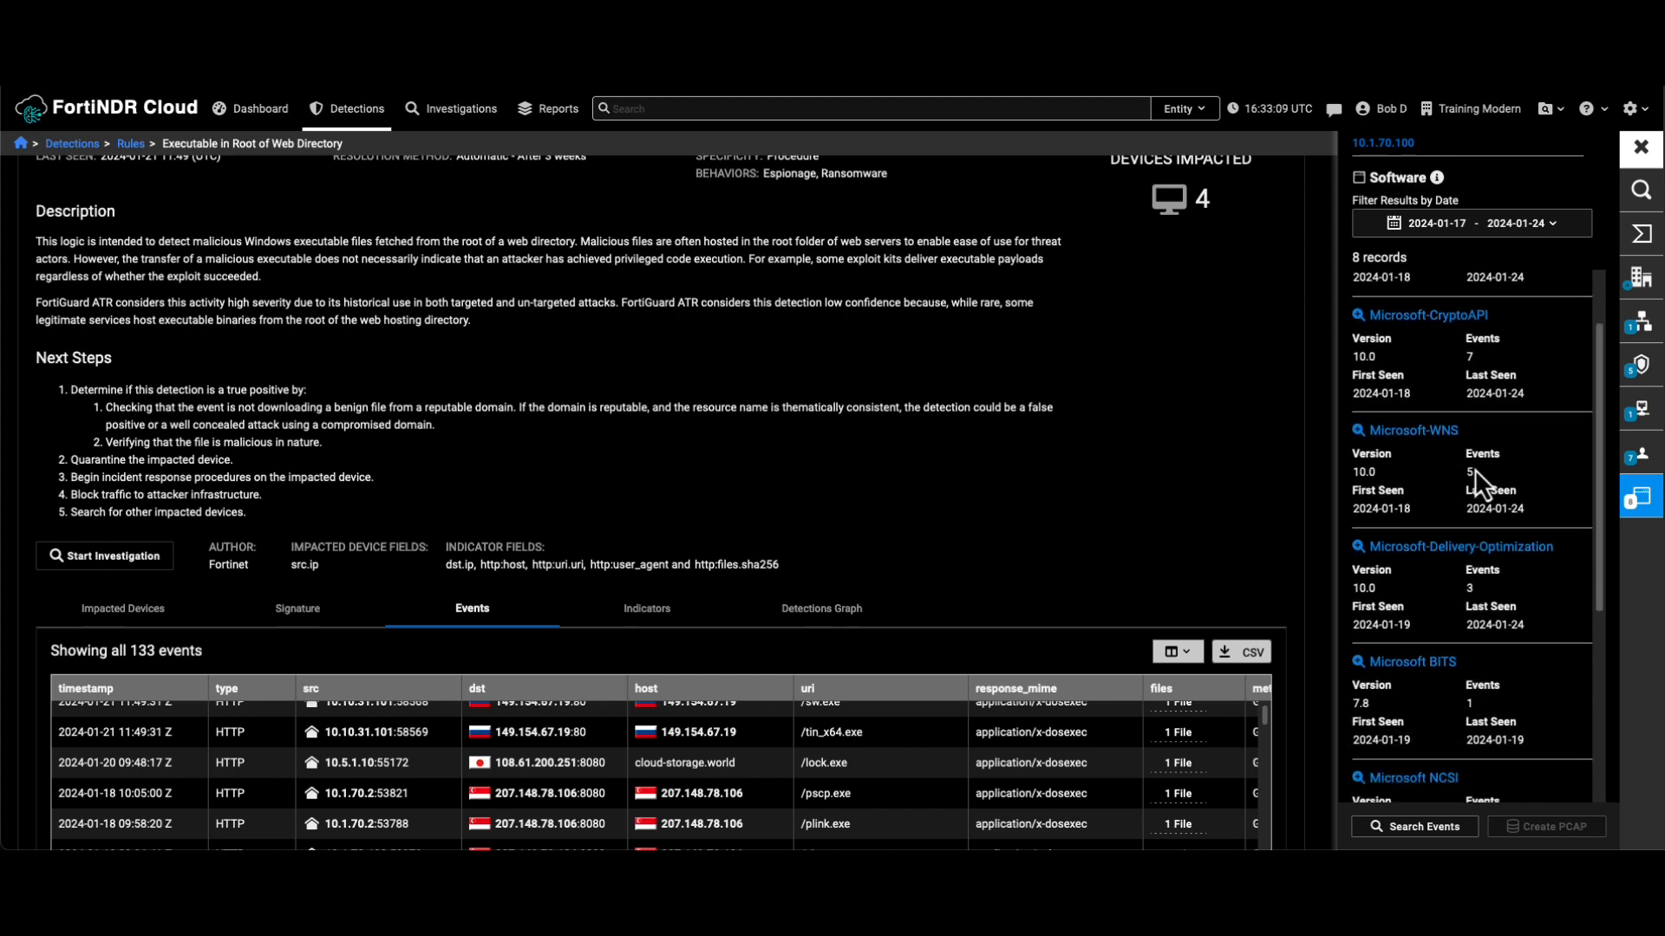
mouse_move(1474, 468)
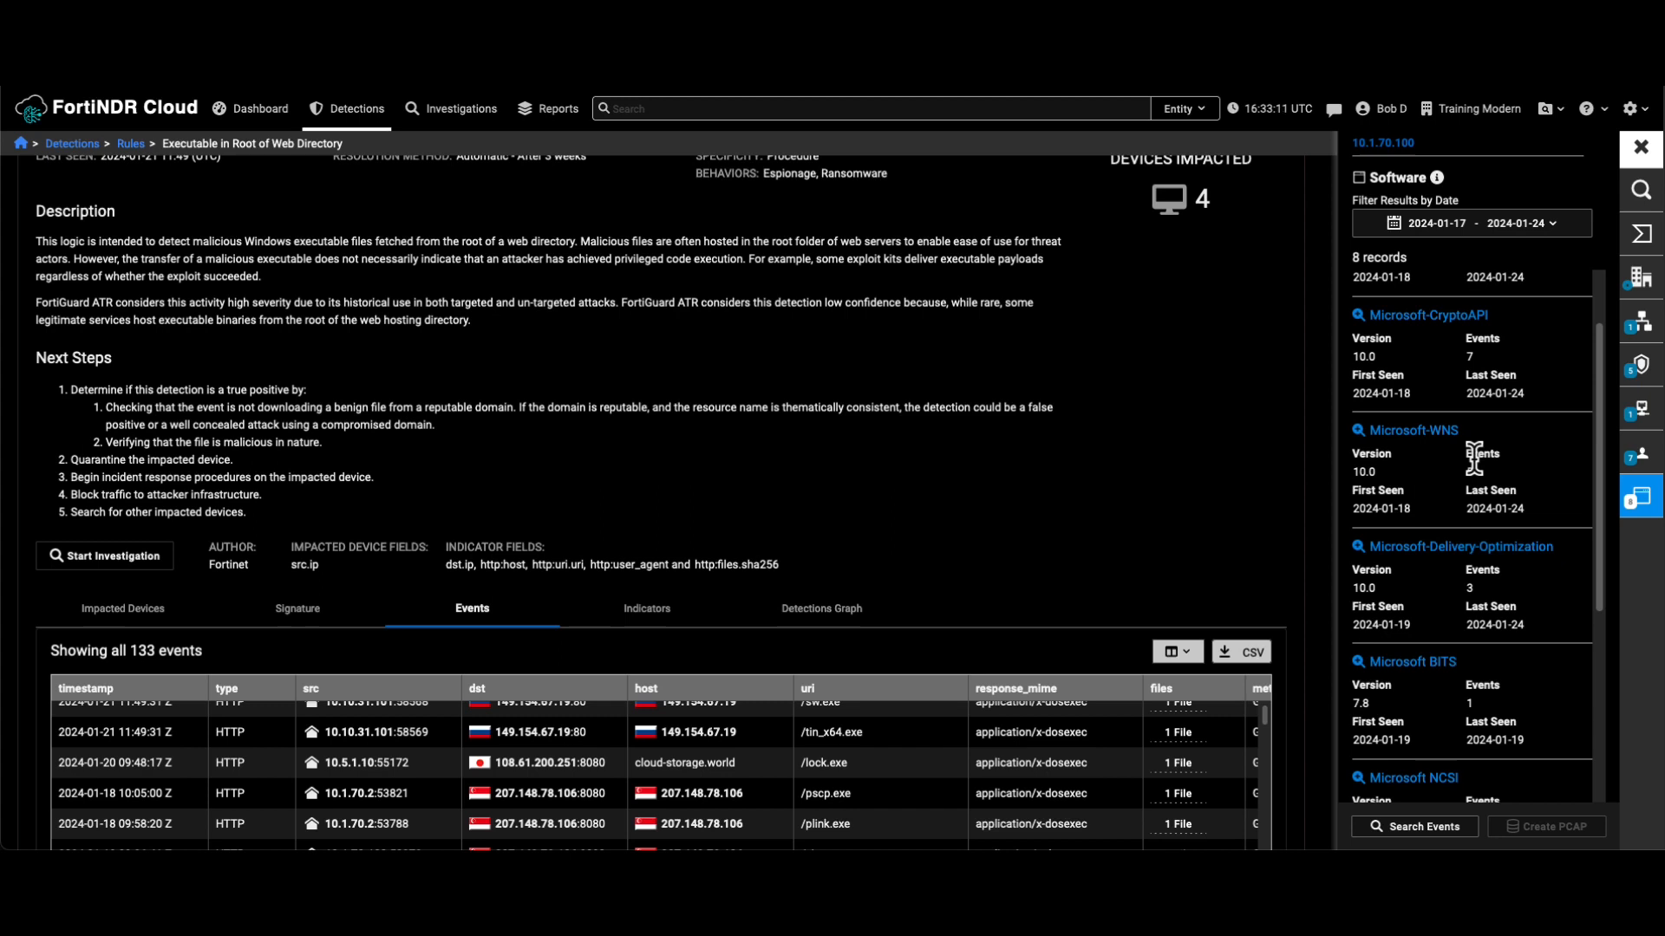
mouse_move(1484, 365)
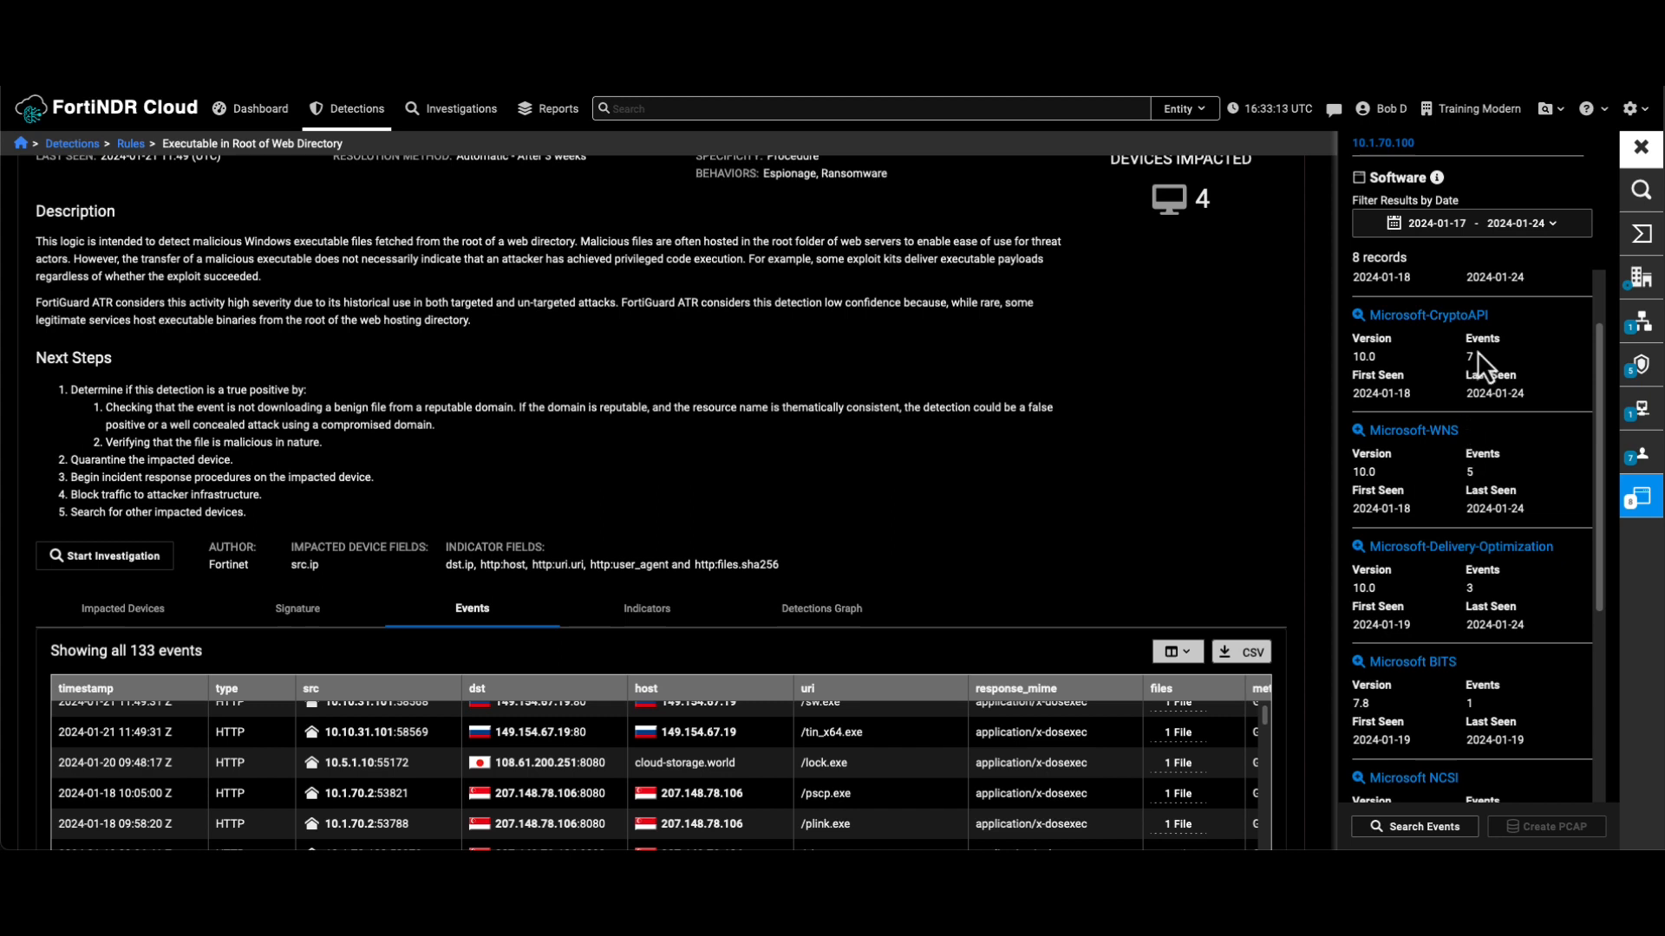
mouse_move(1518, 394)
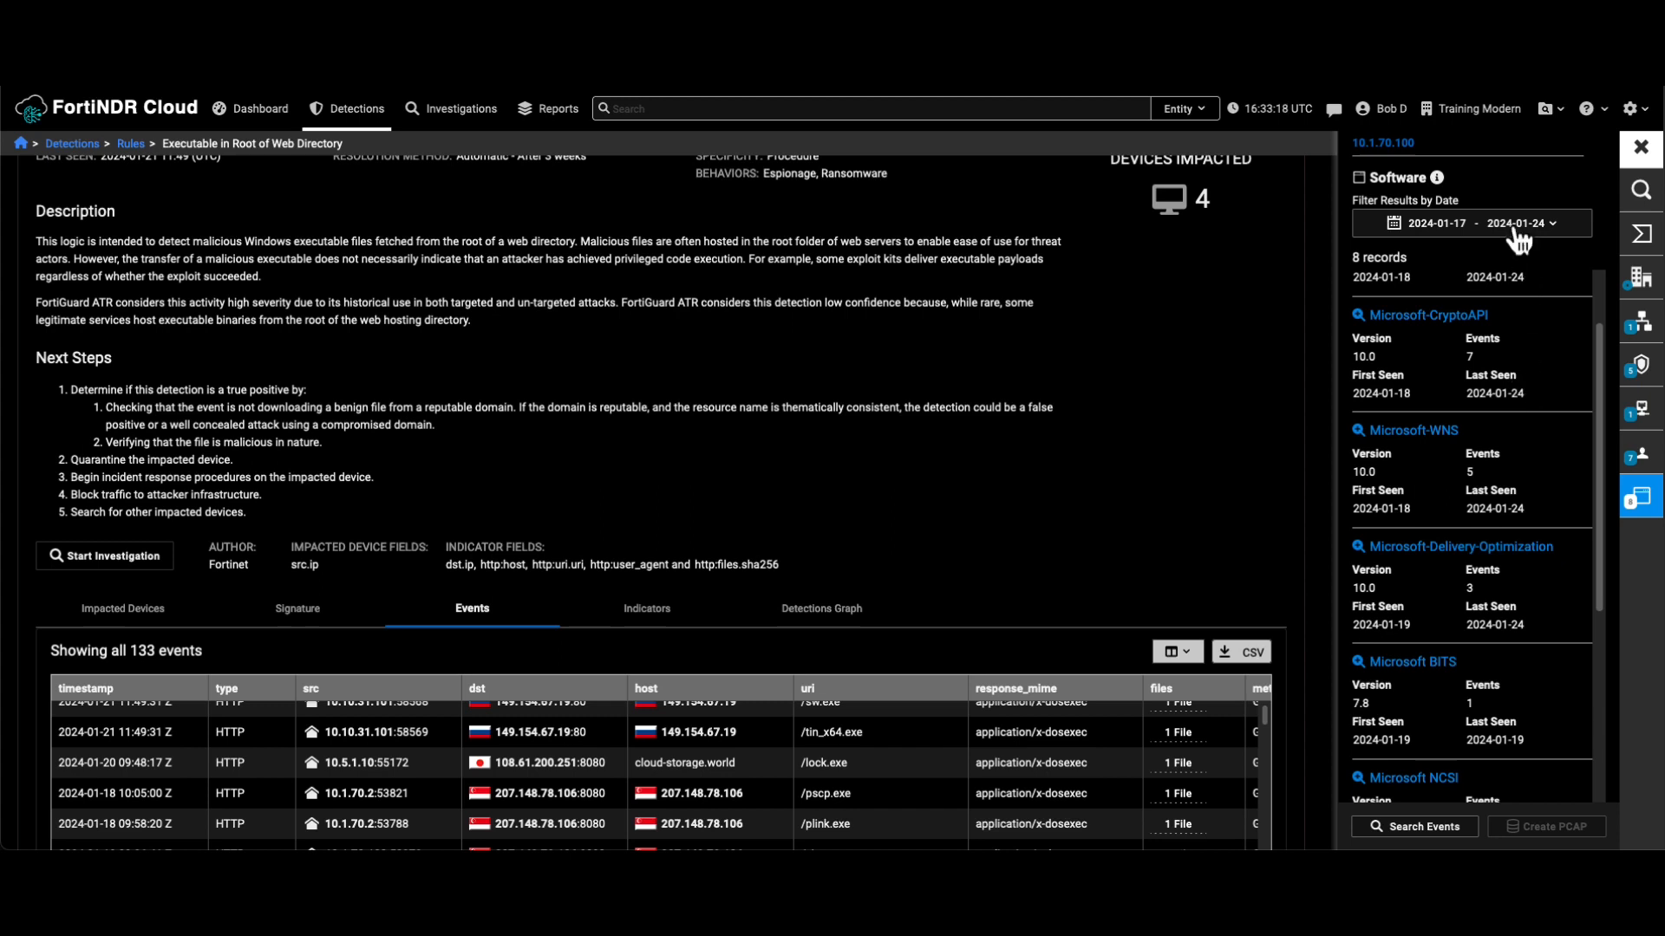
mouse_move(1495, 604)
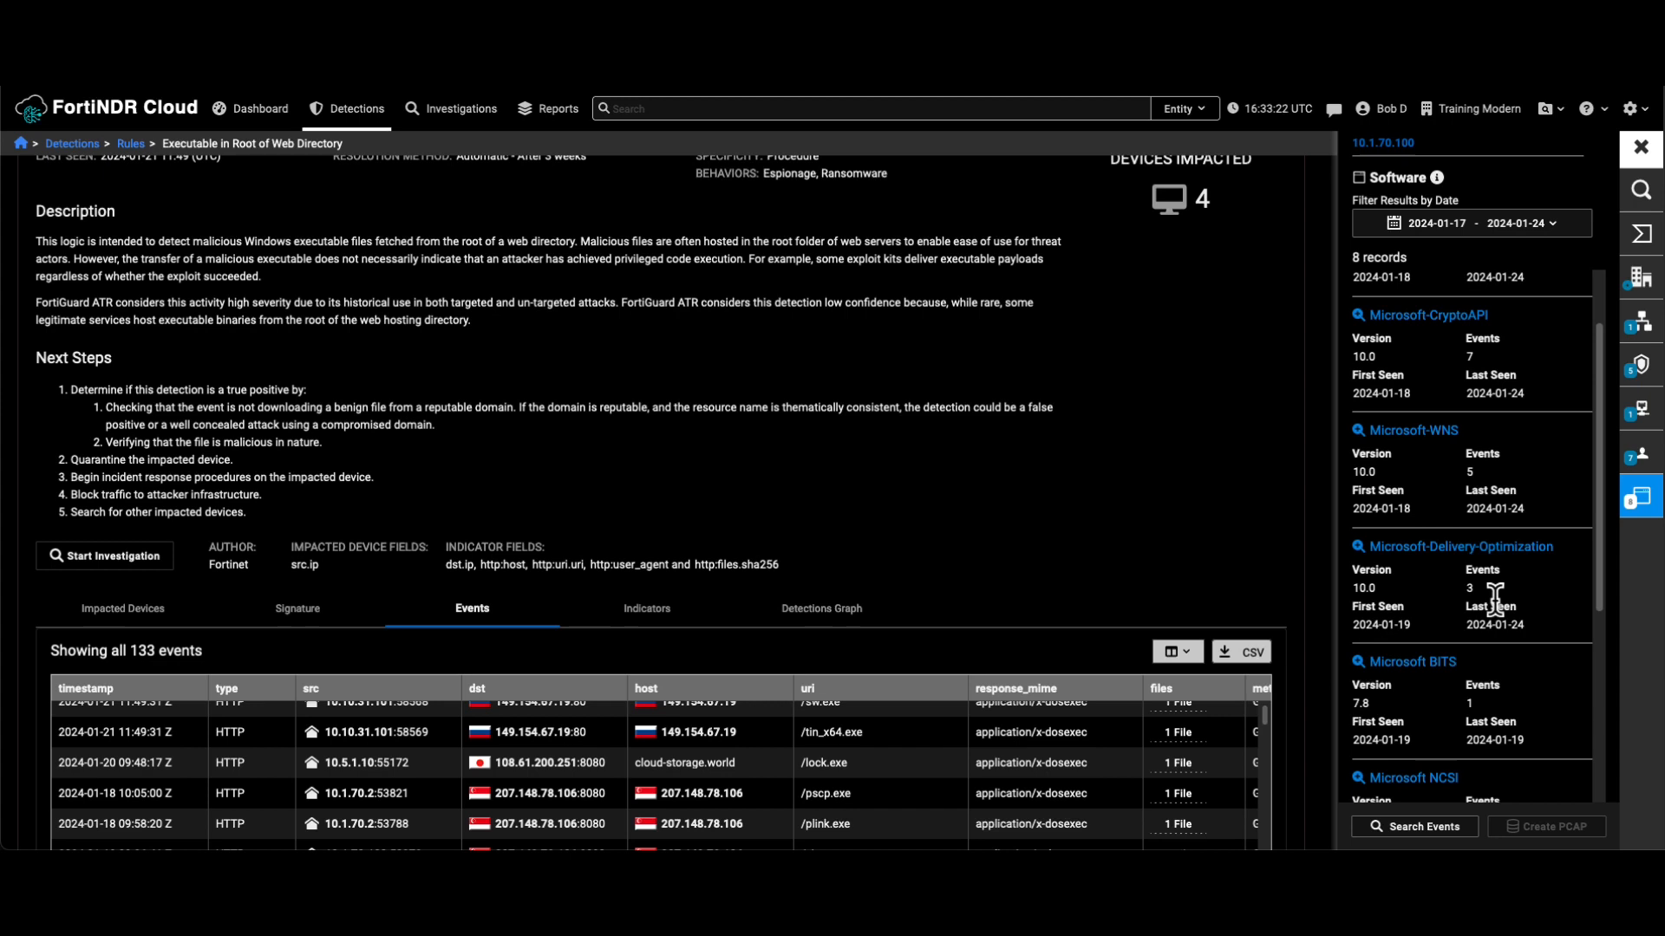
mouse_move(1441, 348)
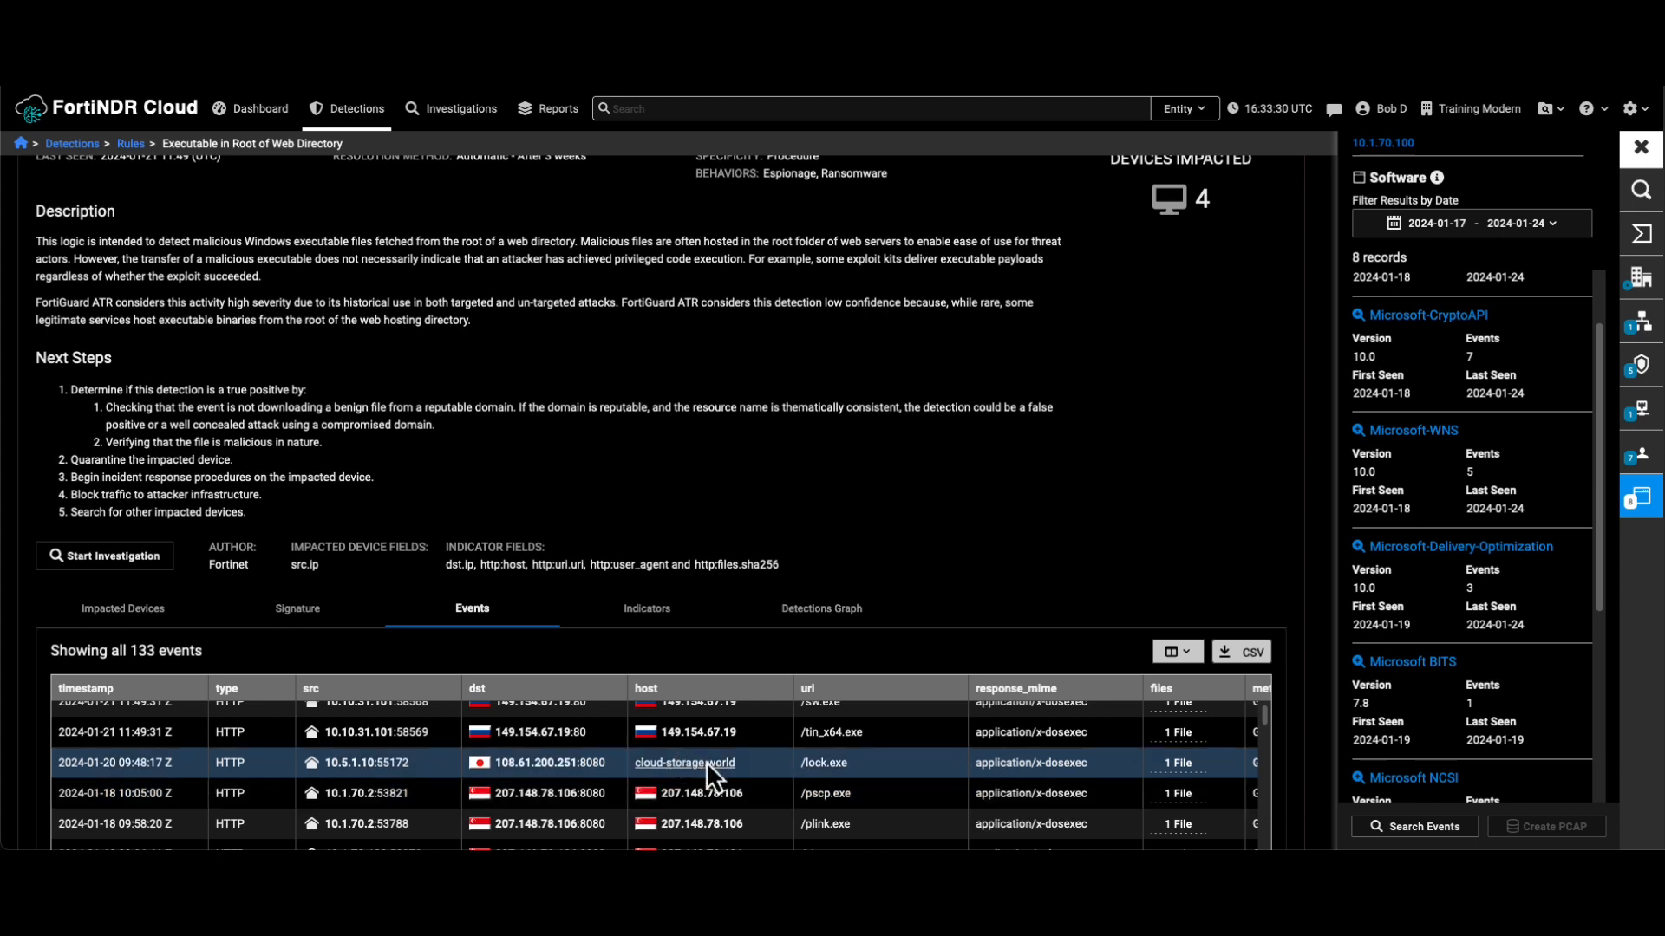
- Load host 149.154.67.19 into the Entity panel and view its WHOIS record (RU-AOIOT, Moscow)
scroll(up, 3)
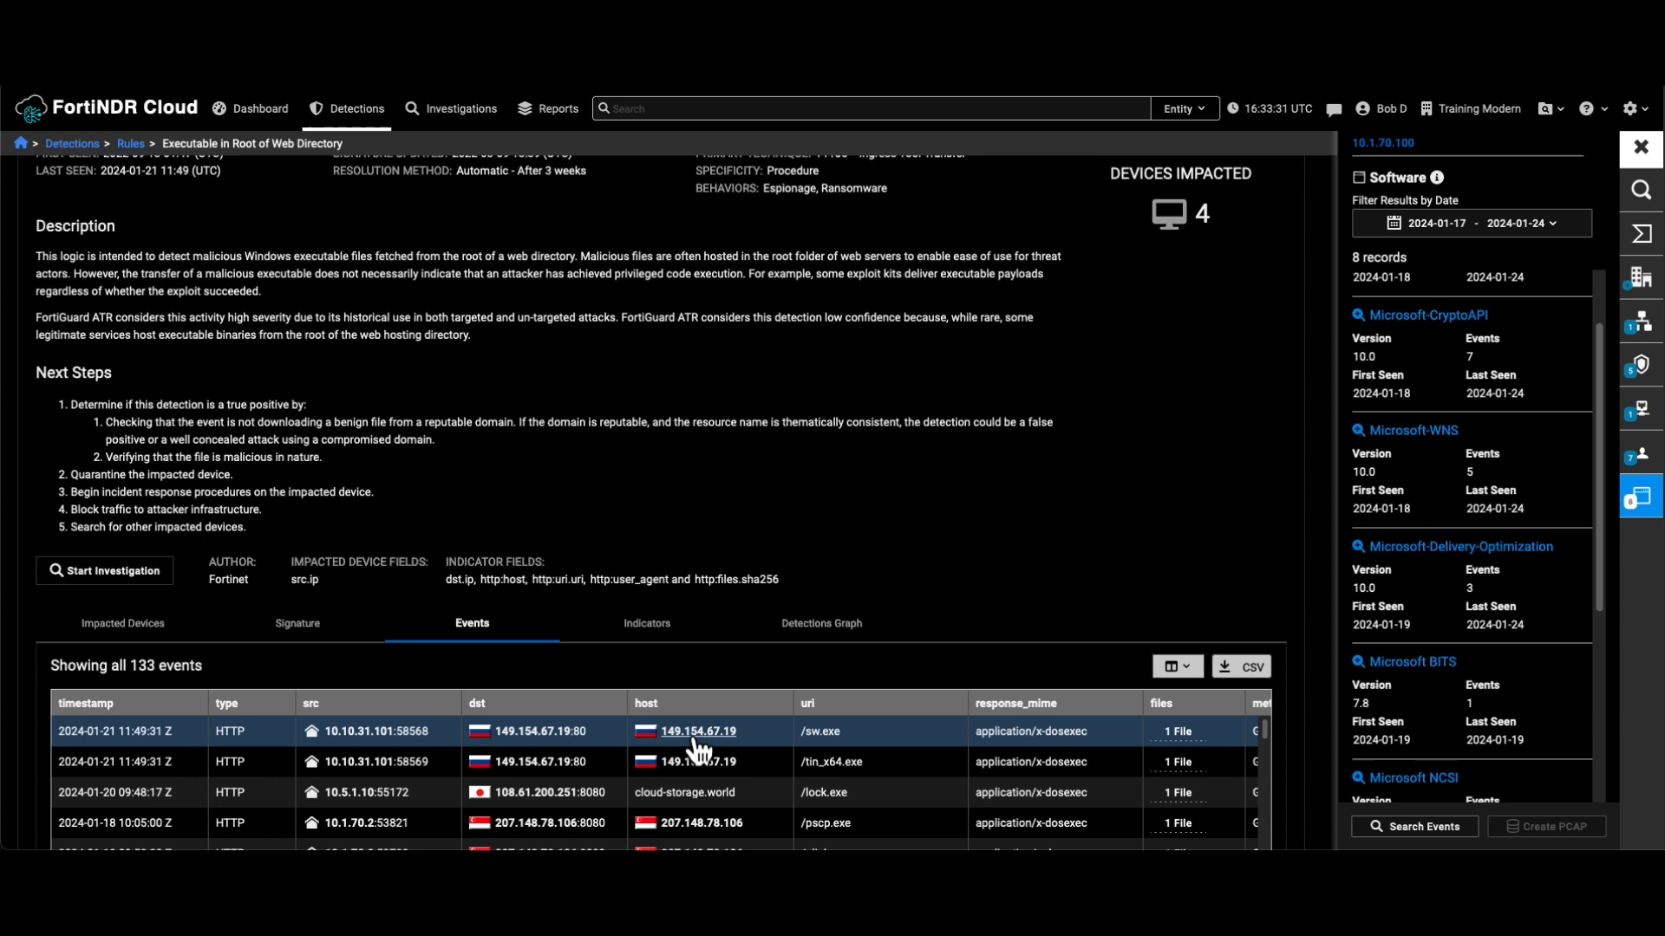
click(695, 730)
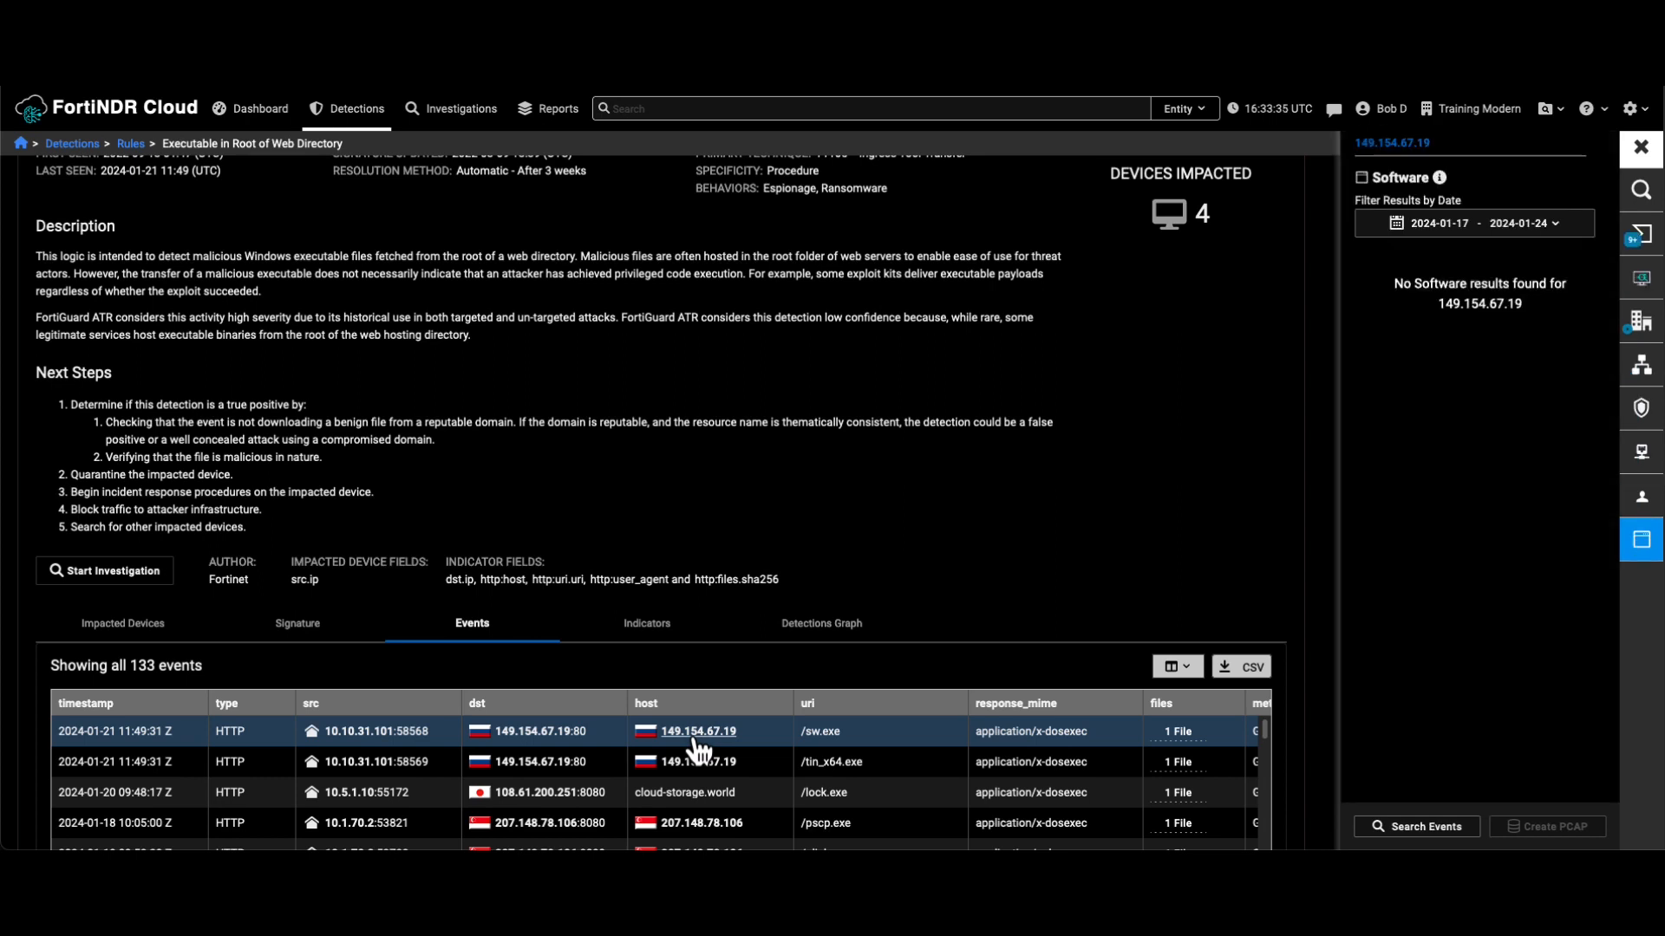
mouse_move(1285, 629)
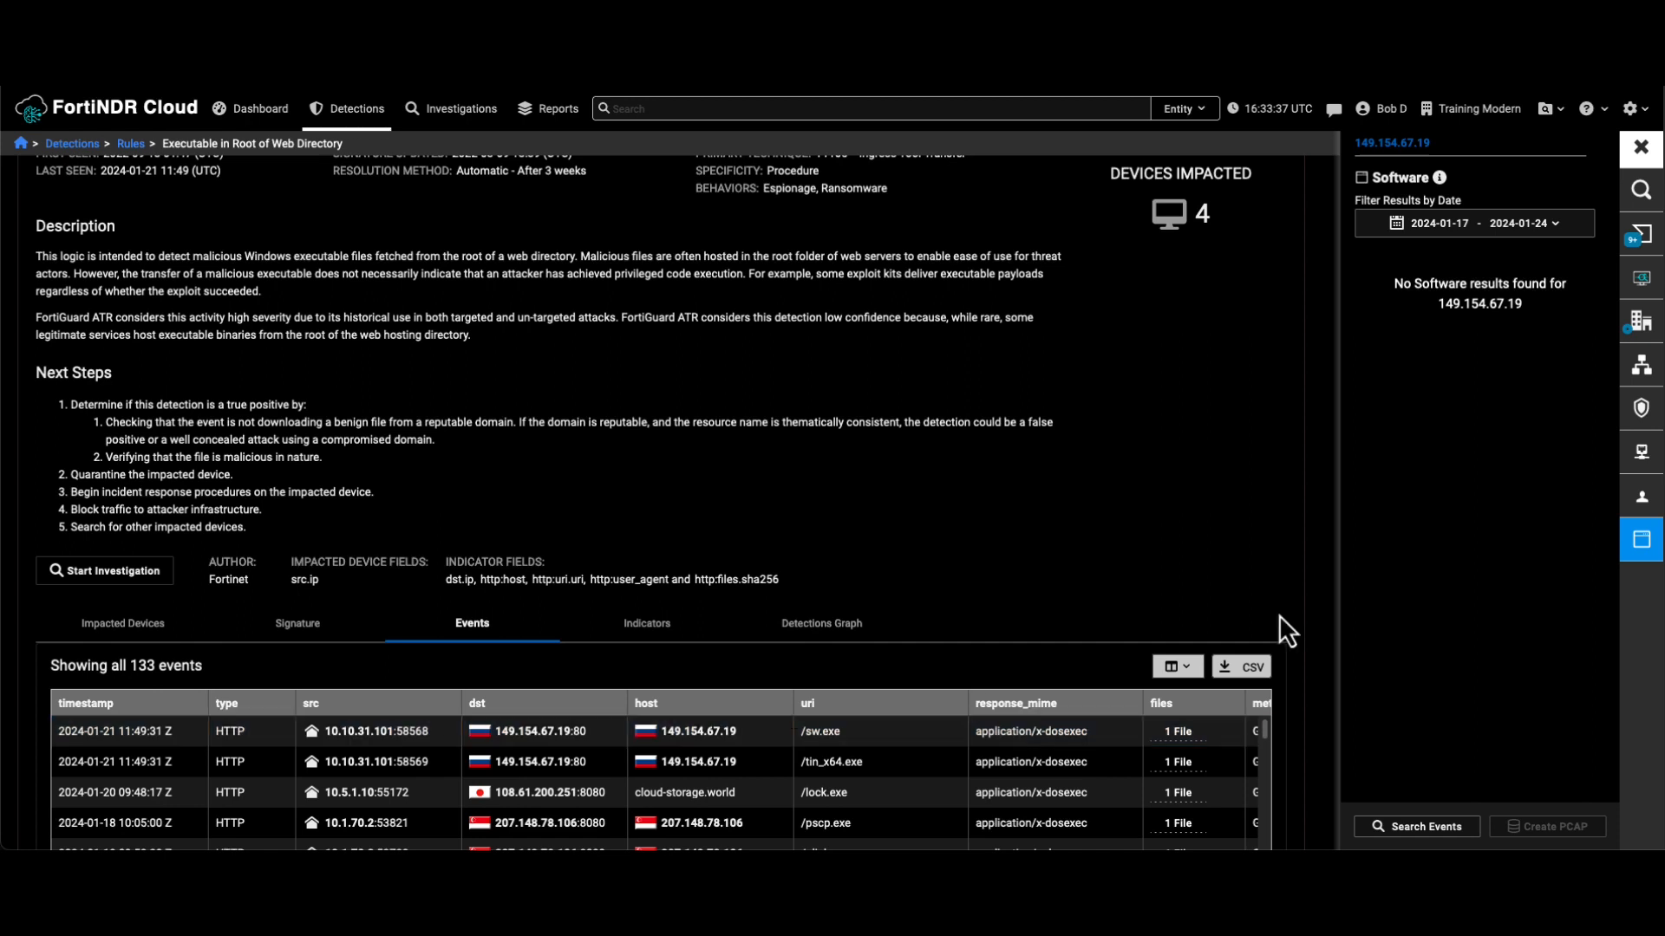
mouse_move(1640, 322)
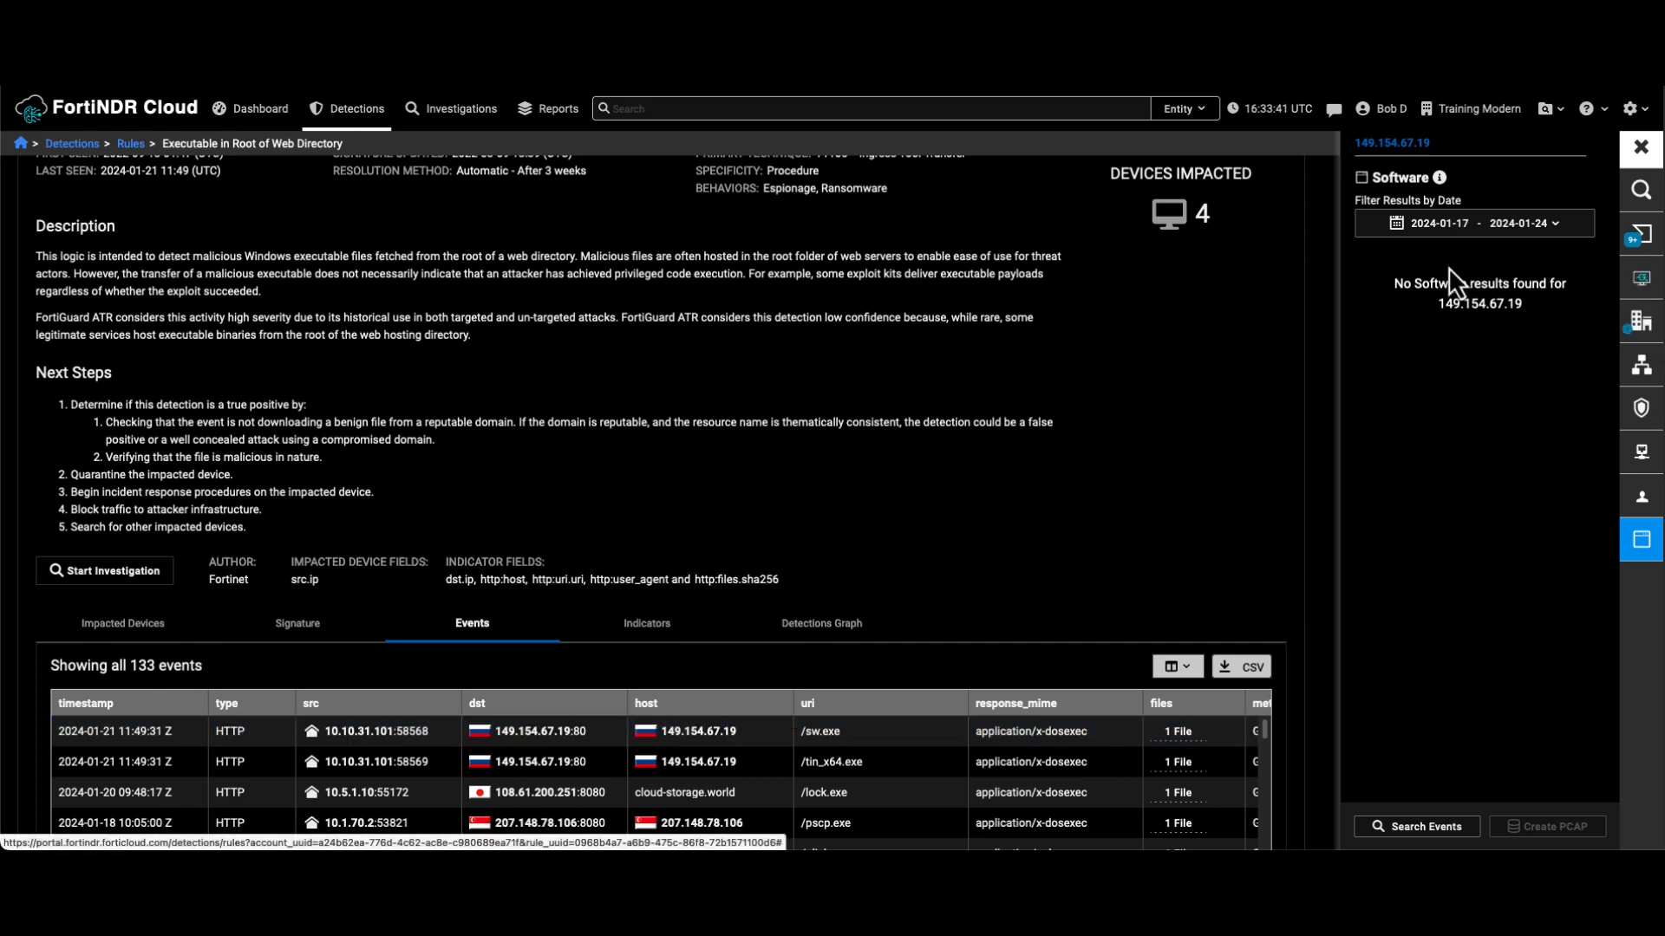
mouse_move(1640, 322)
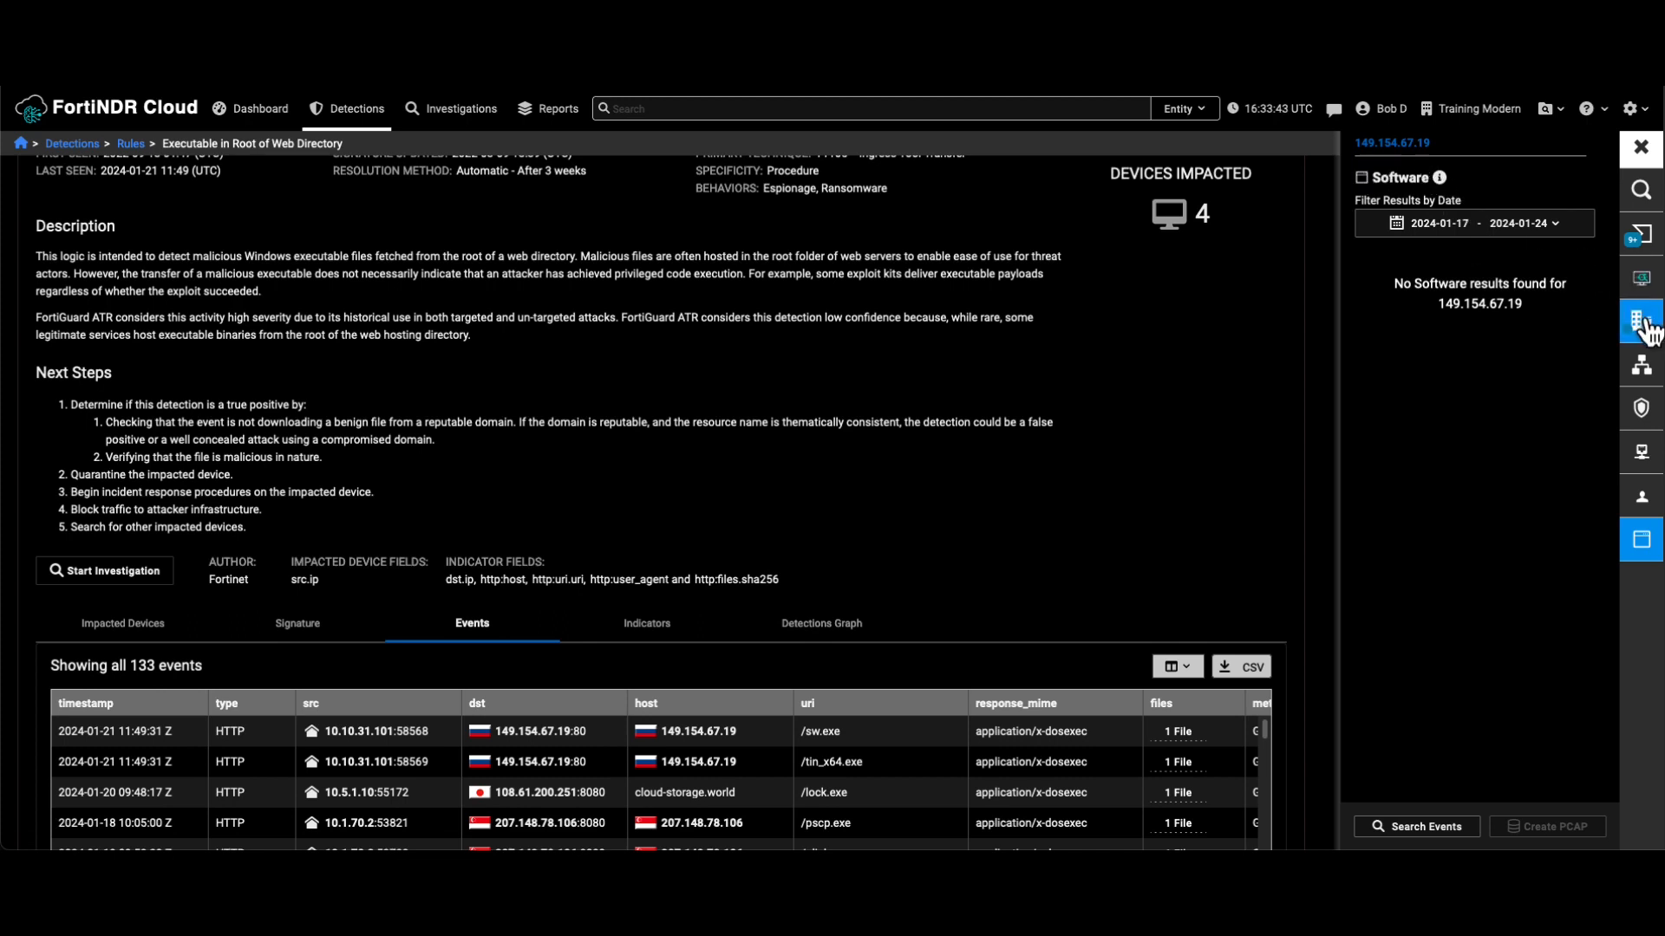
click(1640, 318)
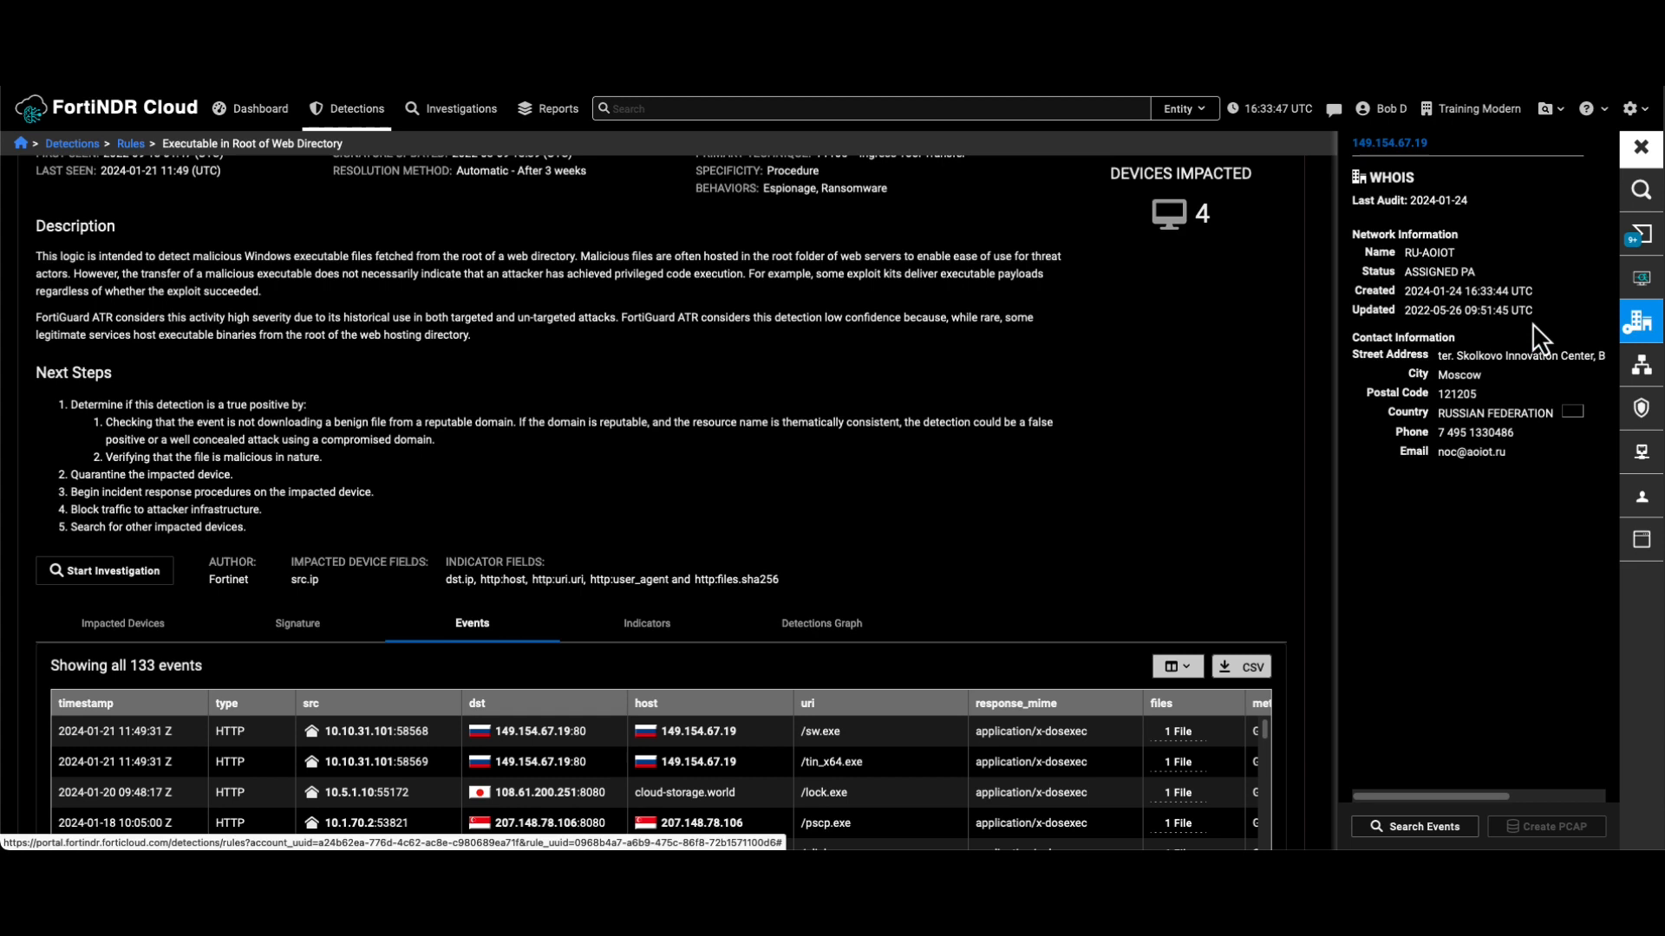
mouse_move(1418, 180)
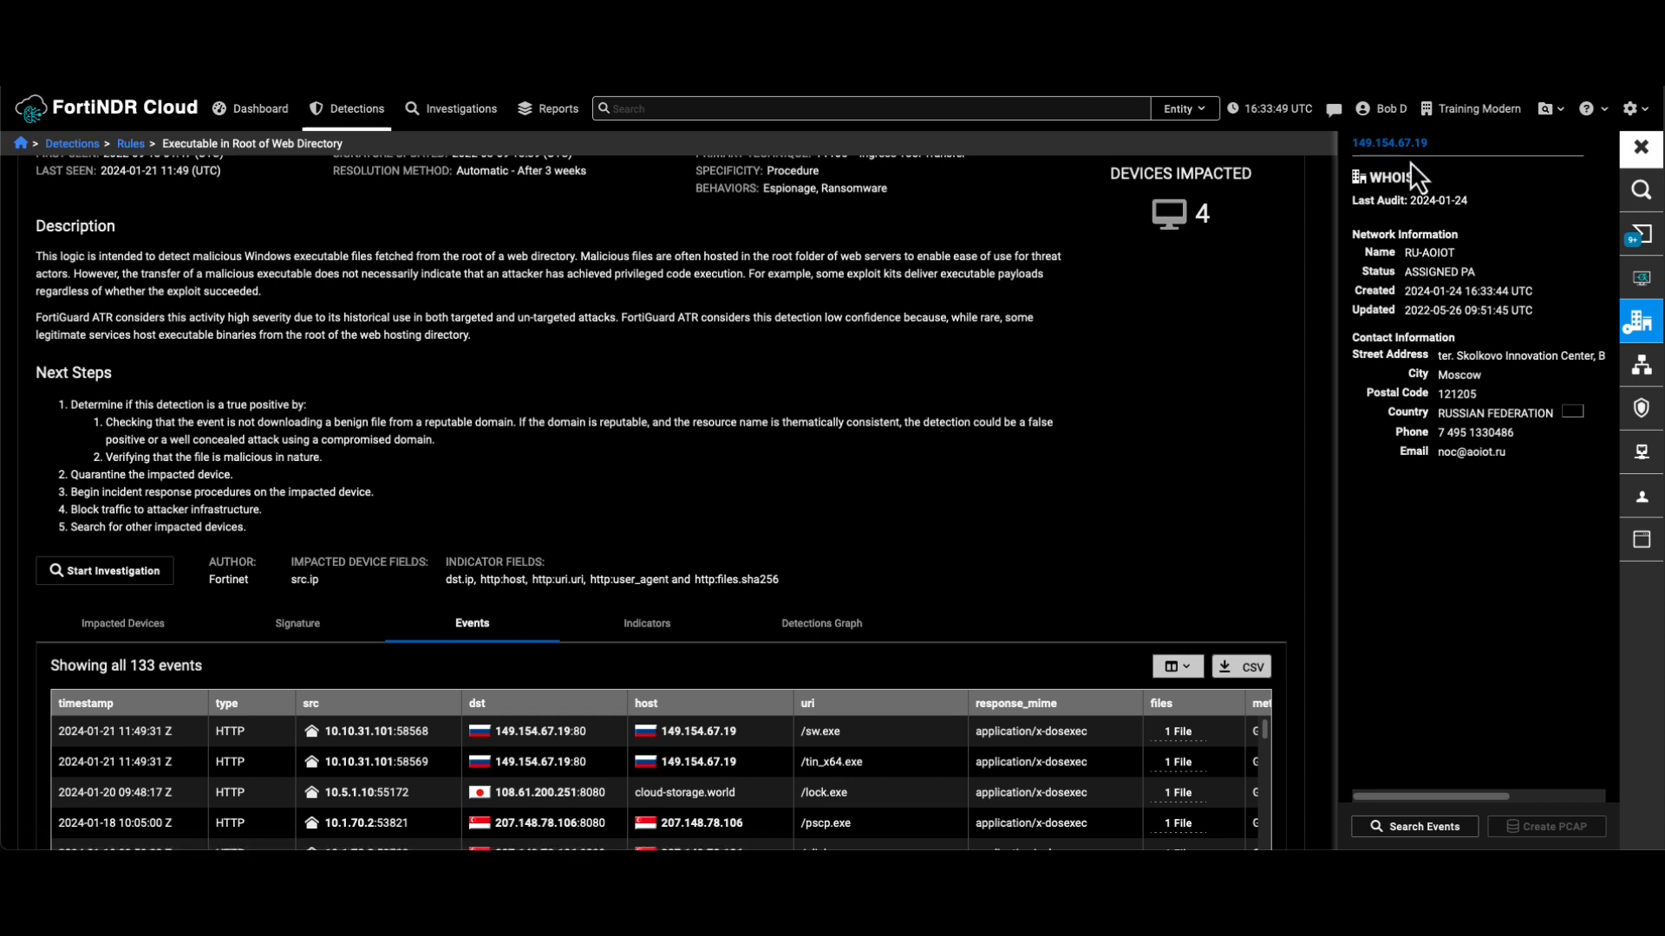
mouse_move(1497, 412)
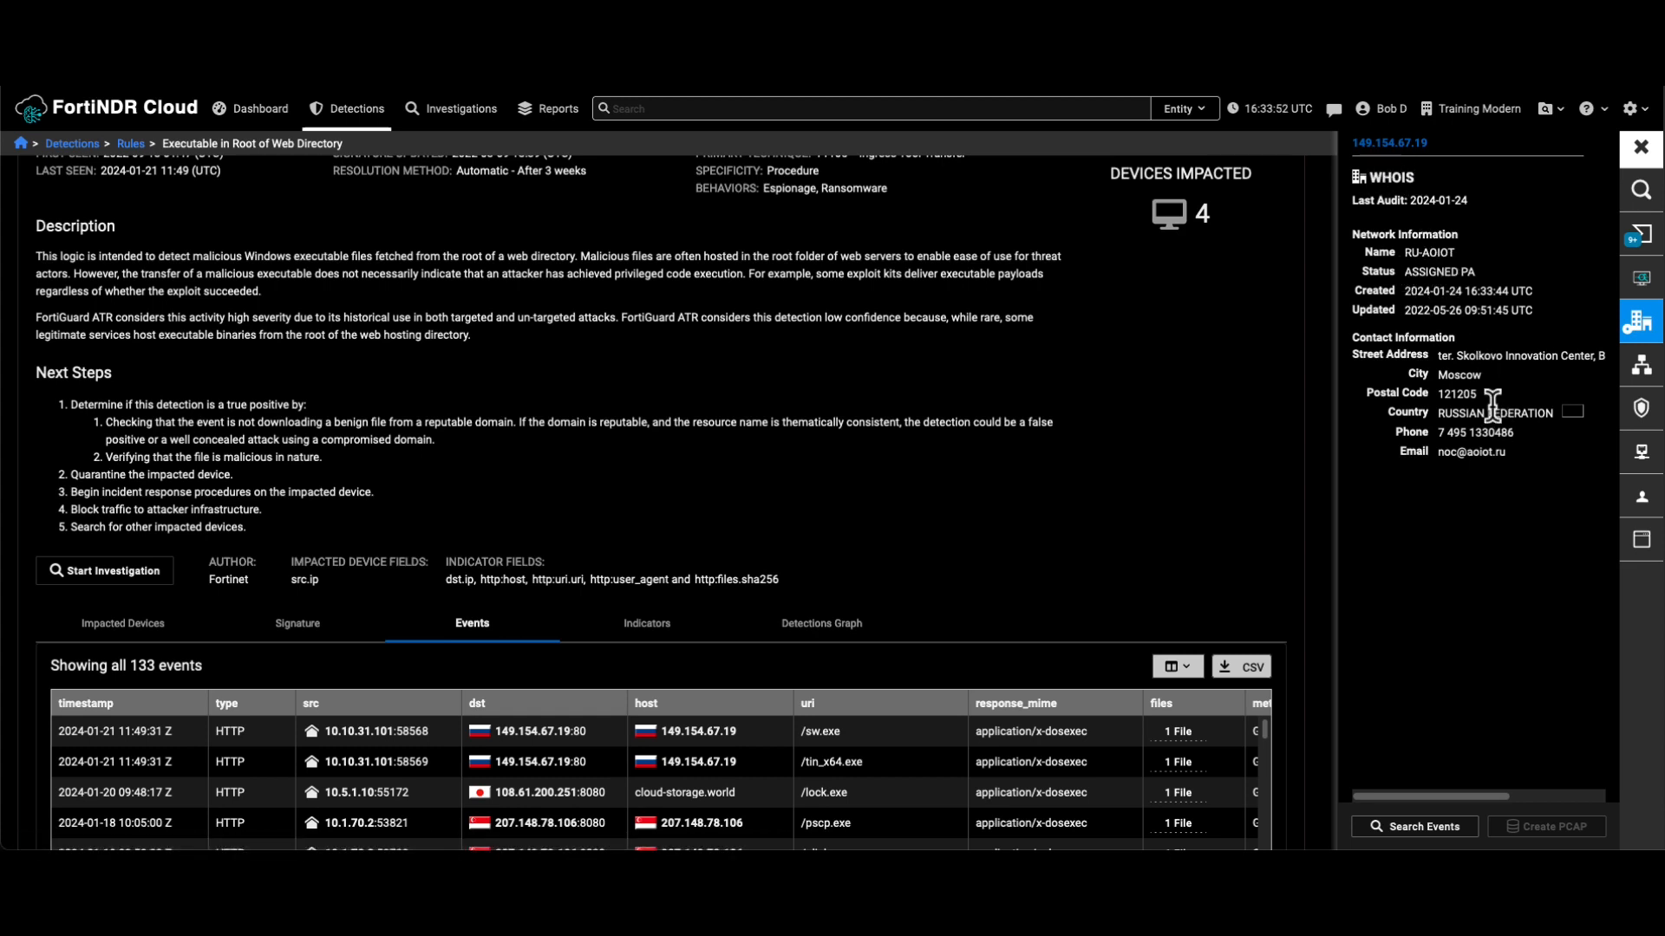
mouse_move(1497, 457)
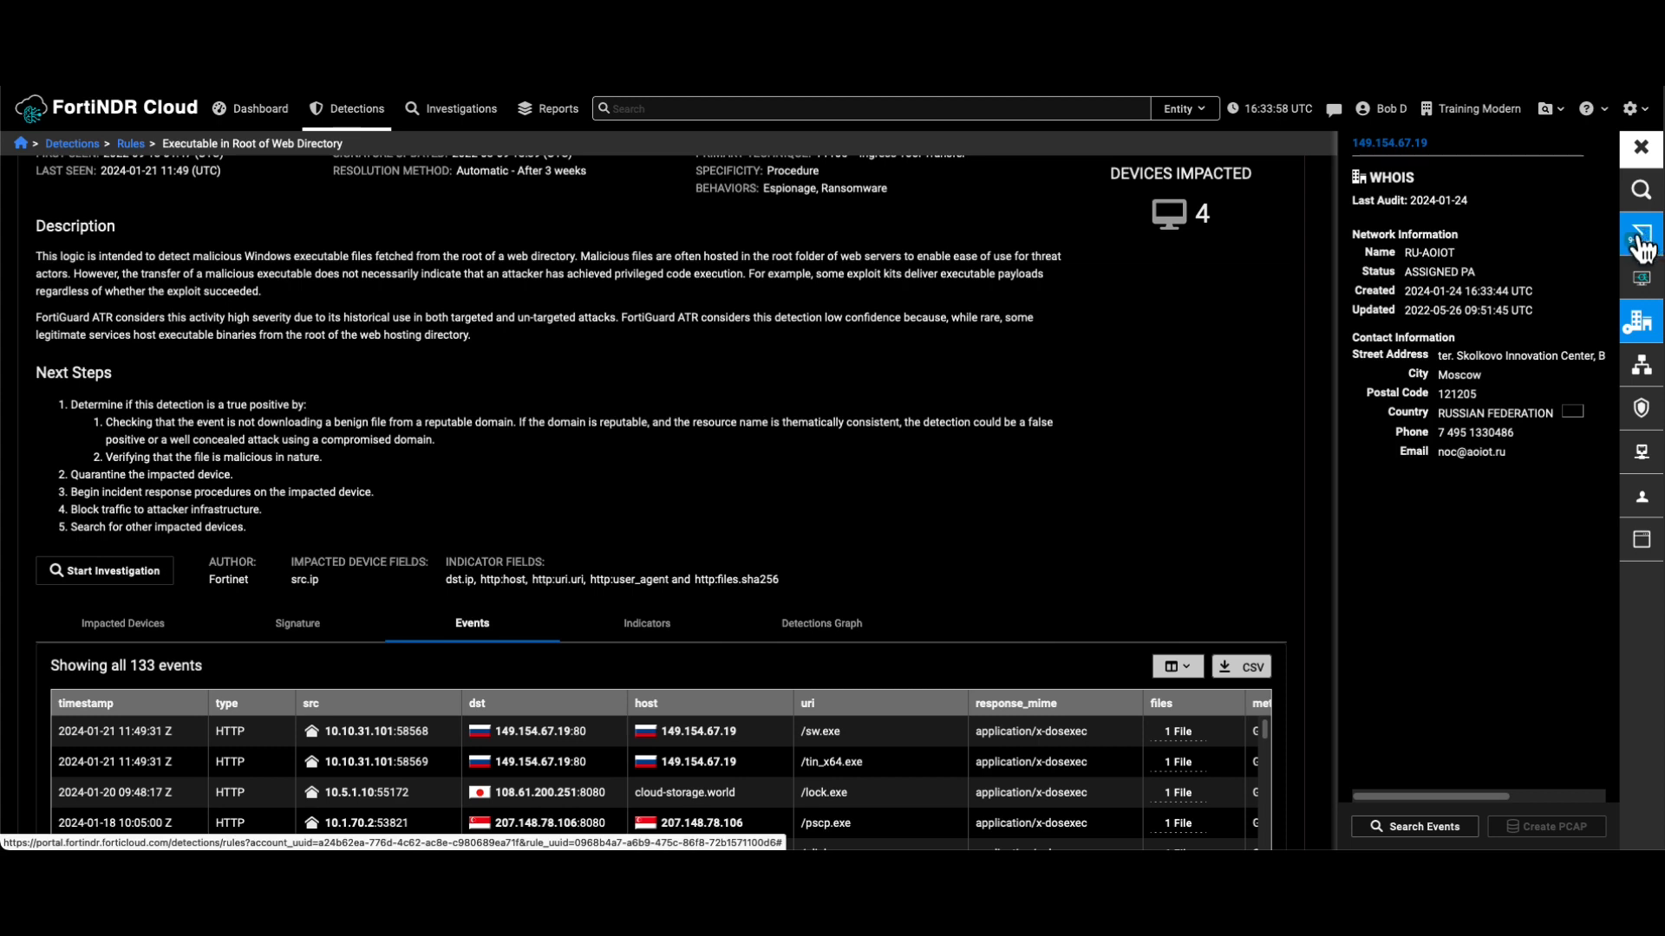
click(1640, 233)
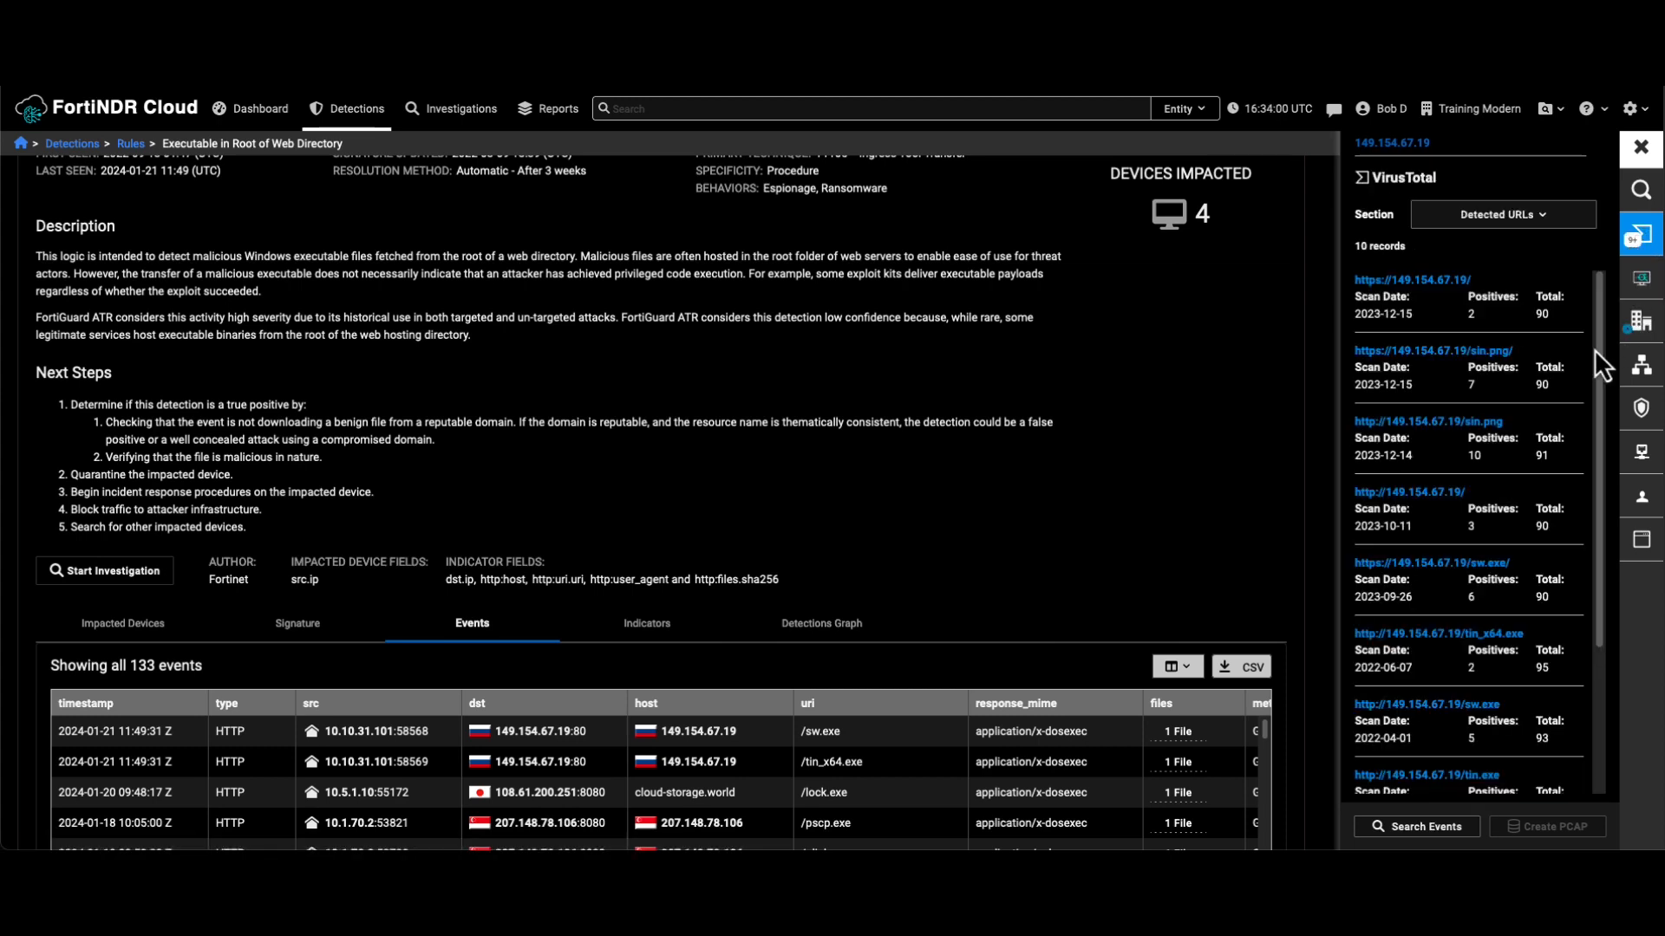
mouse_move(1523, 276)
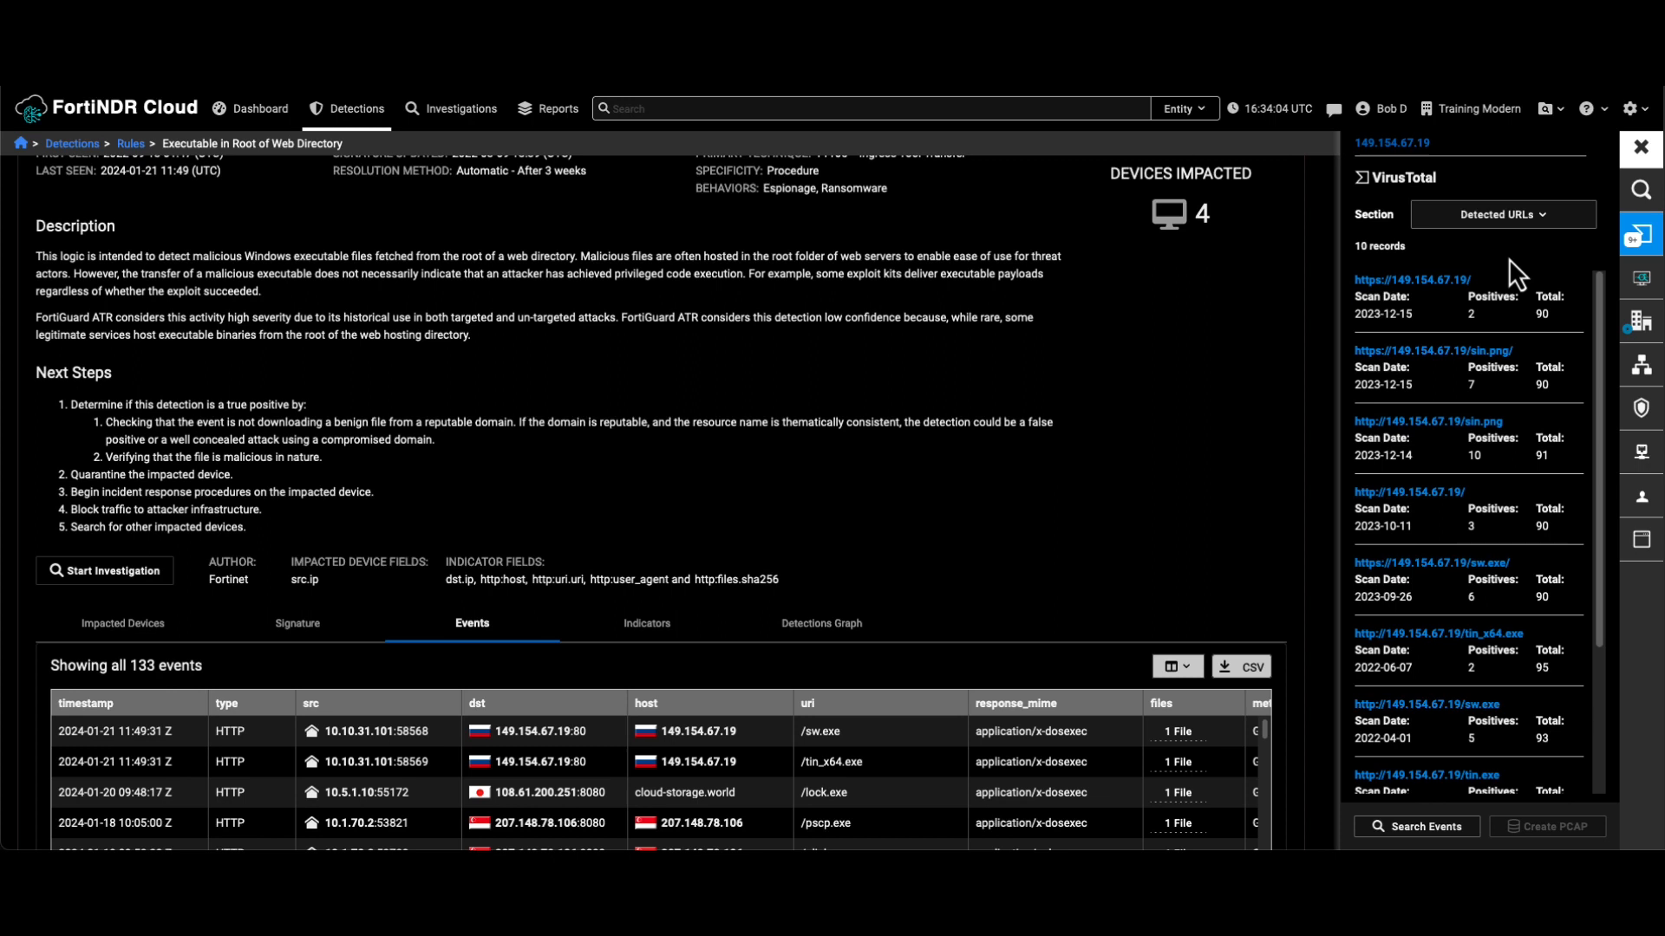
click(1500, 215)
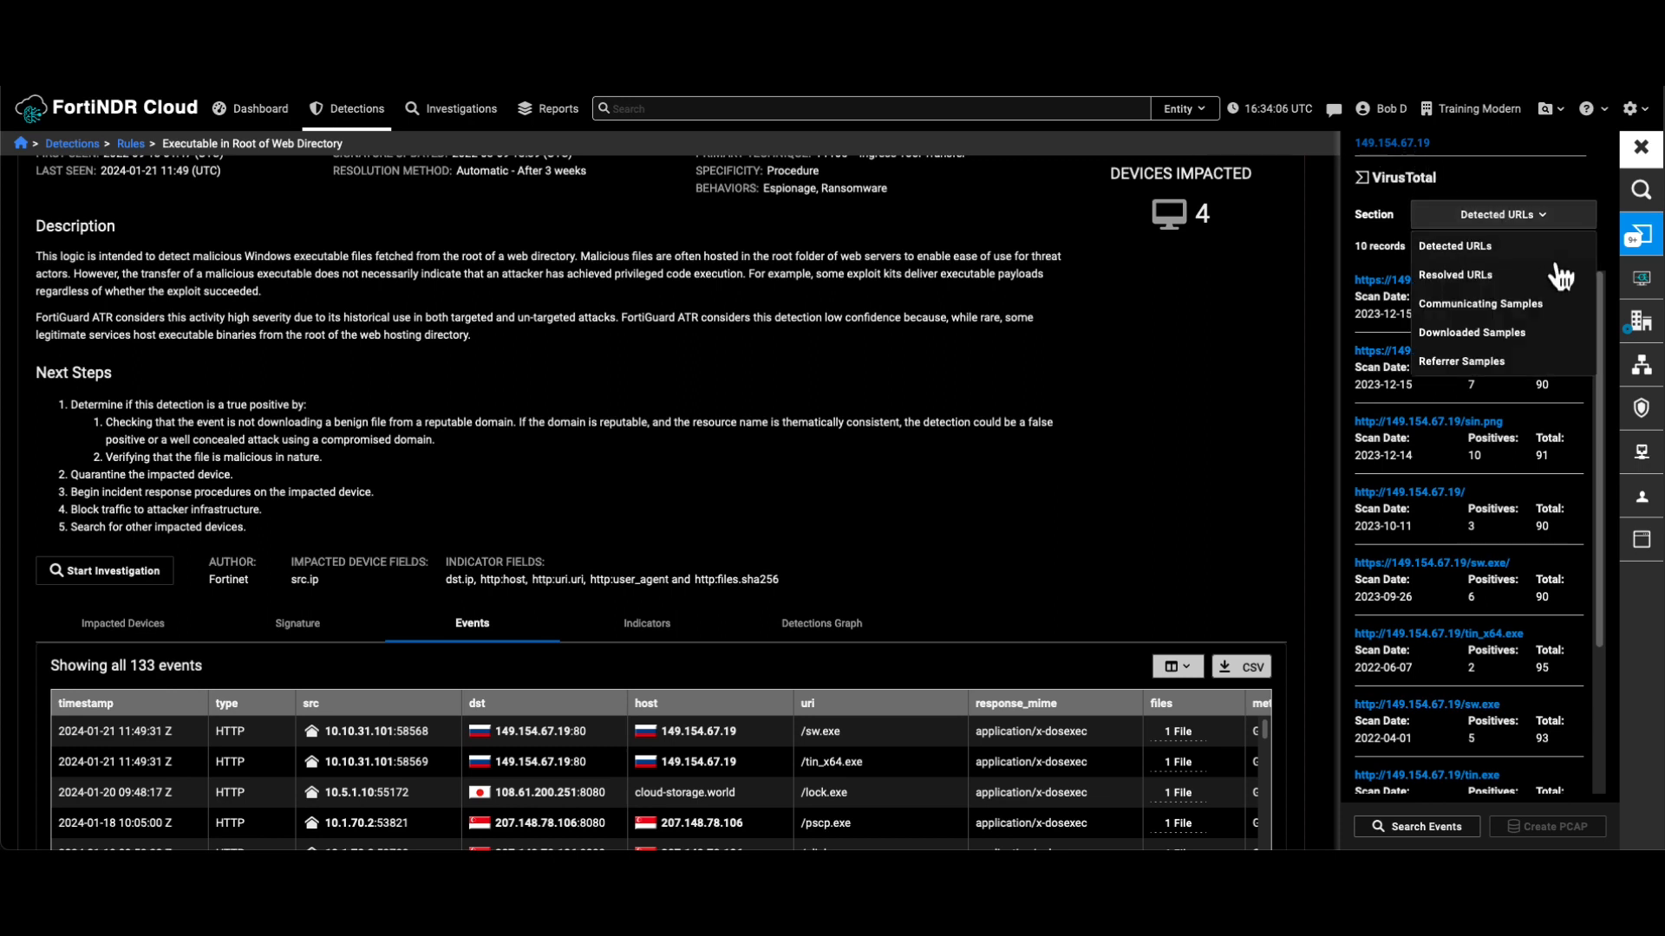
mouse_move(1497, 231)
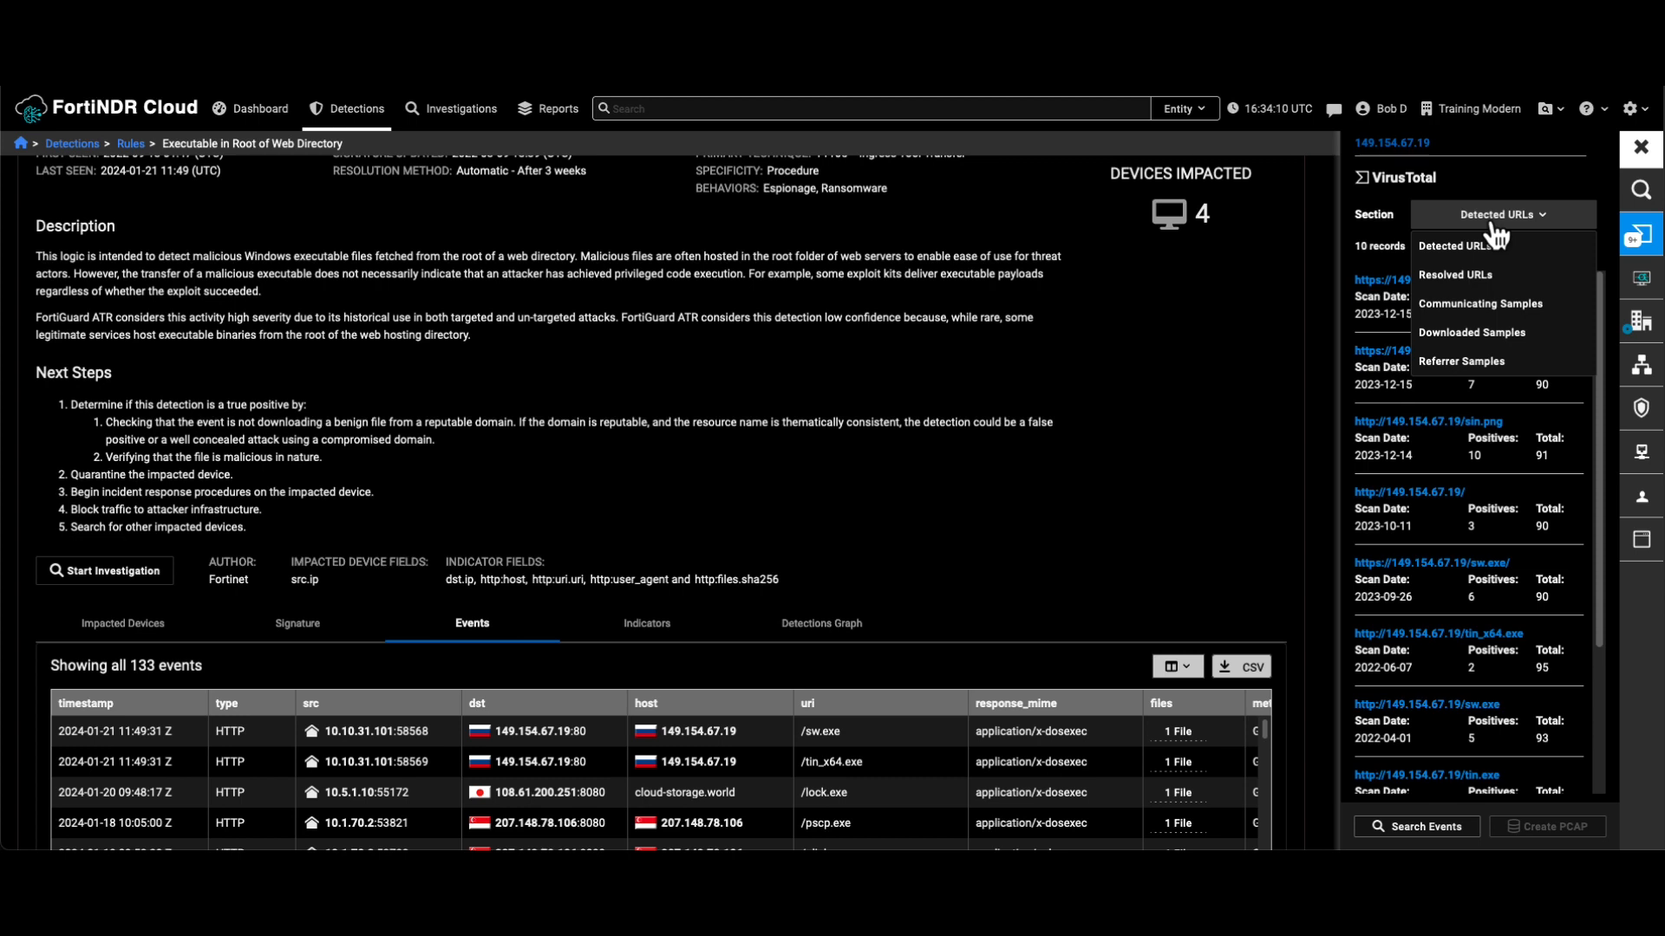
mouse_move(1481, 279)
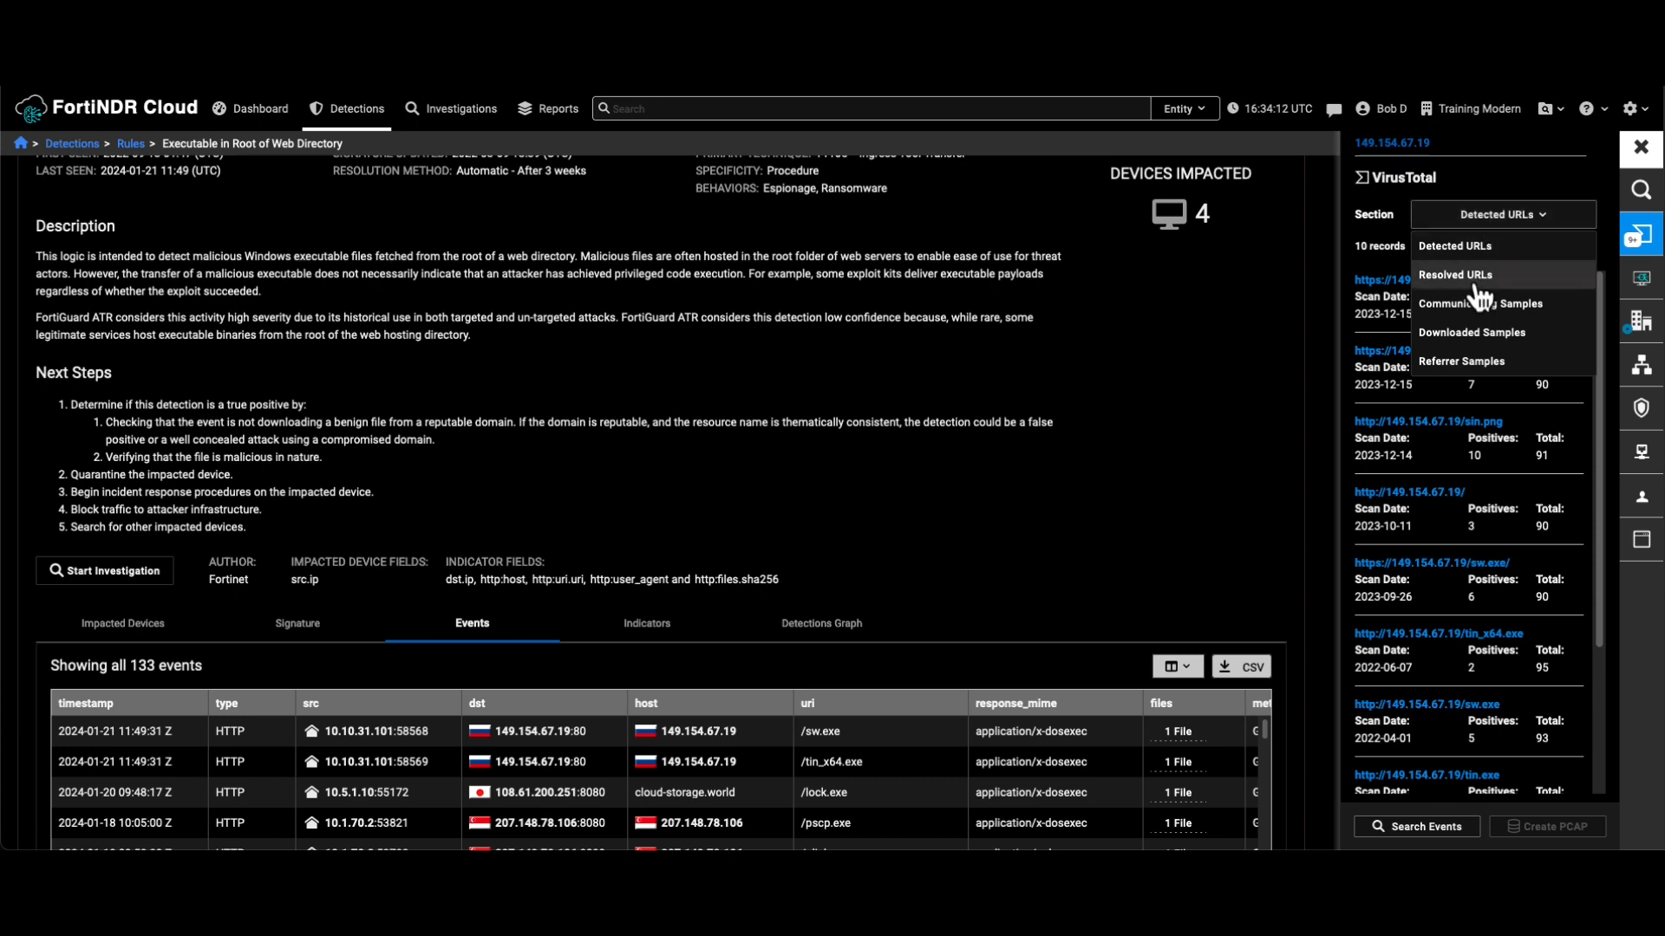
mouse_move(1510, 329)
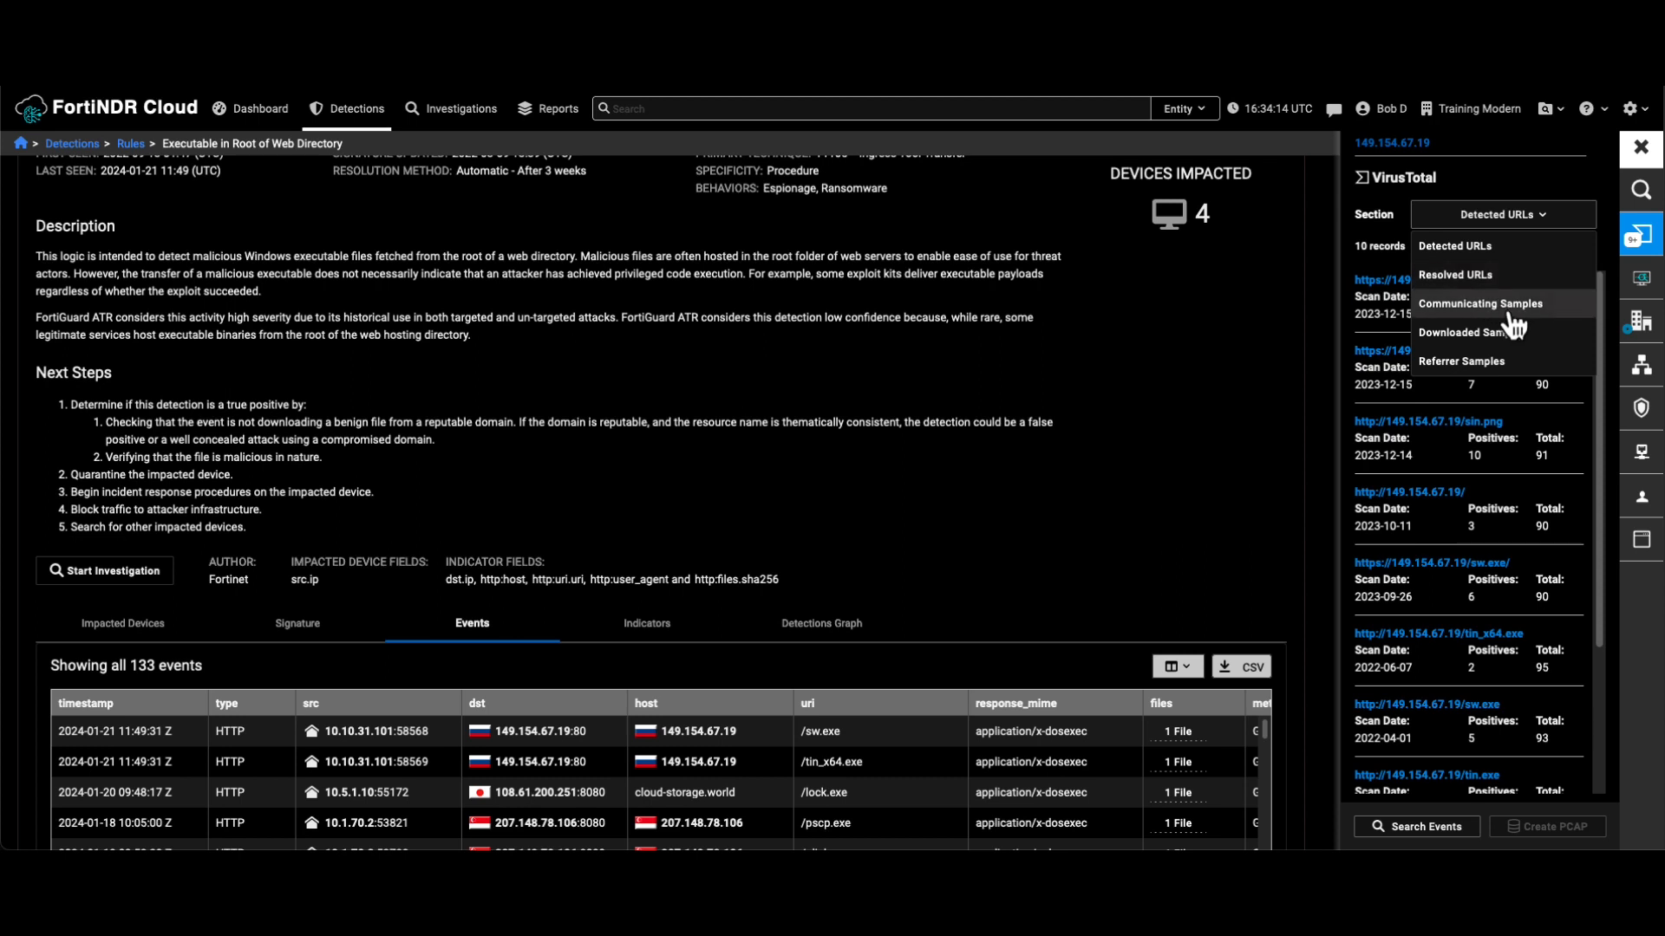
mouse_move(1428, 226)
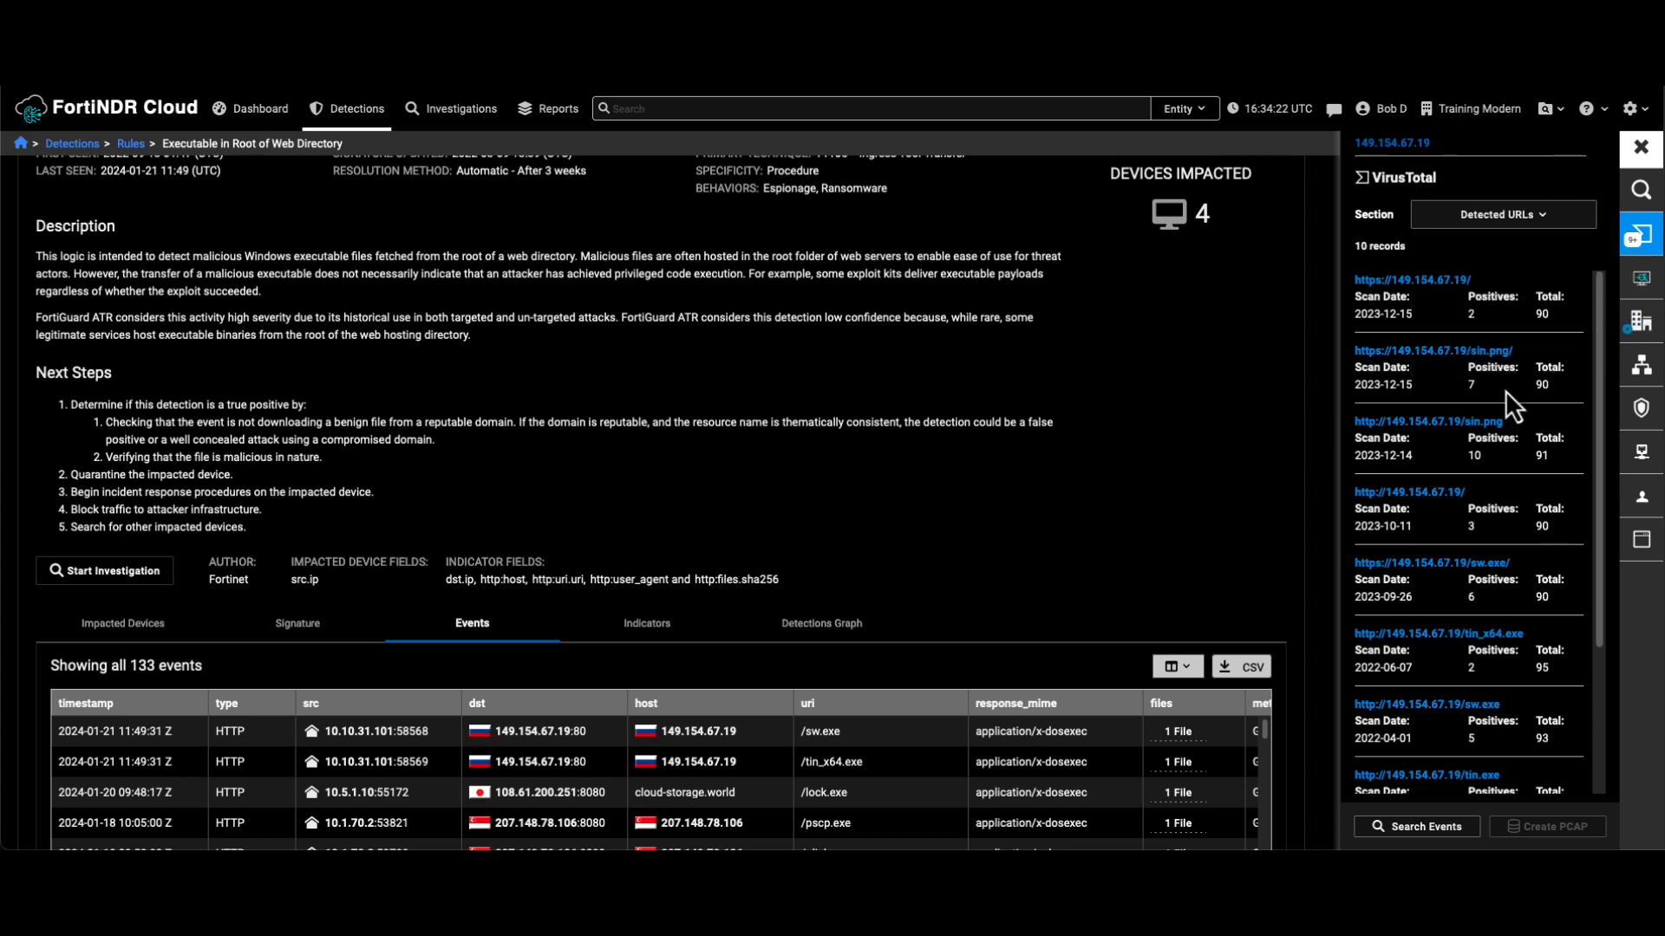
mouse_move(1211, 599)
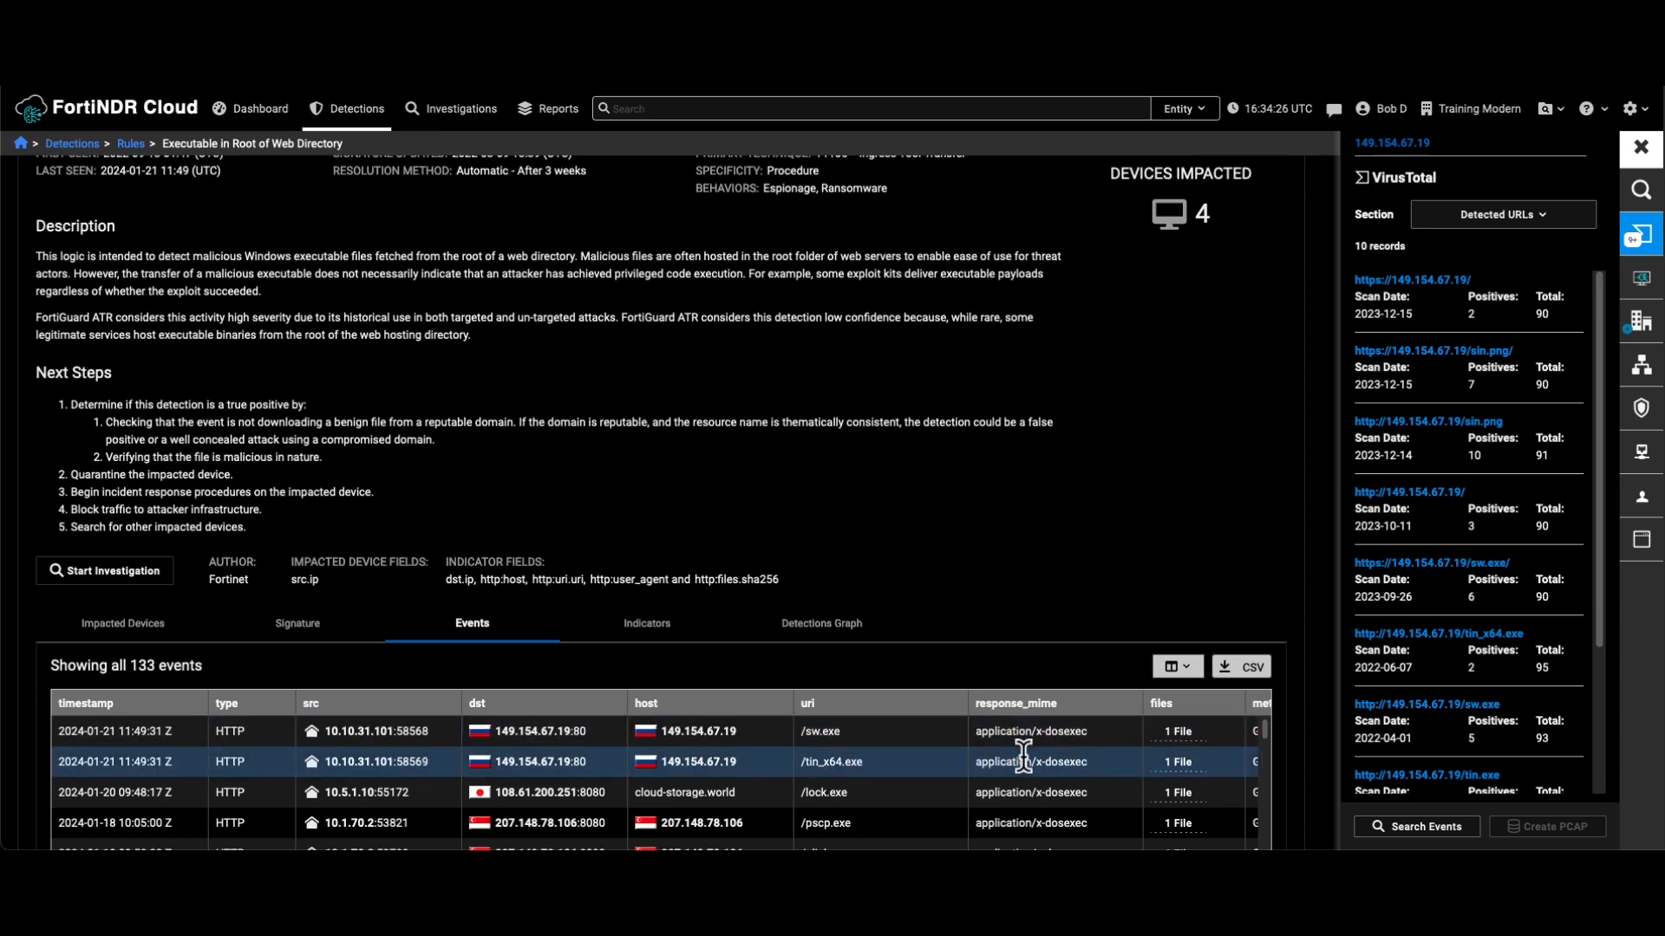
- Show the /sw.exe event's file hashes and 312.109 KB size in the Files dialog
scroll(down, 3)
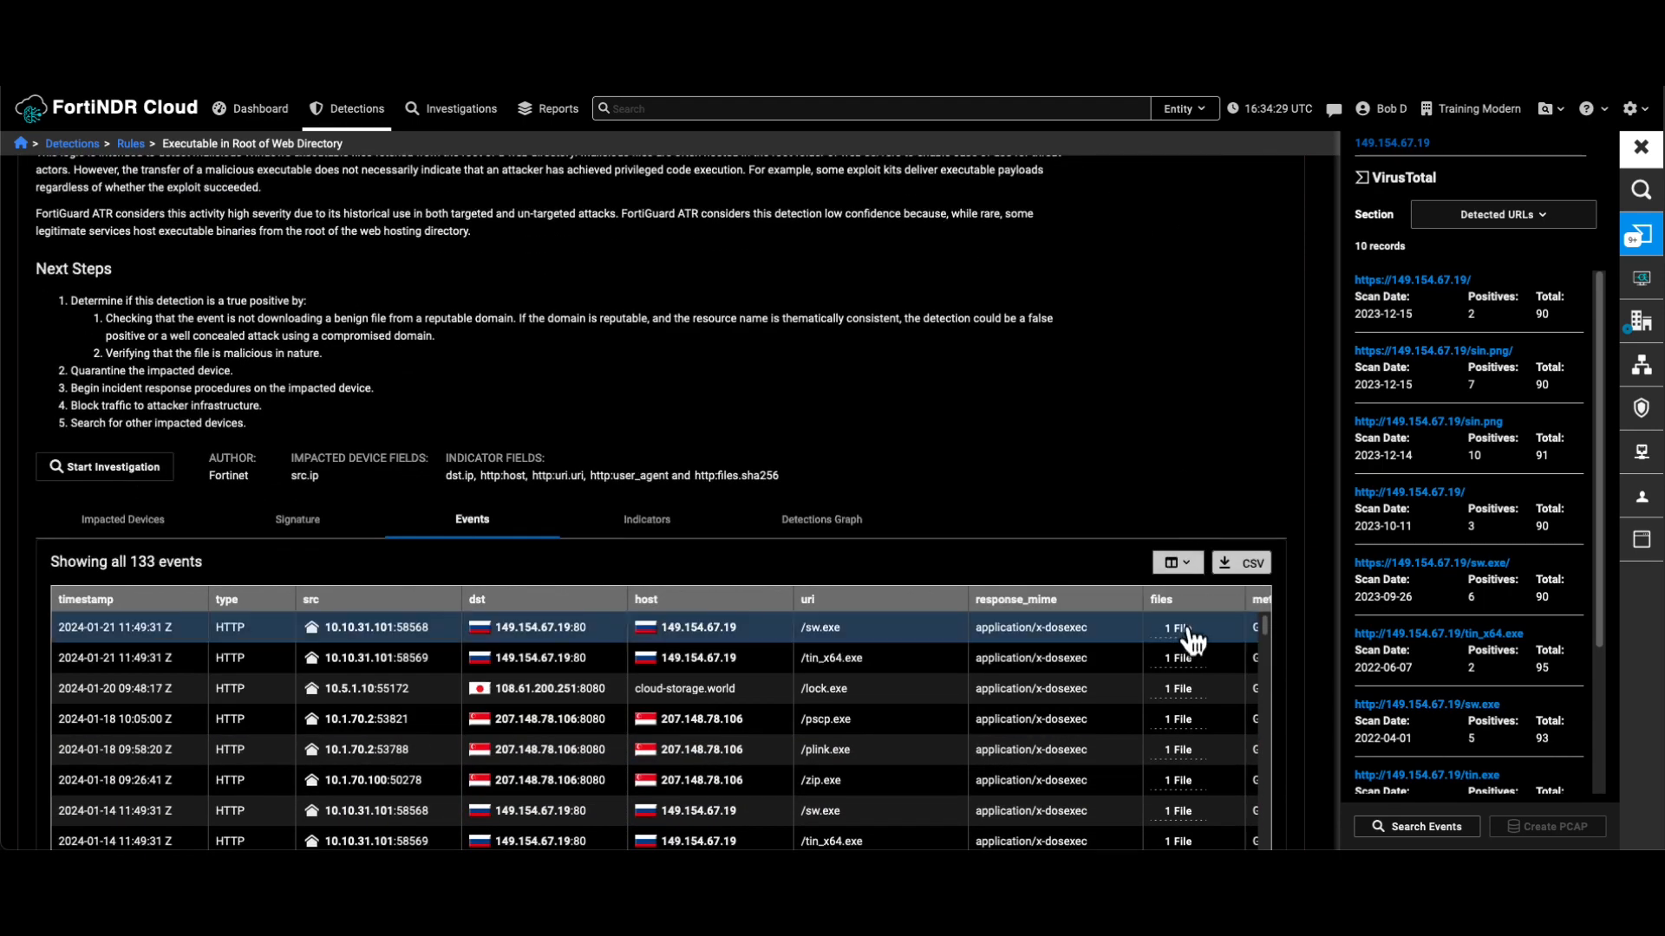
click(1176, 626)
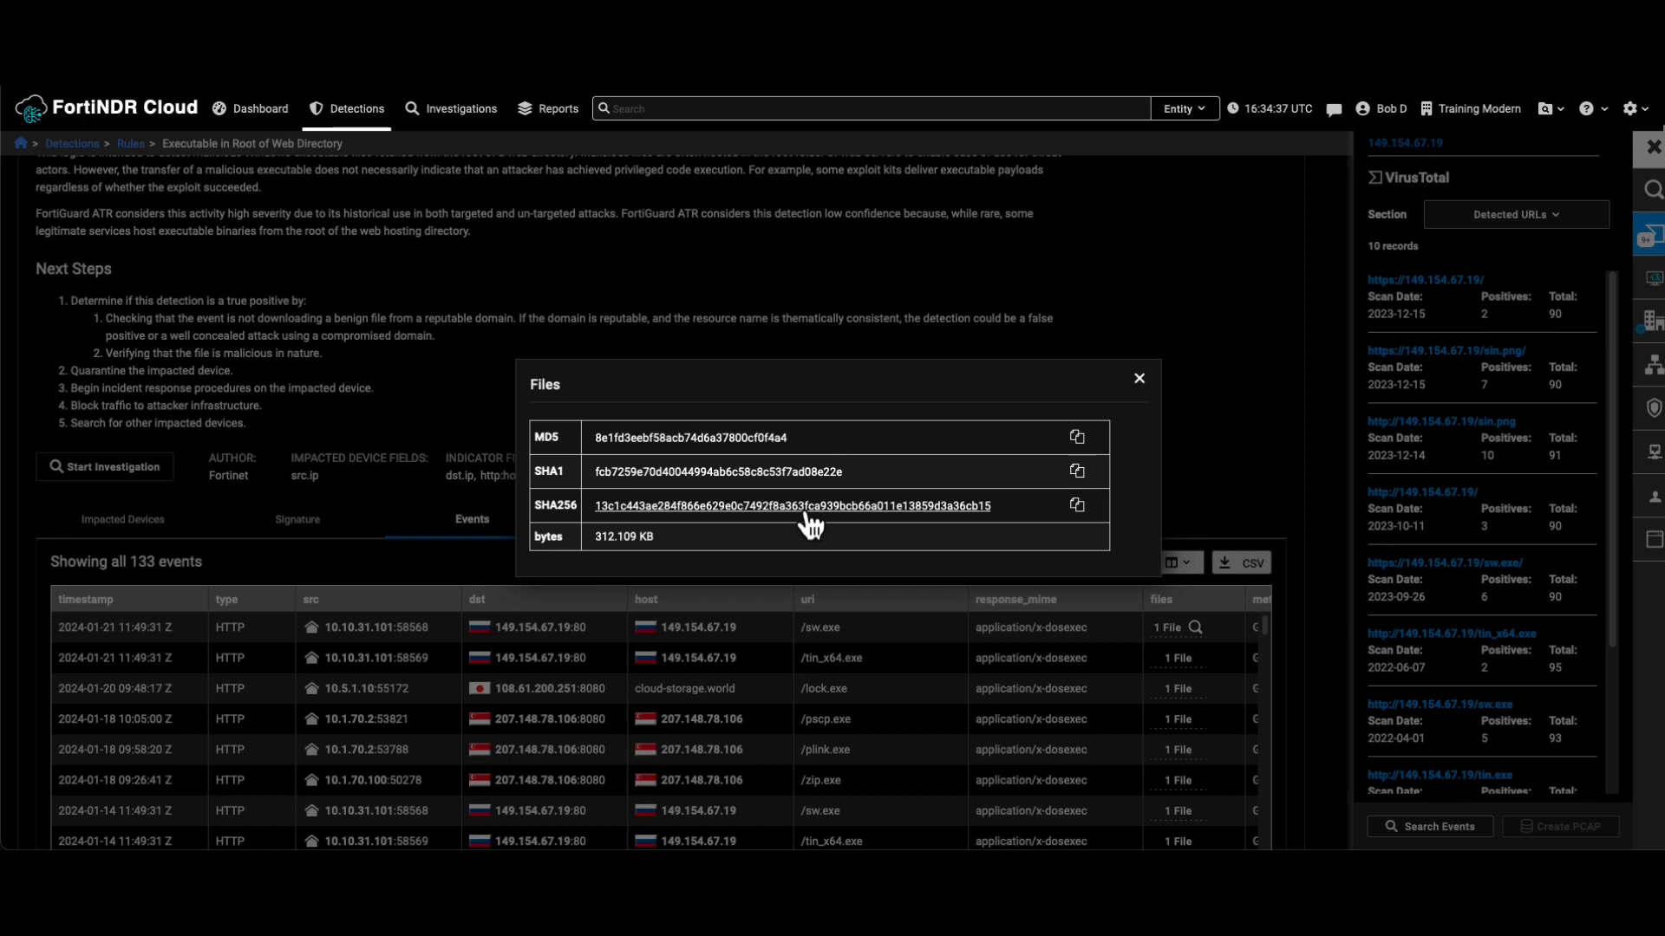
mouse_move(801, 525)
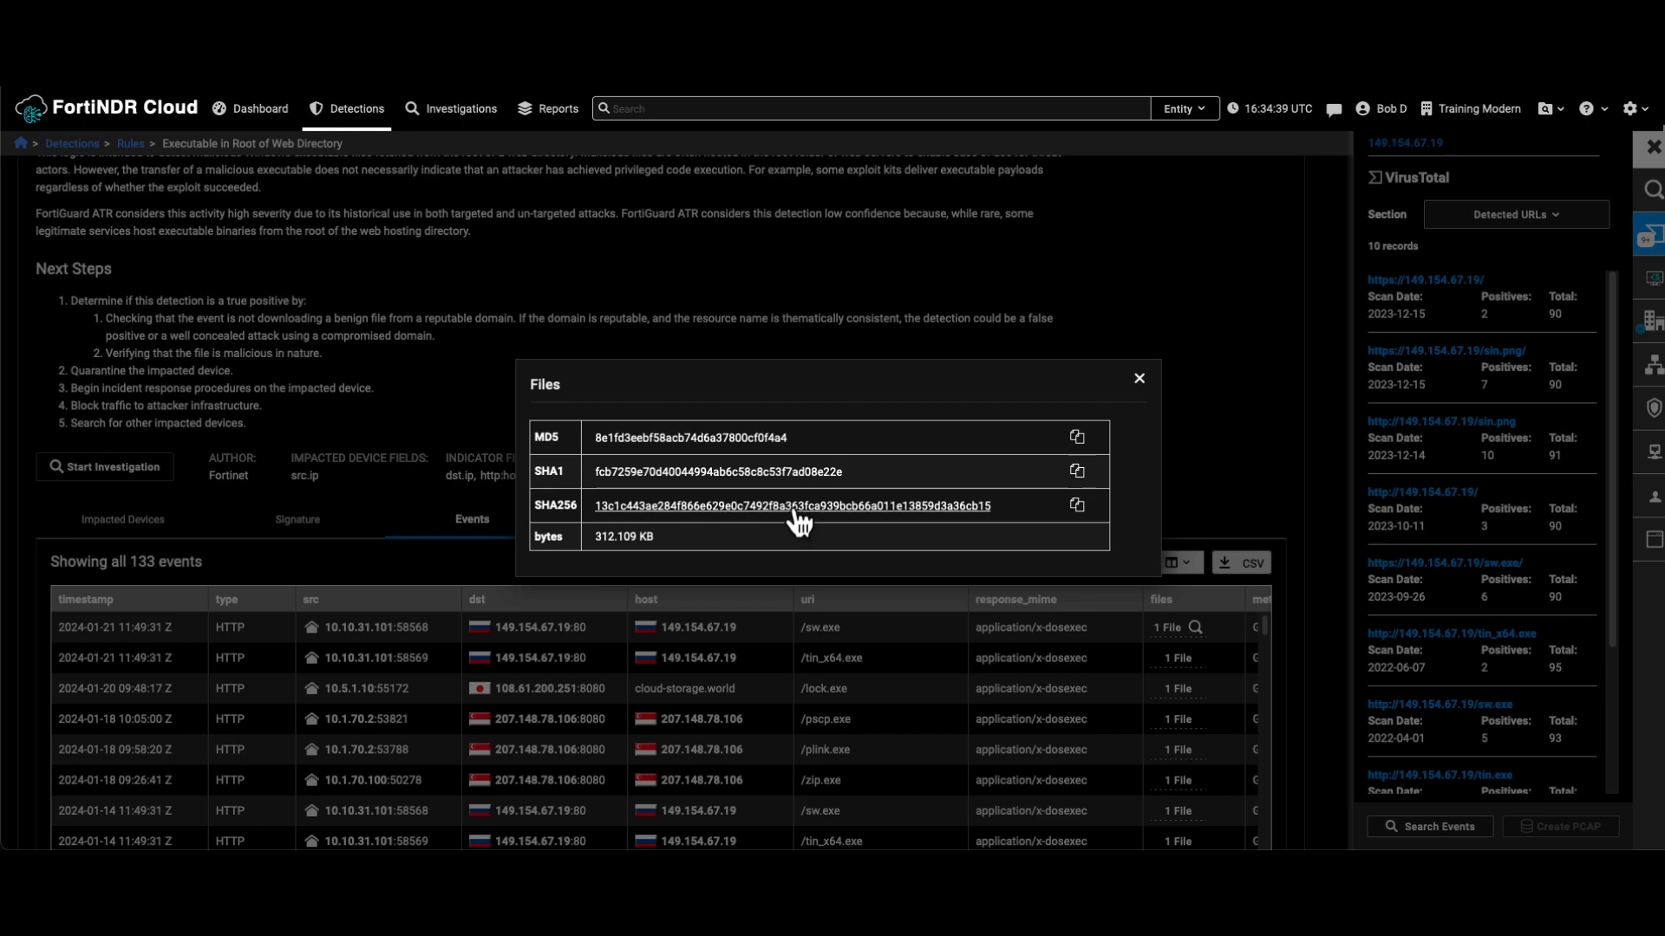
mouse_move(756, 510)
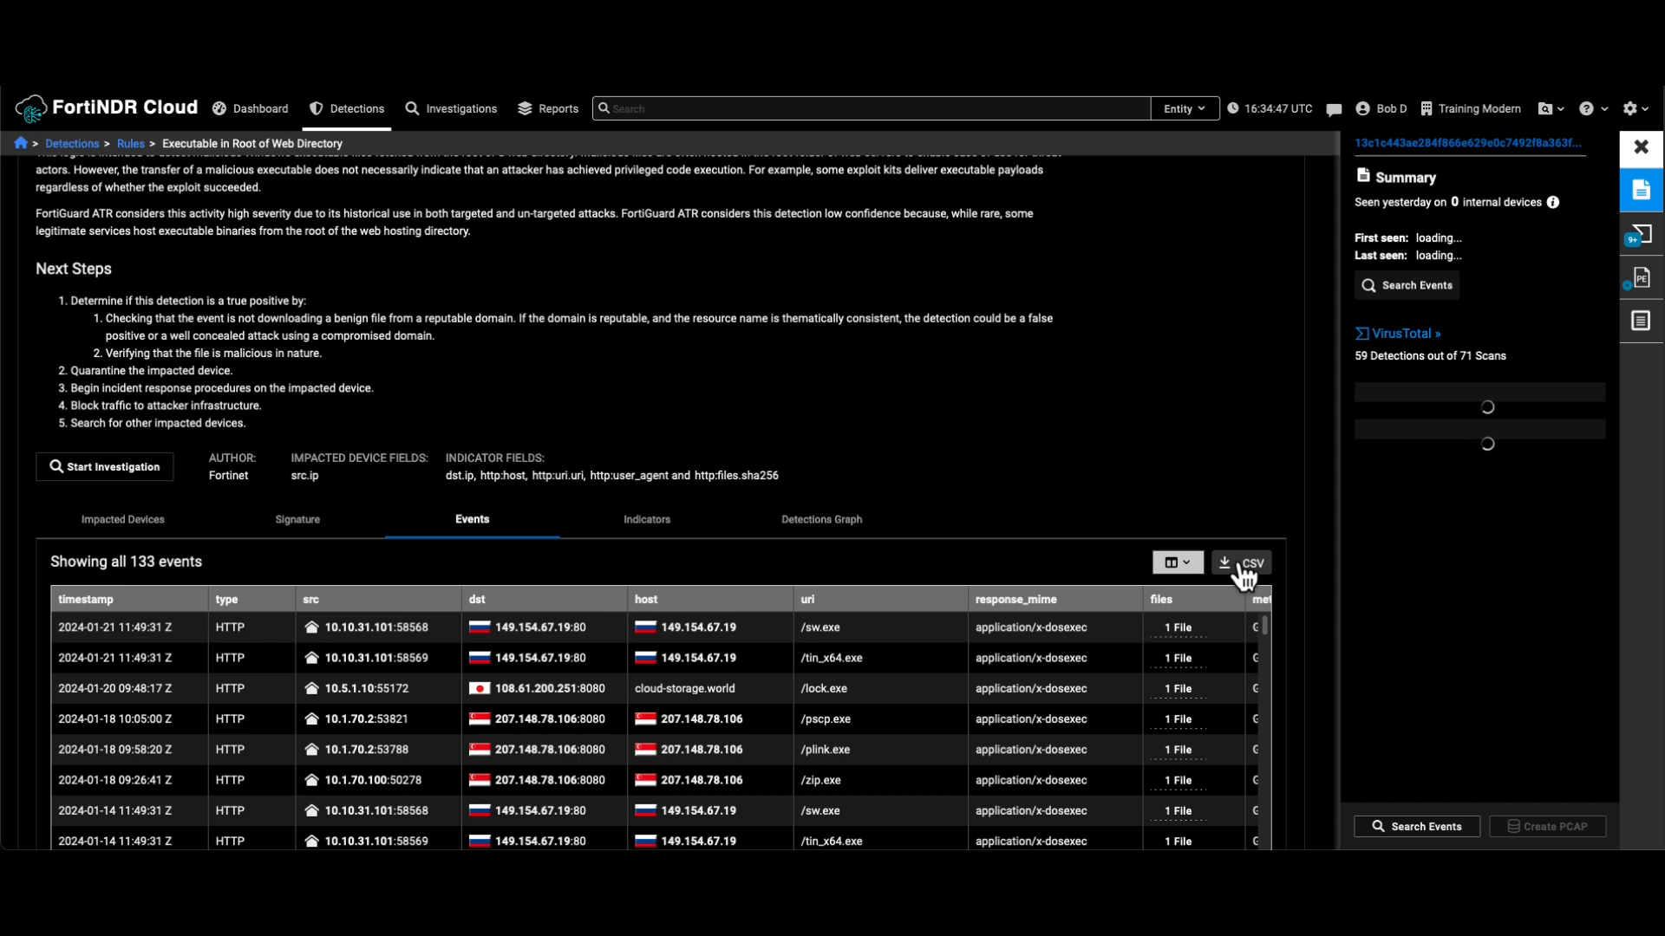
mouse_move(1321, 557)
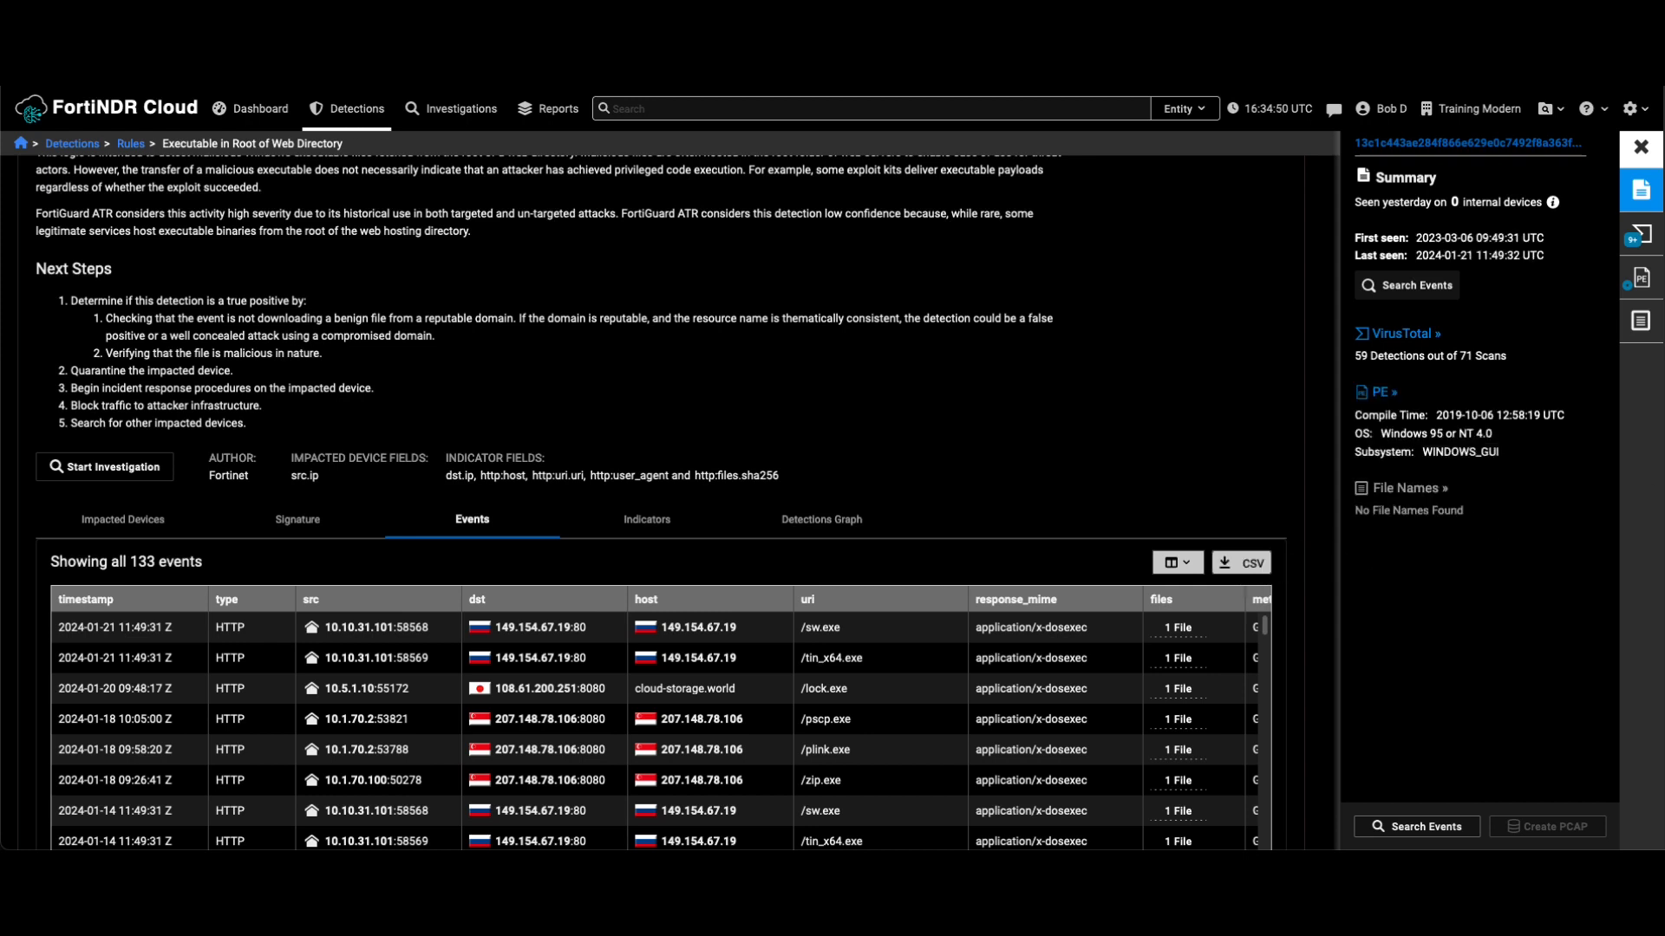
mouse_move(1640, 202)
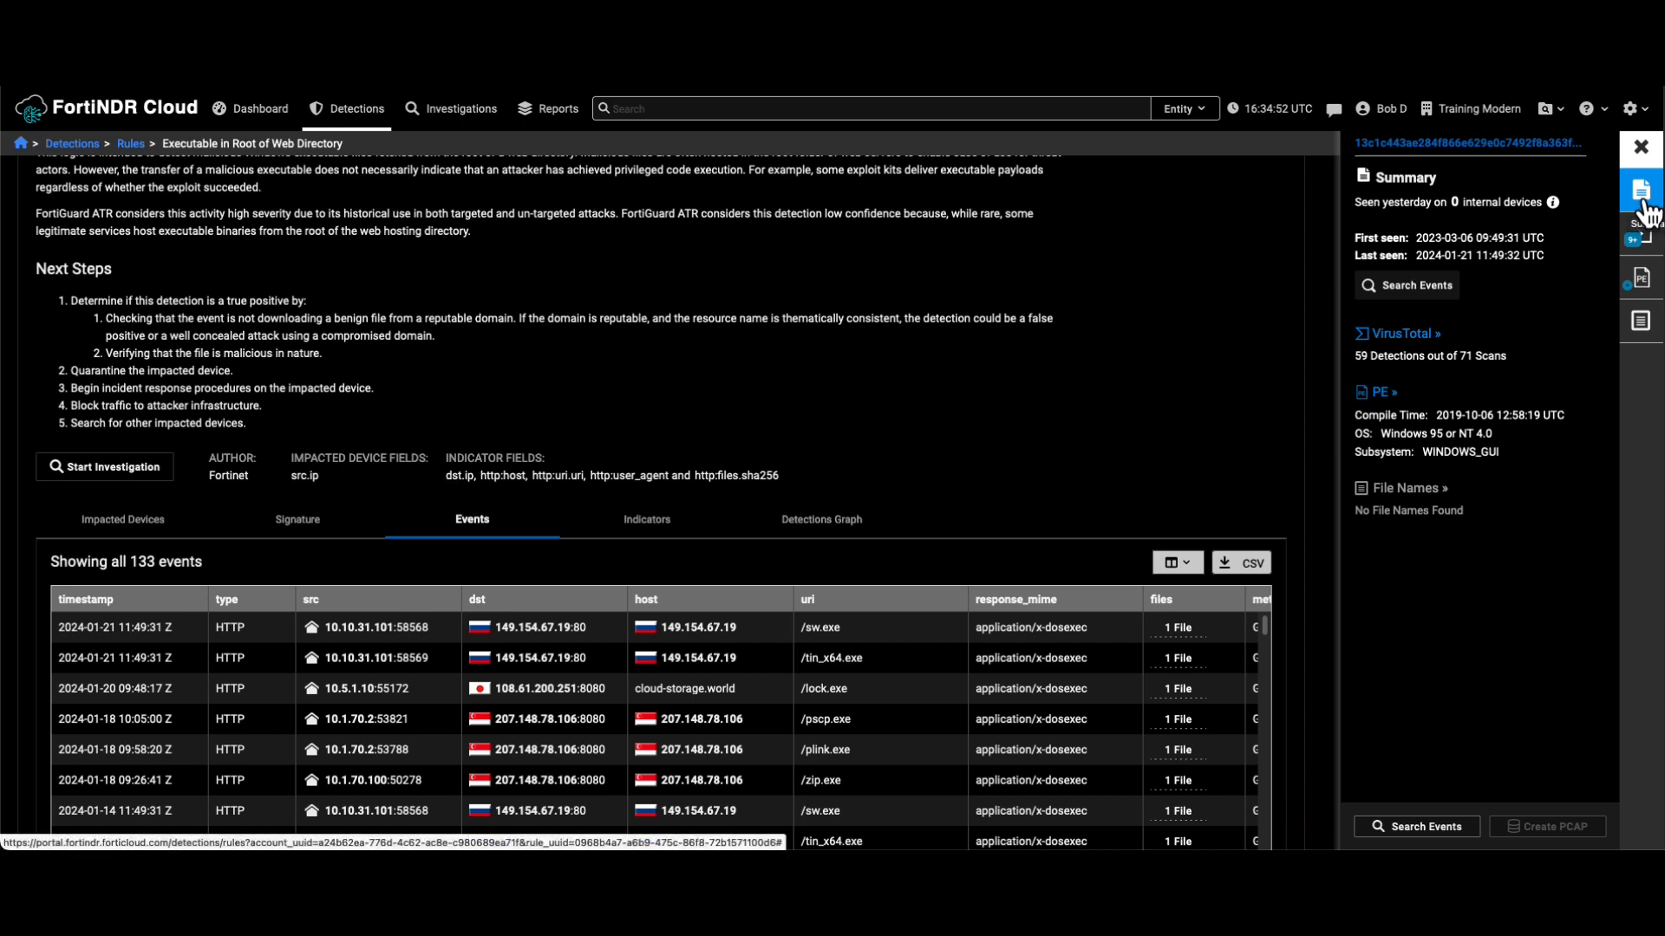
mouse_move(1641, 223)
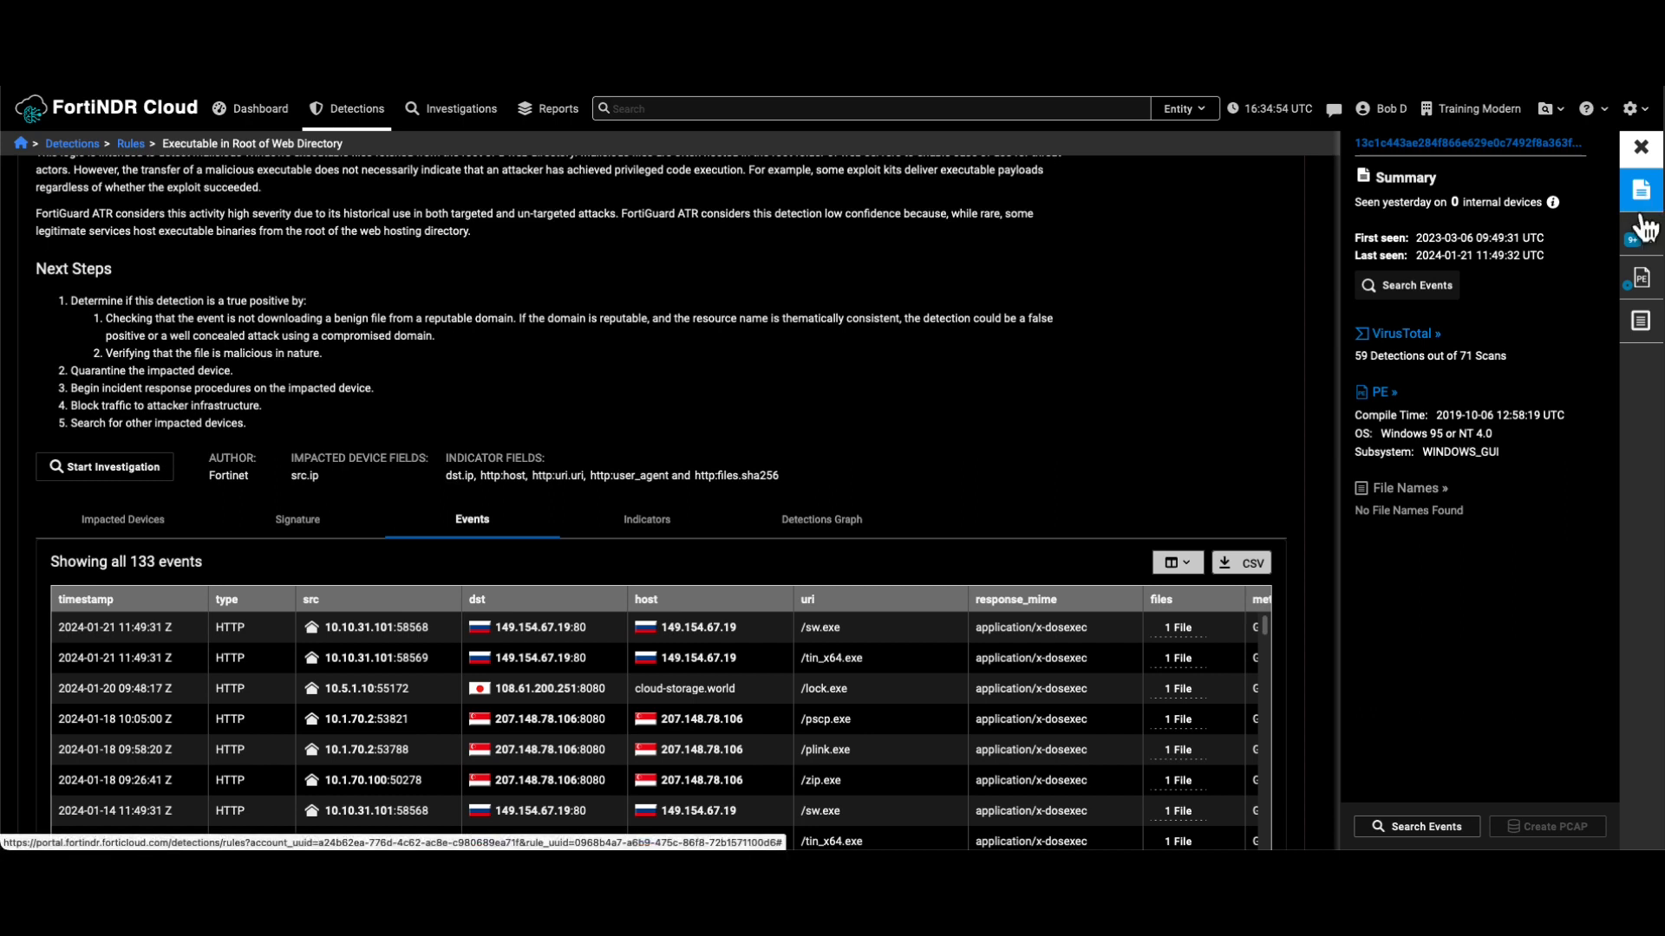
mouse_move(1641, 240)
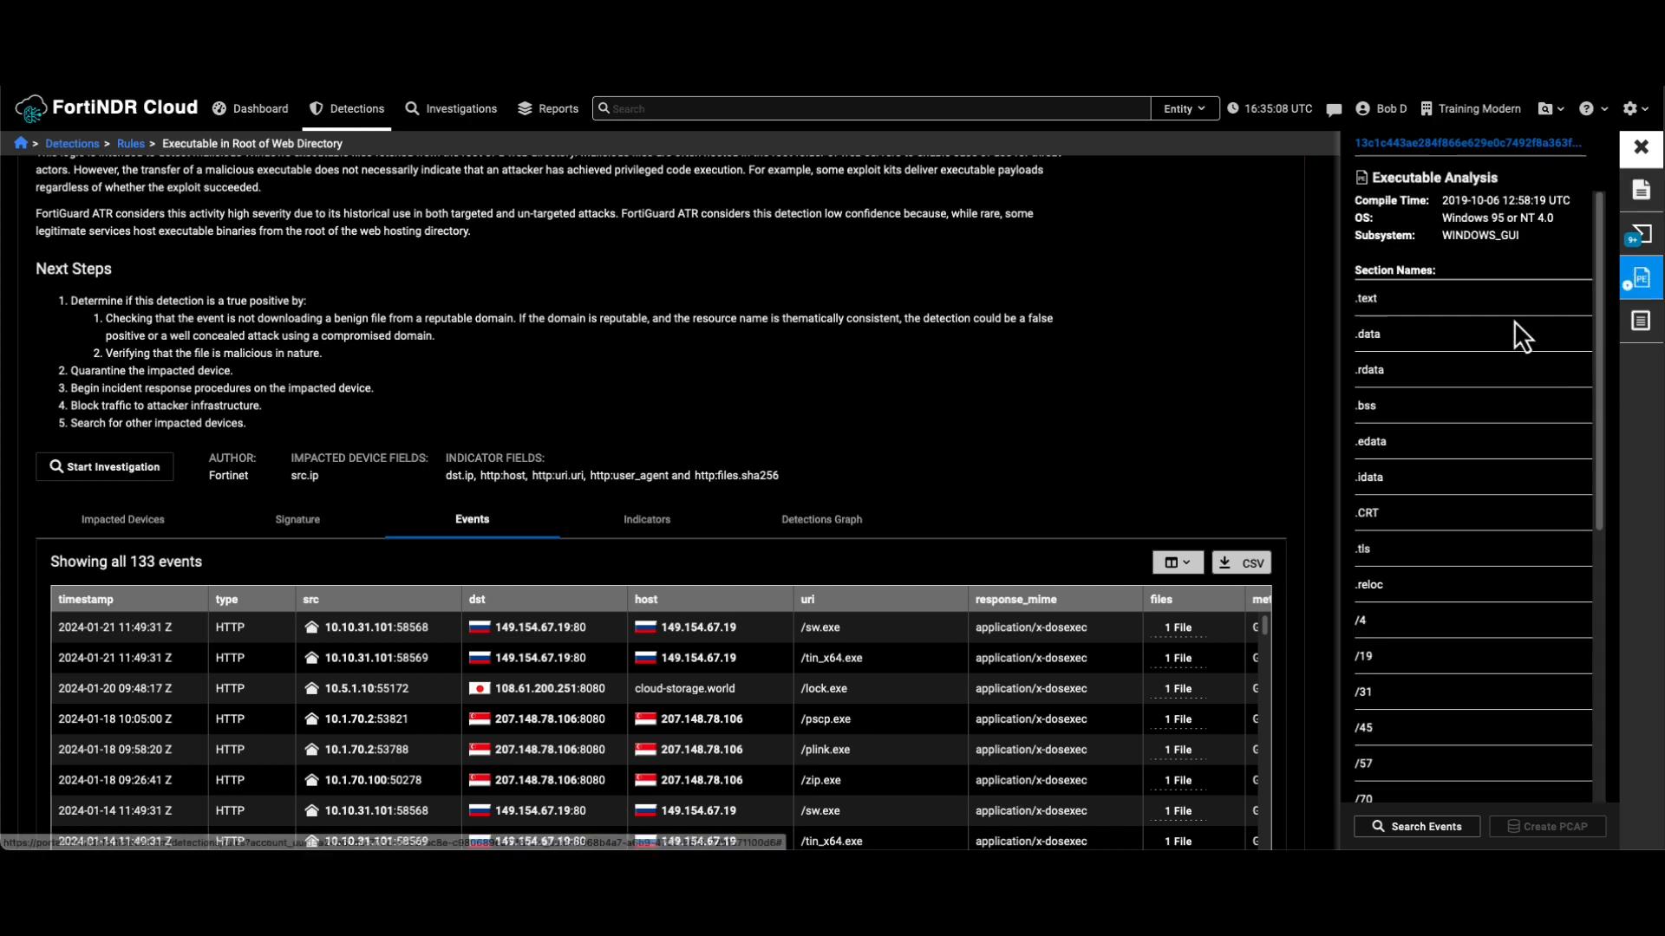
- Scroll the sw.exe Executable Analysis down to its section names and PE attributes
scroll(down, 3)
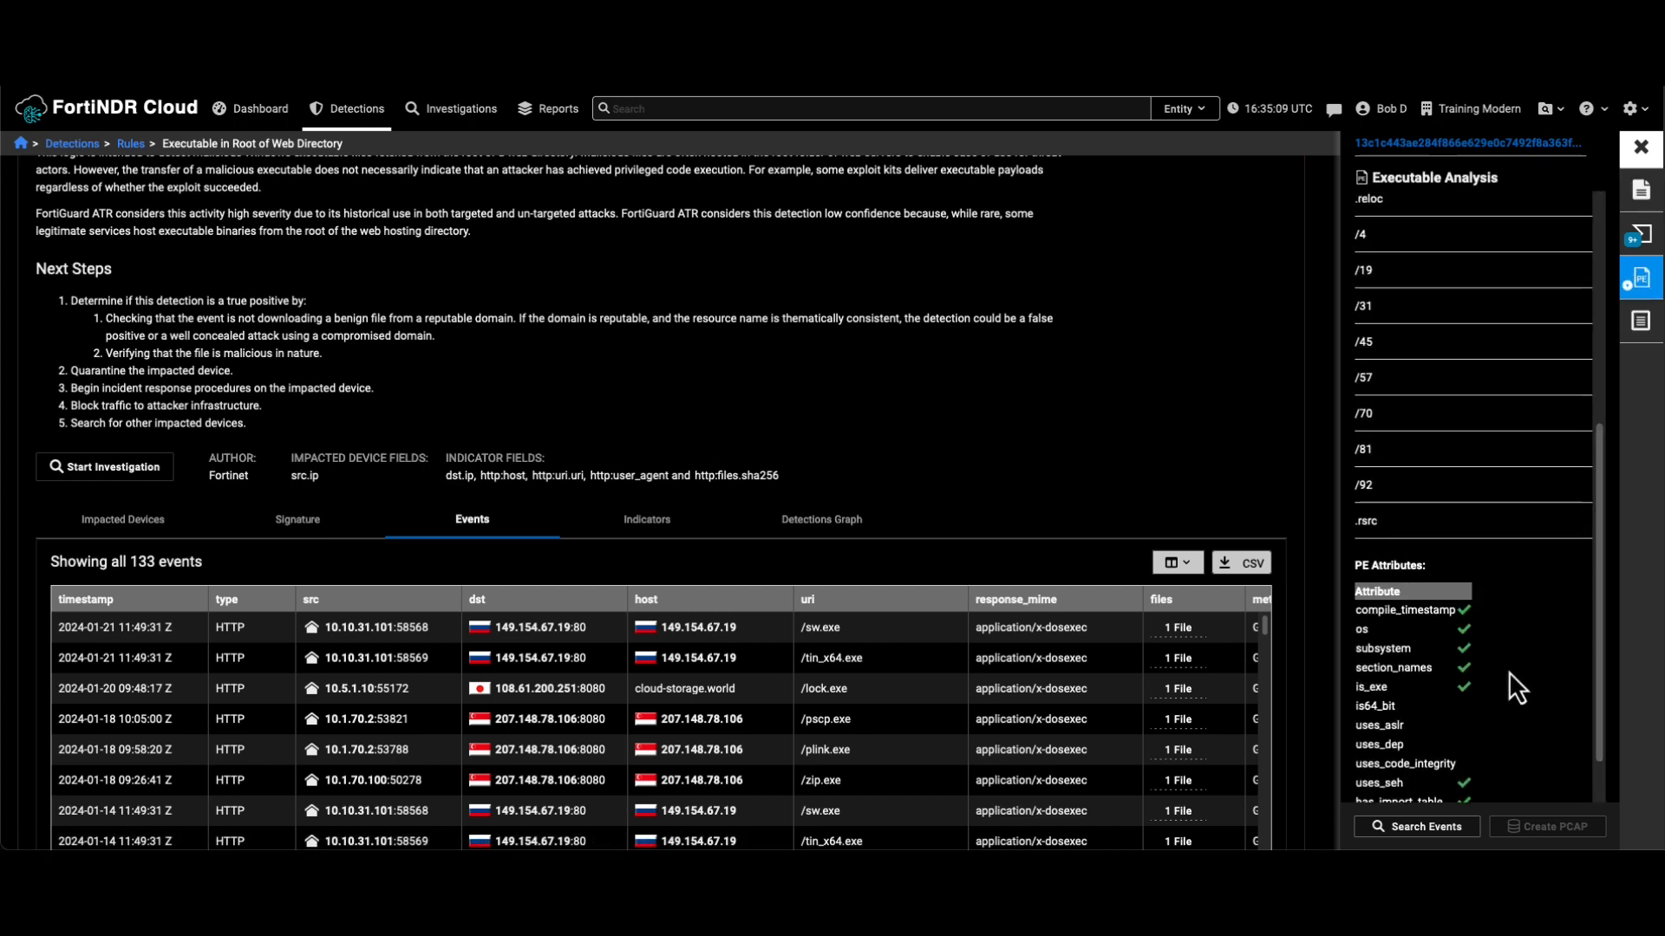
- Review the hash's file names, executable analysis and VirusTotal results, then close the Entity panel
click(1641, 320)
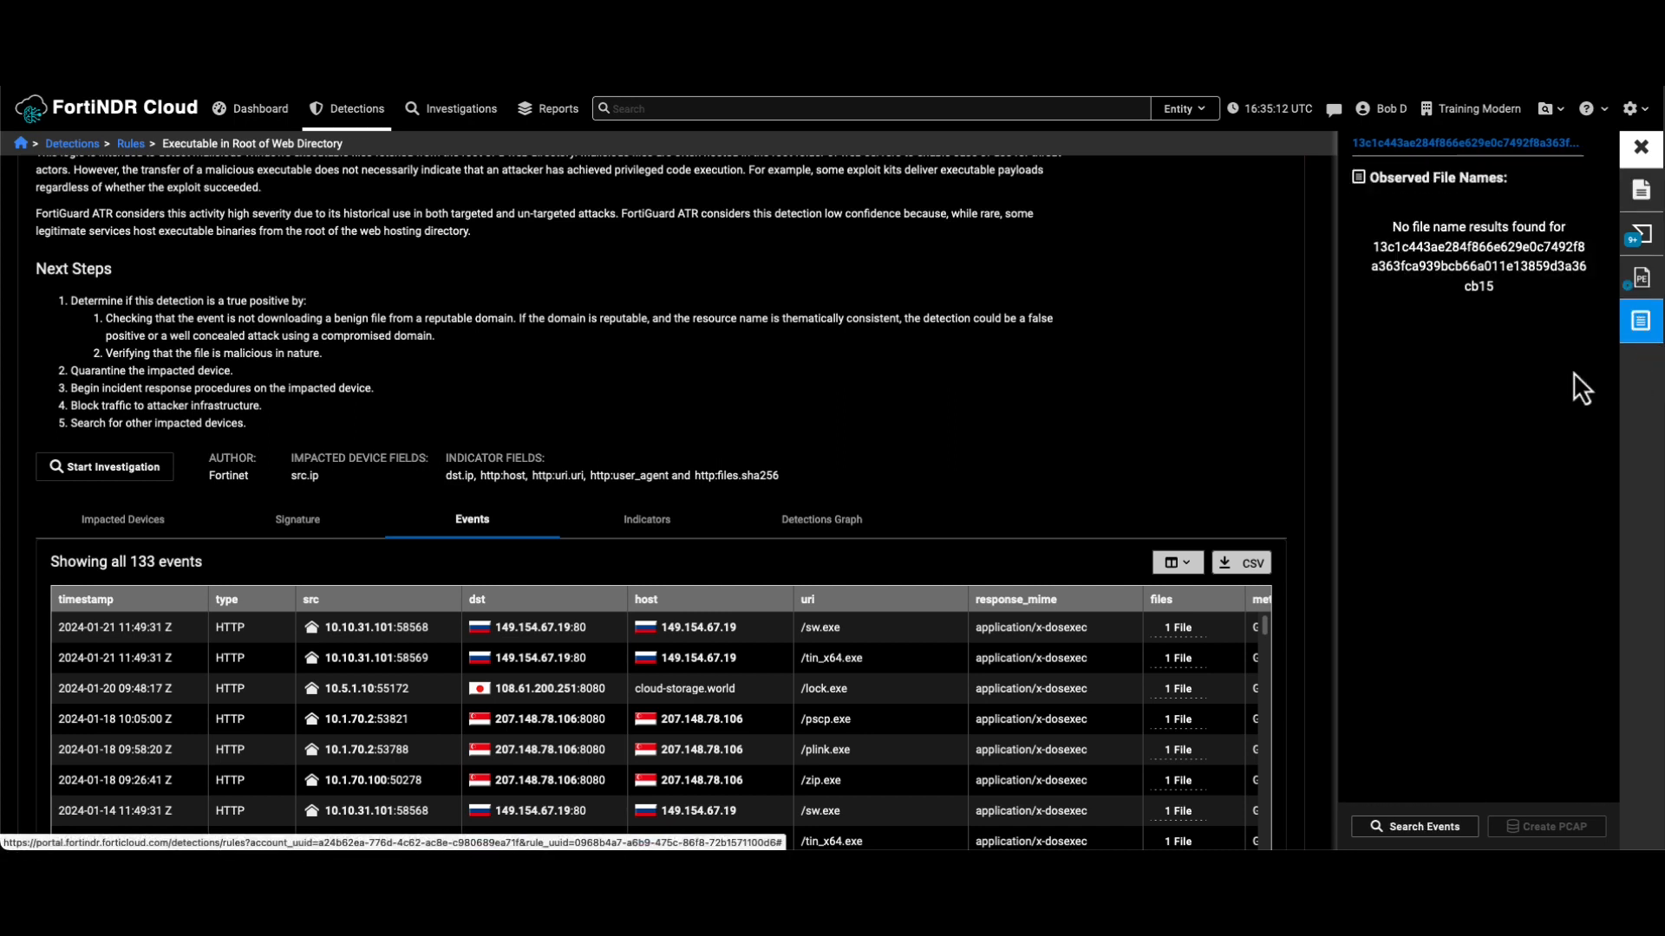
click(1641, 276)
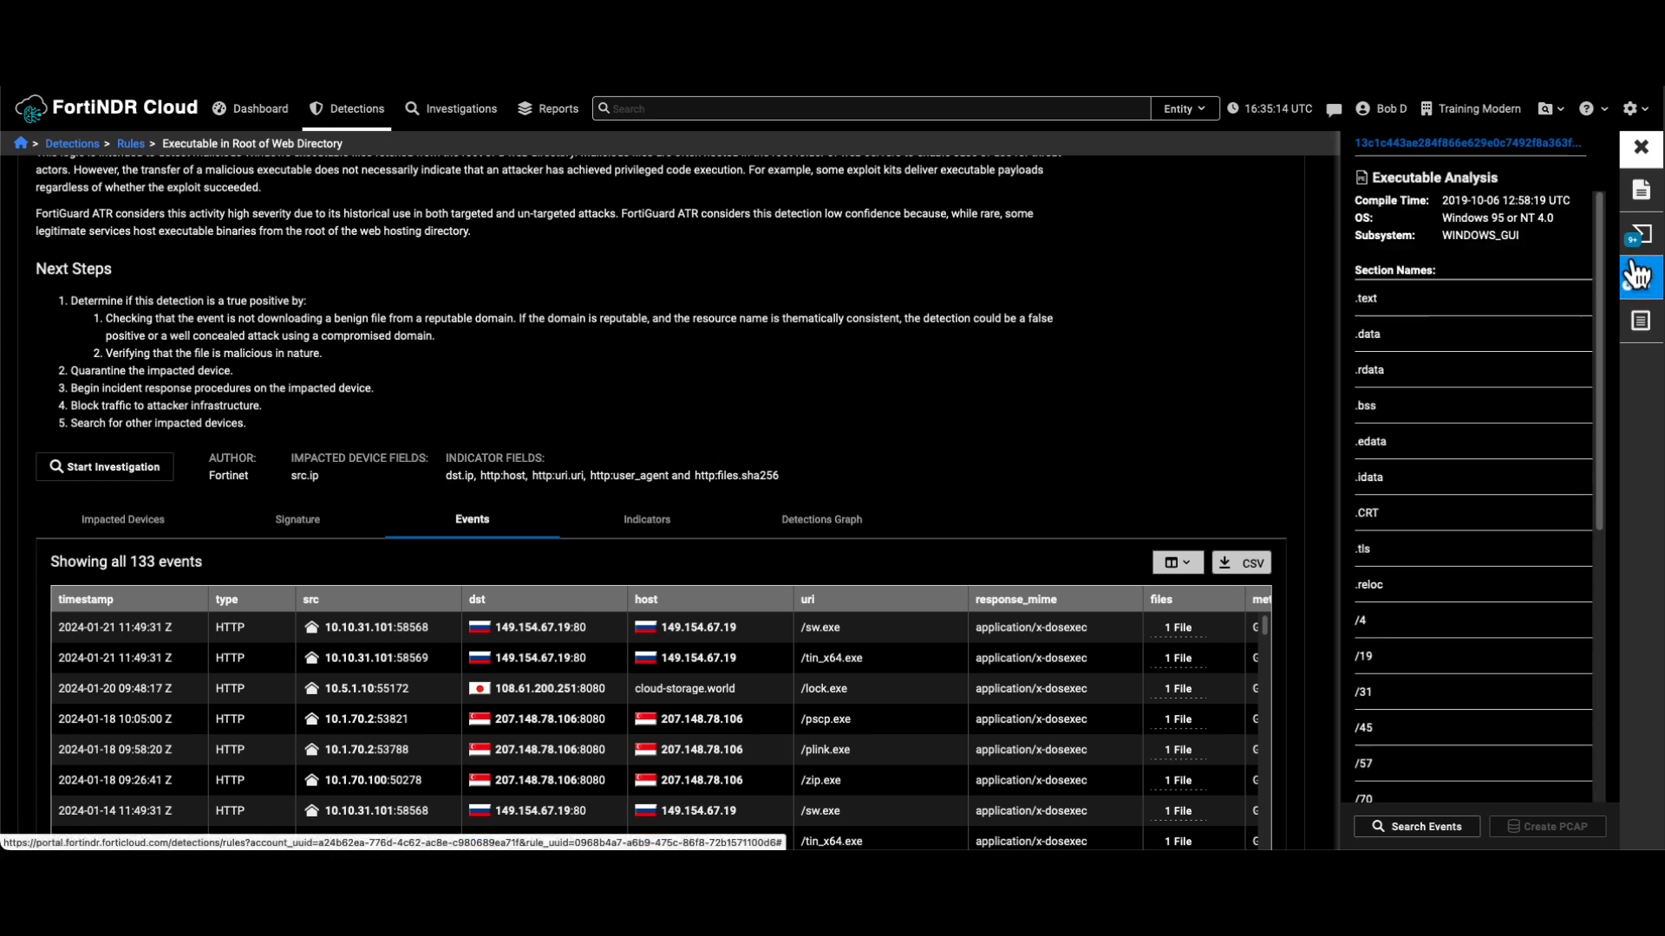
click(1640, 236)
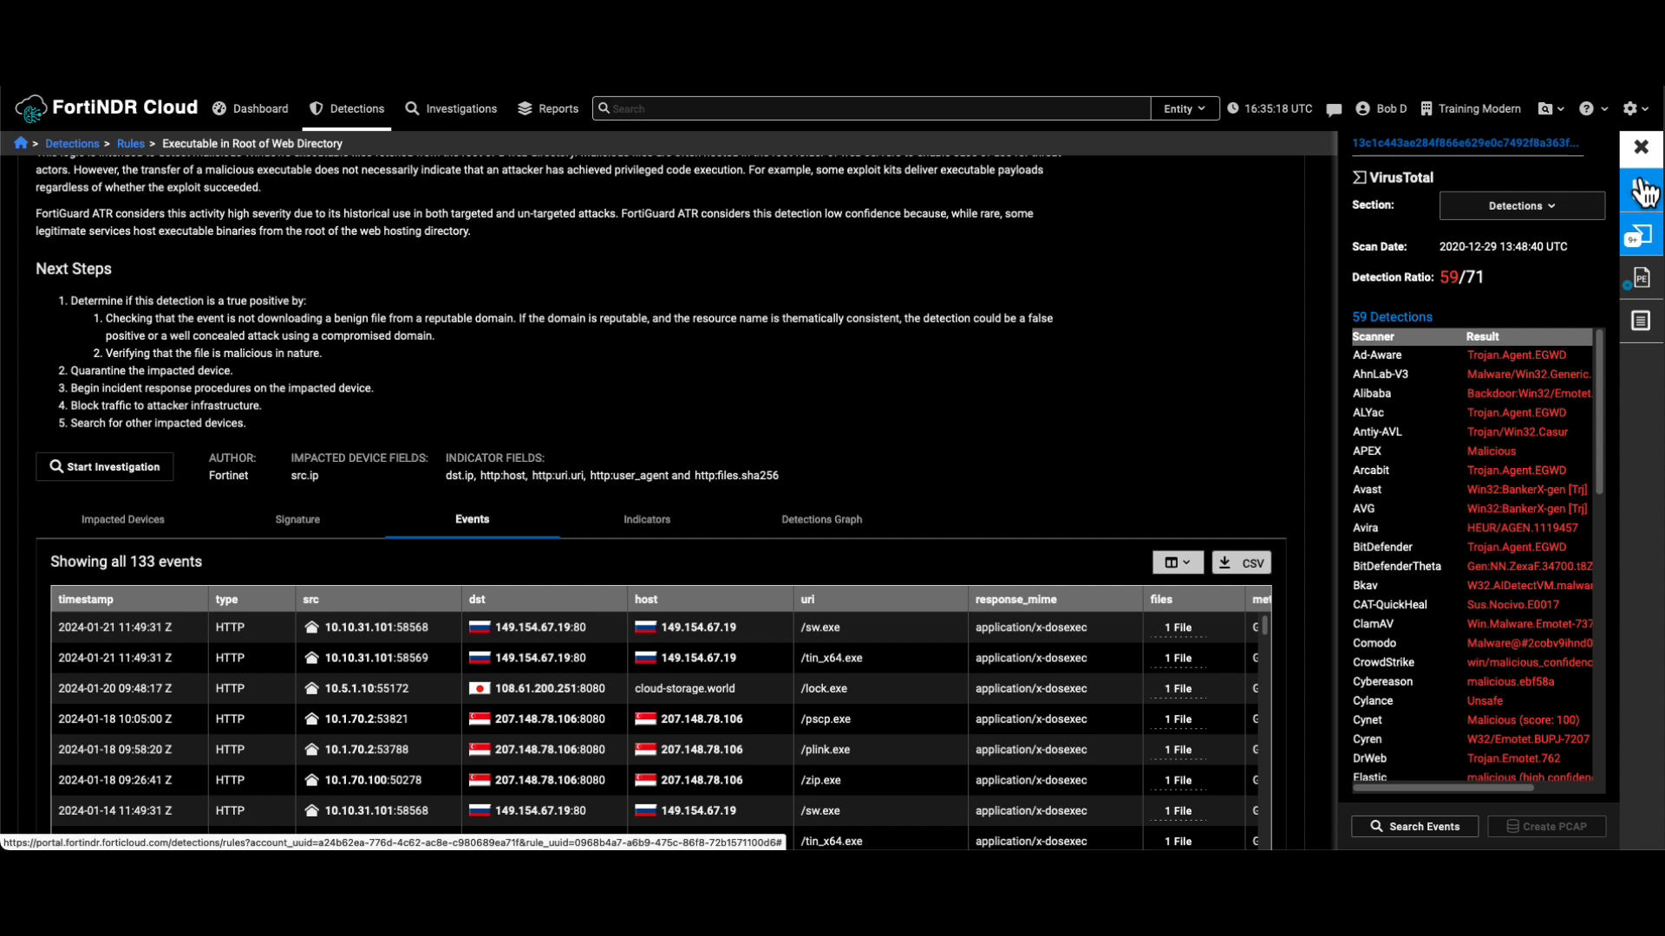
click(1640, 146)
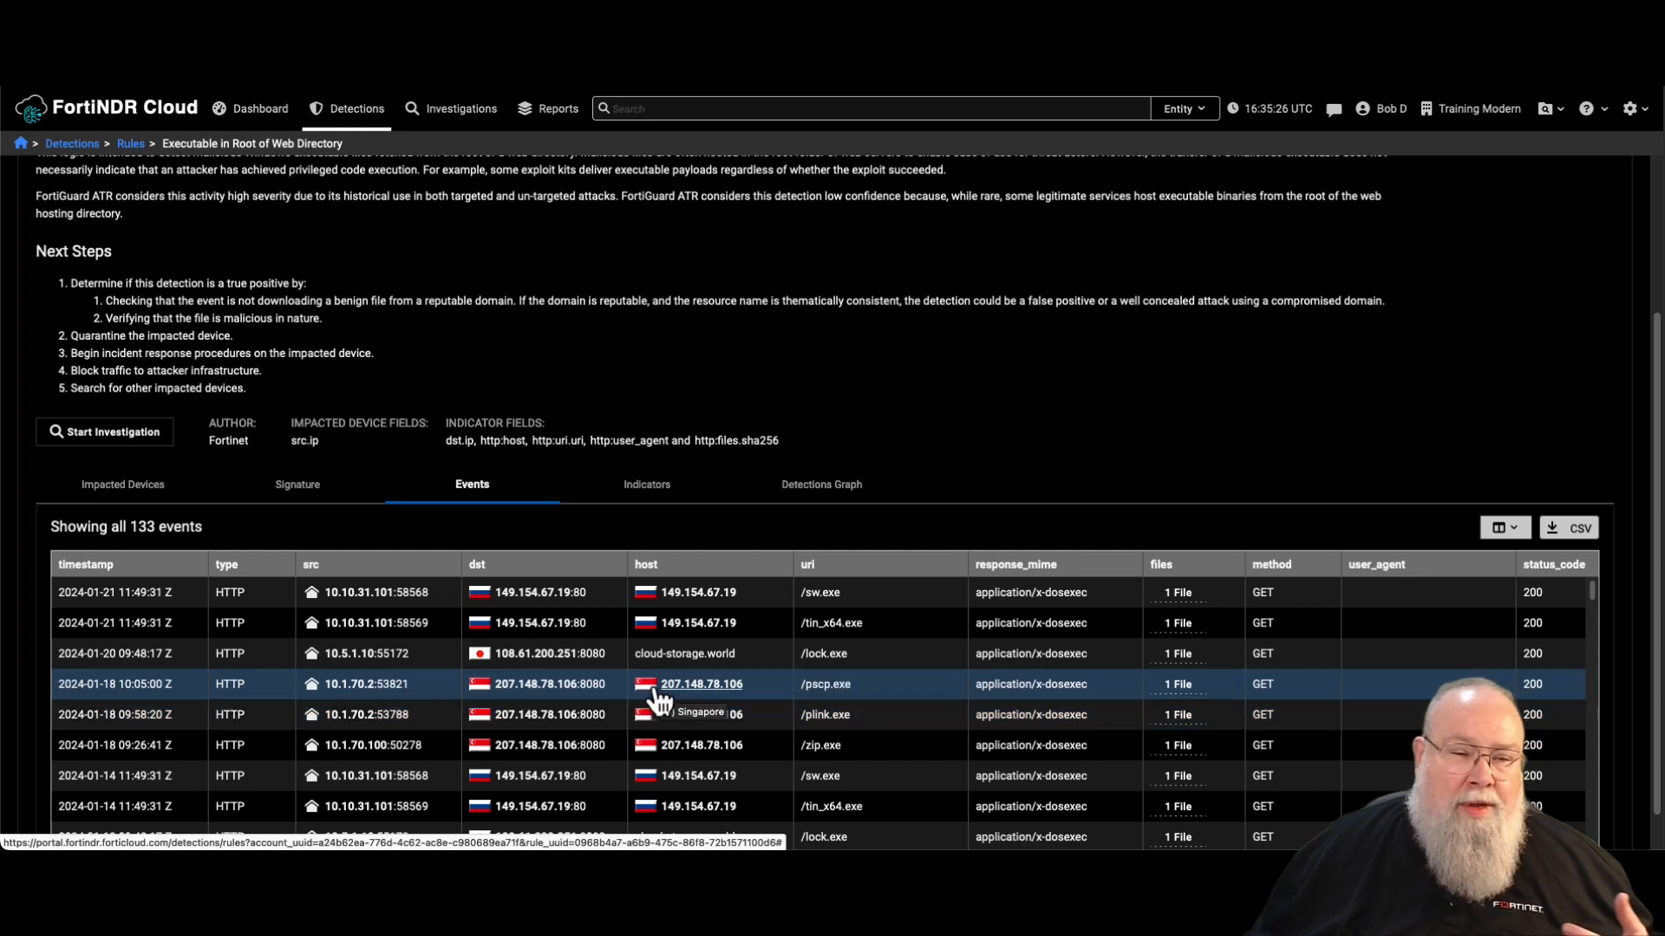
mouse_move(626, 711)
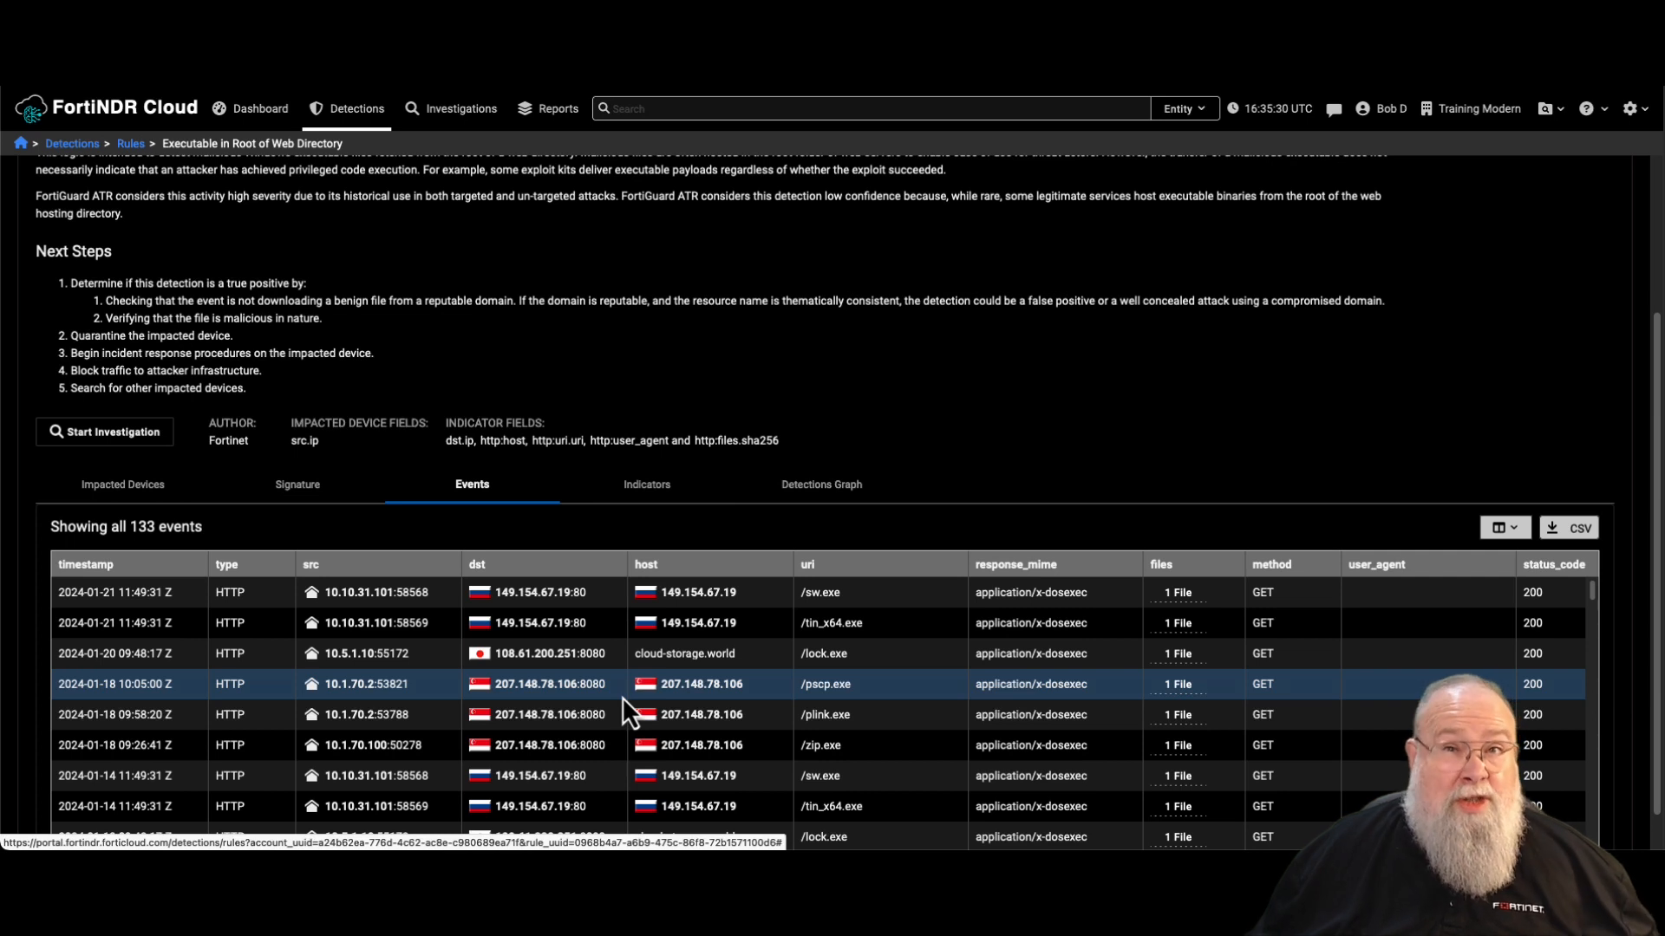
mouse_move(671, 710)
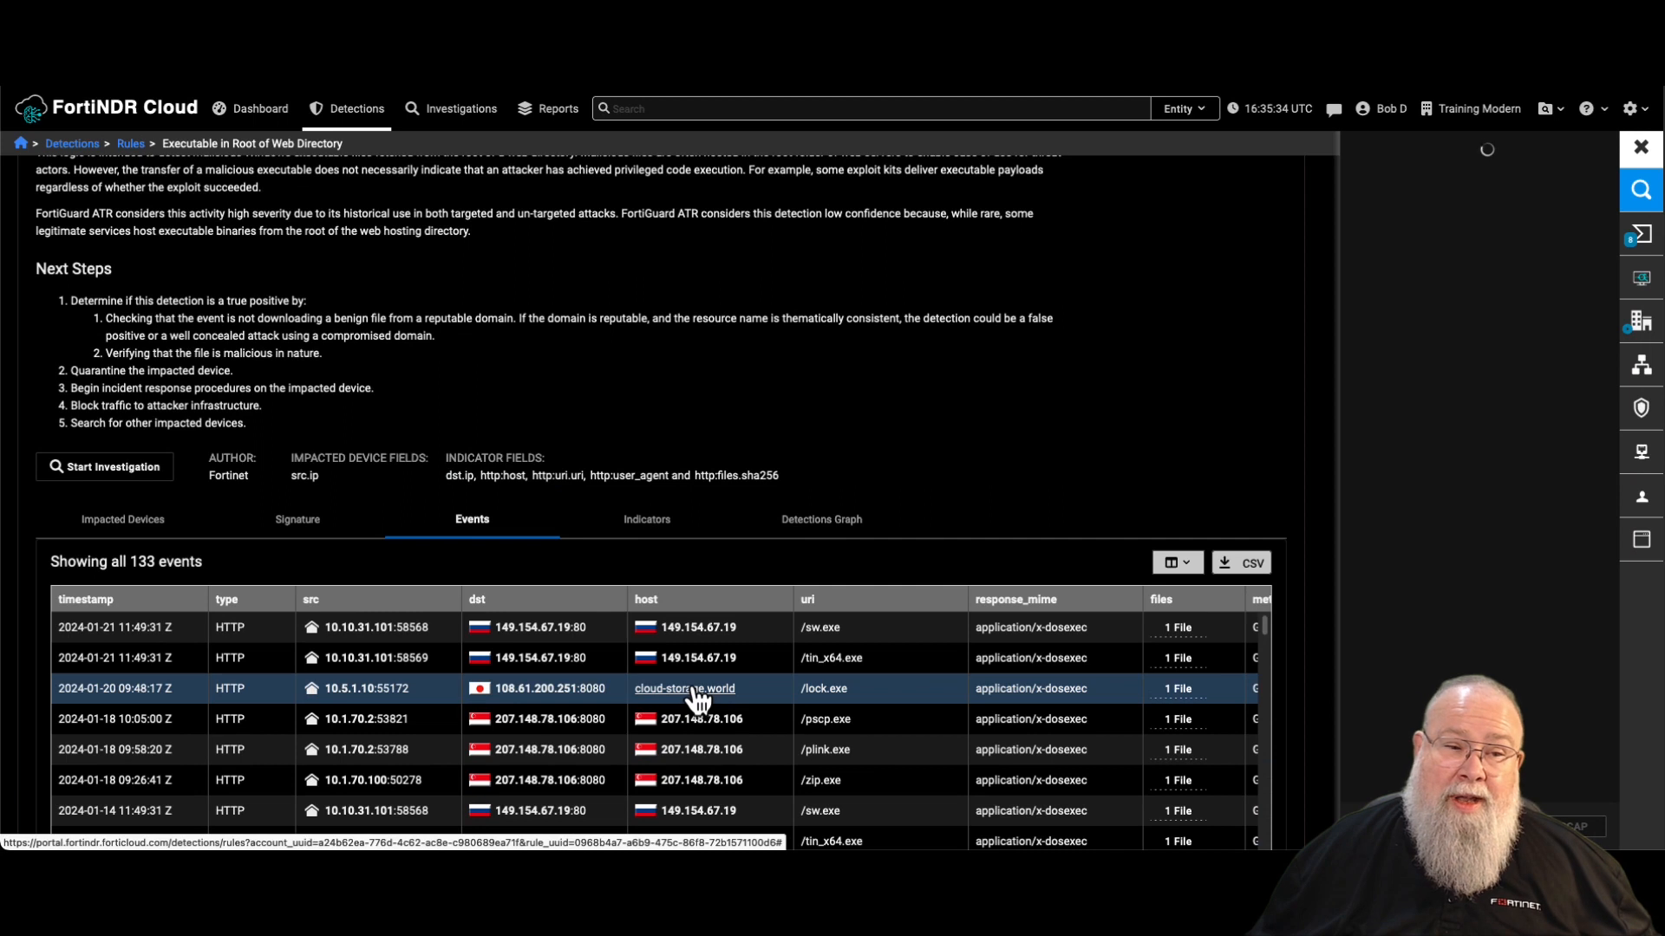
click(715, 719)
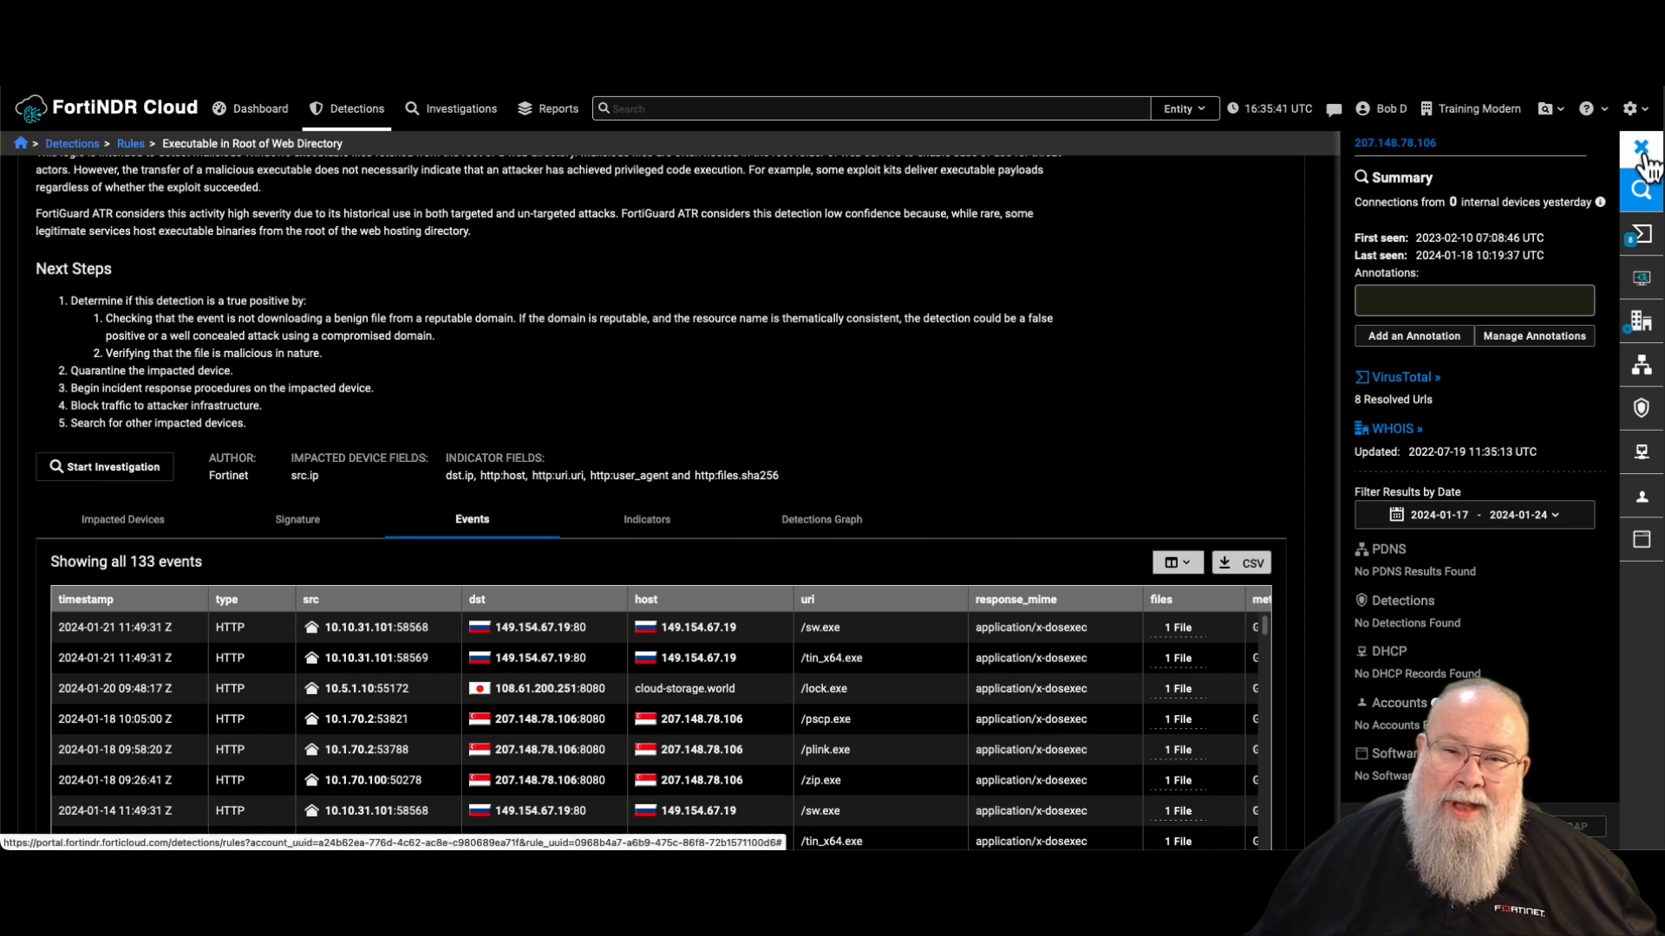
click(1643, 145)
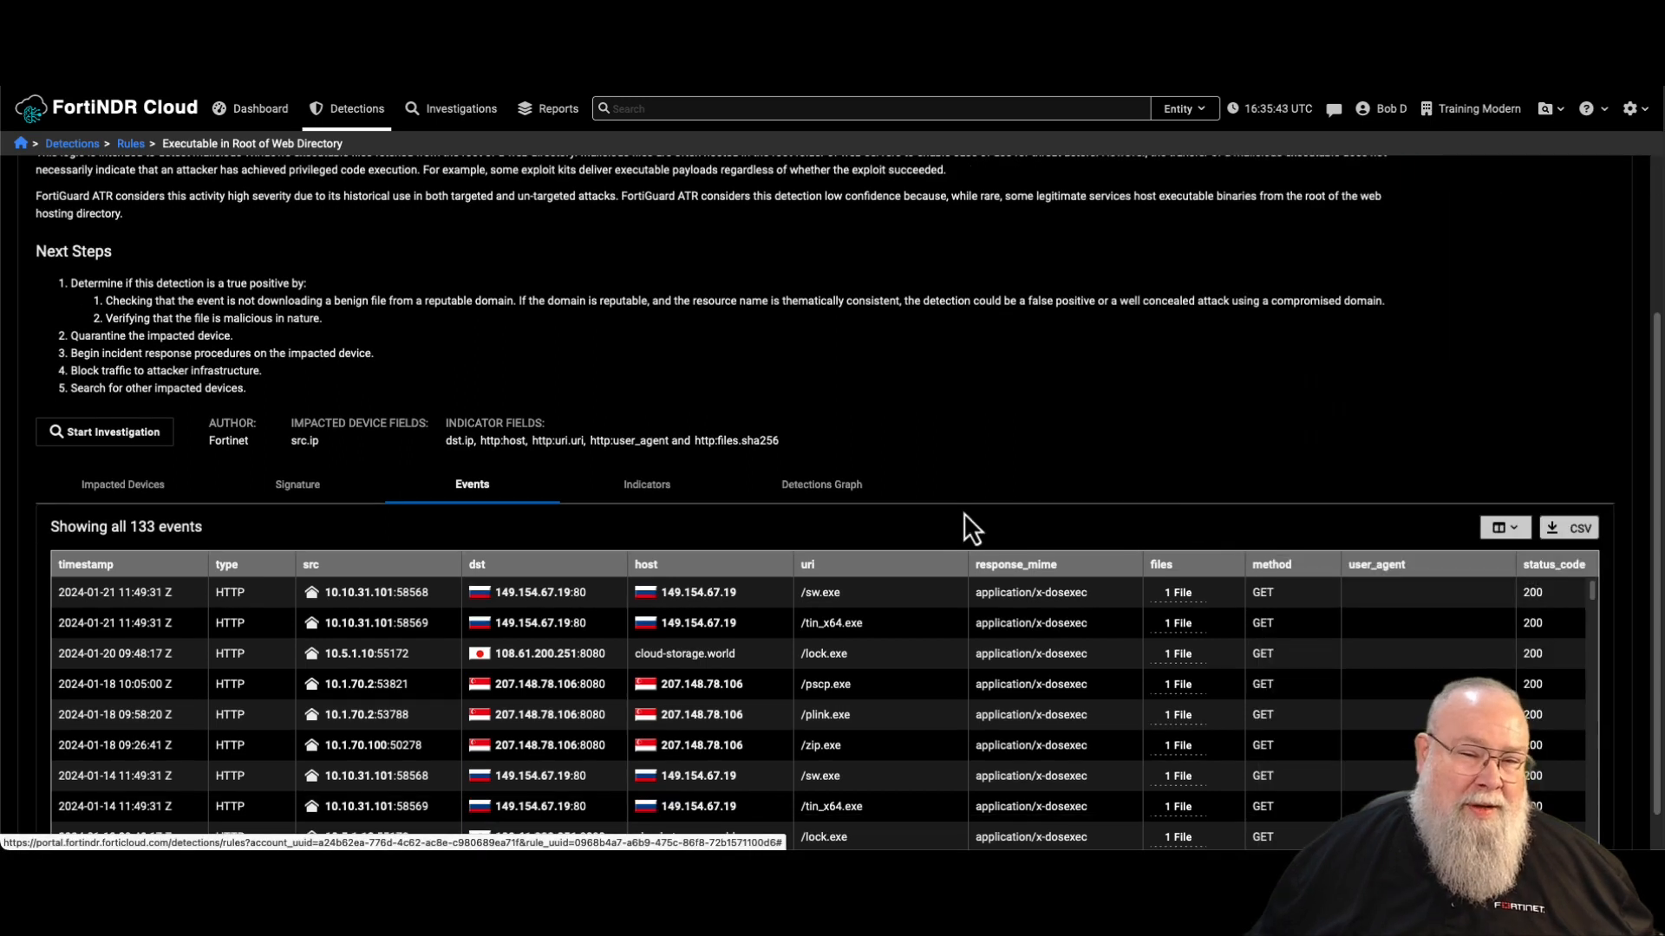